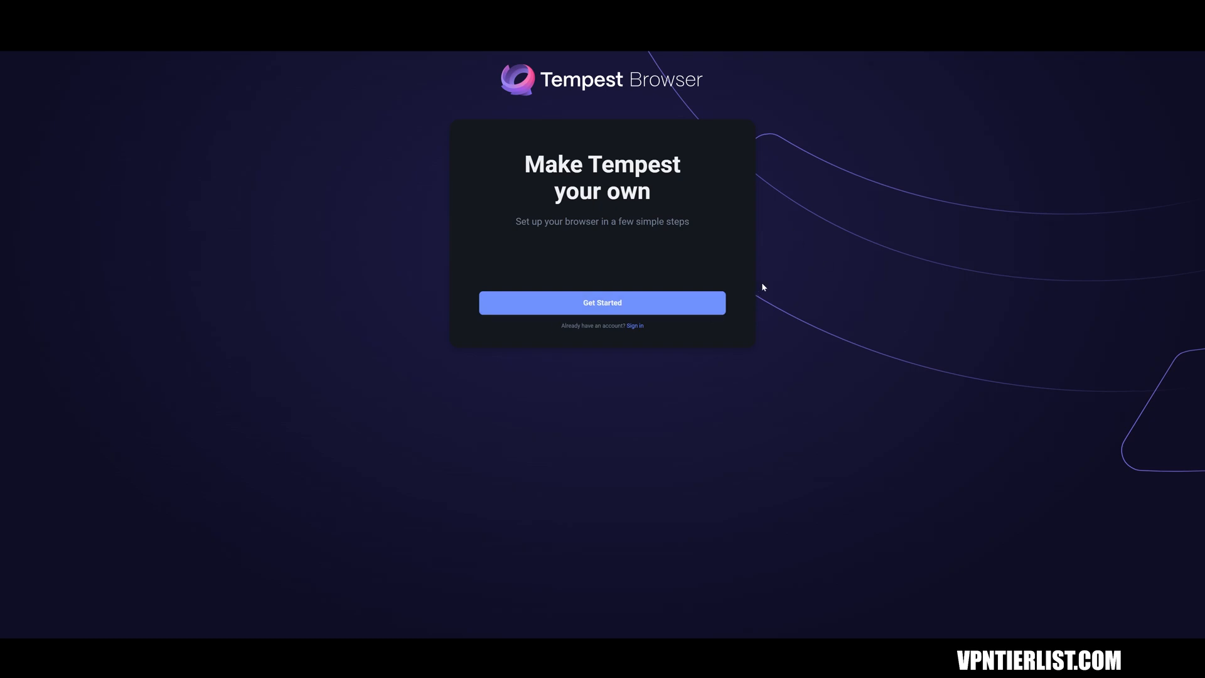
{"action": "mouse_move", "coordinate": [705, 83]}
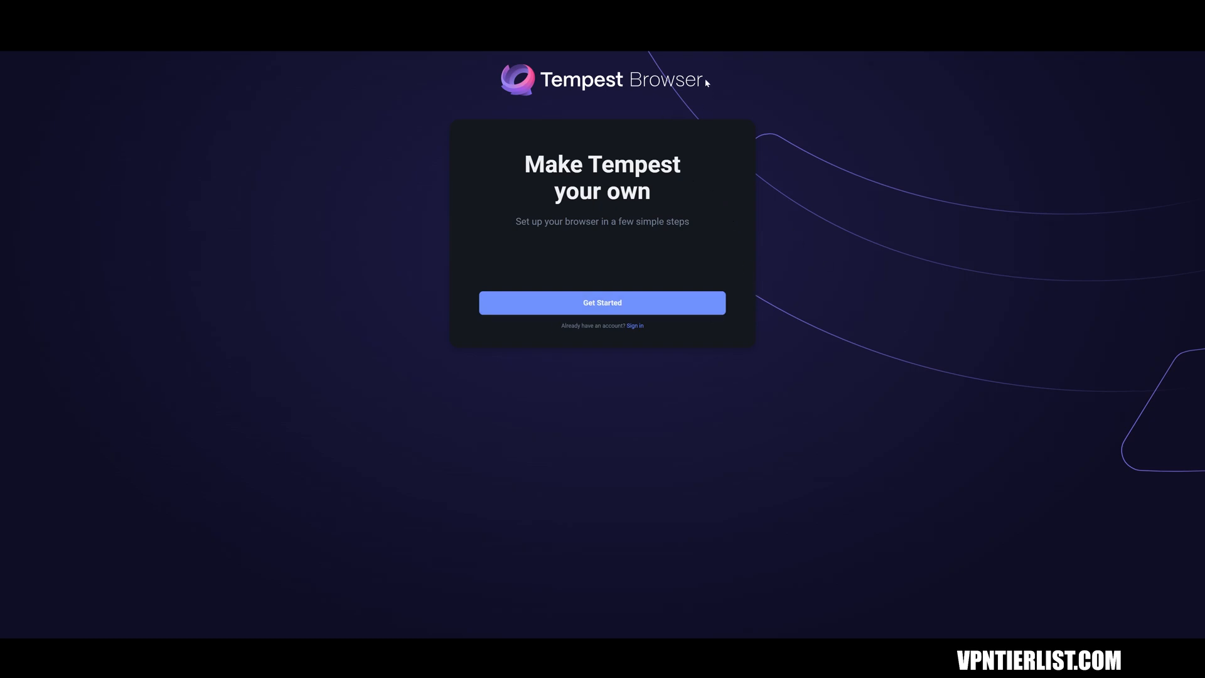
{"action": "mouse_move", "coordinate": [617, 123]}
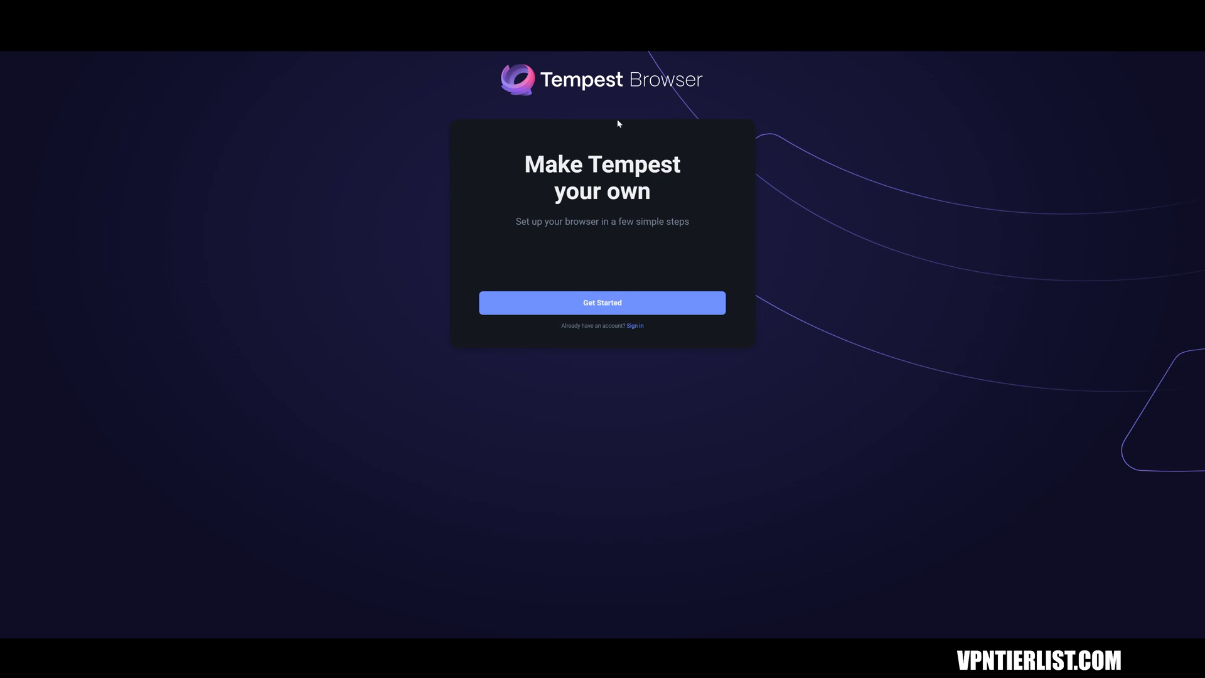
{"action": "mouse_move", "coordinate": [683, 253]}
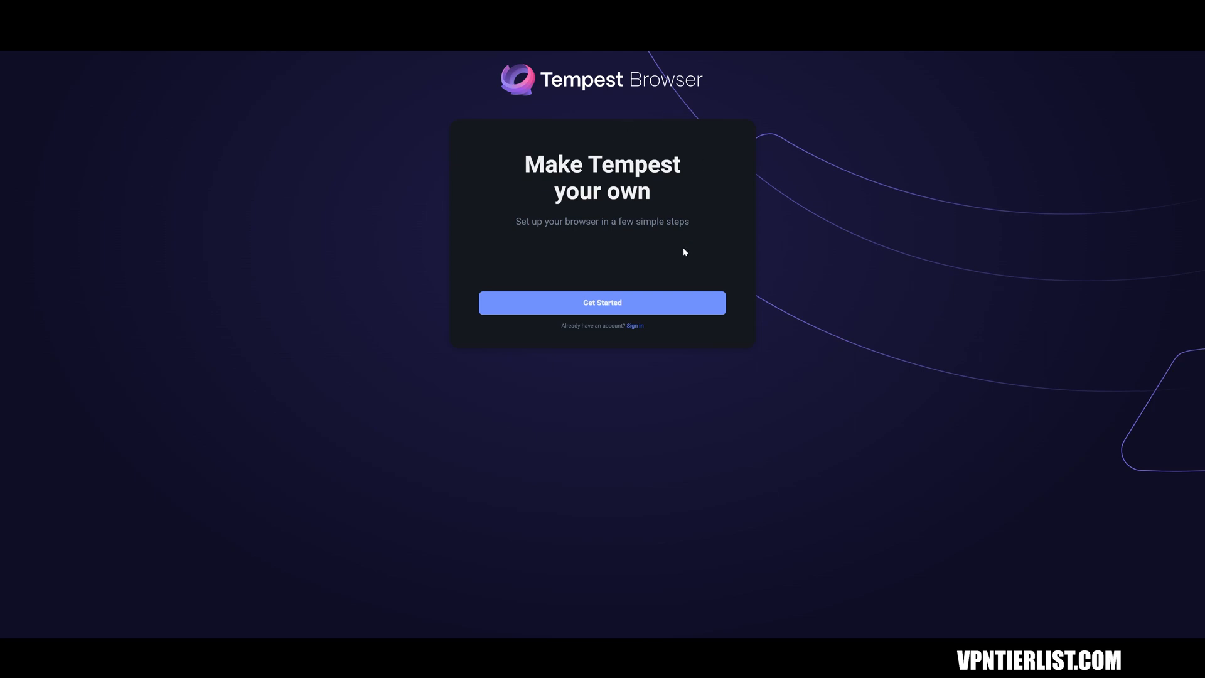
{"action": "mouse_move", "coordinate": [745, 248]}
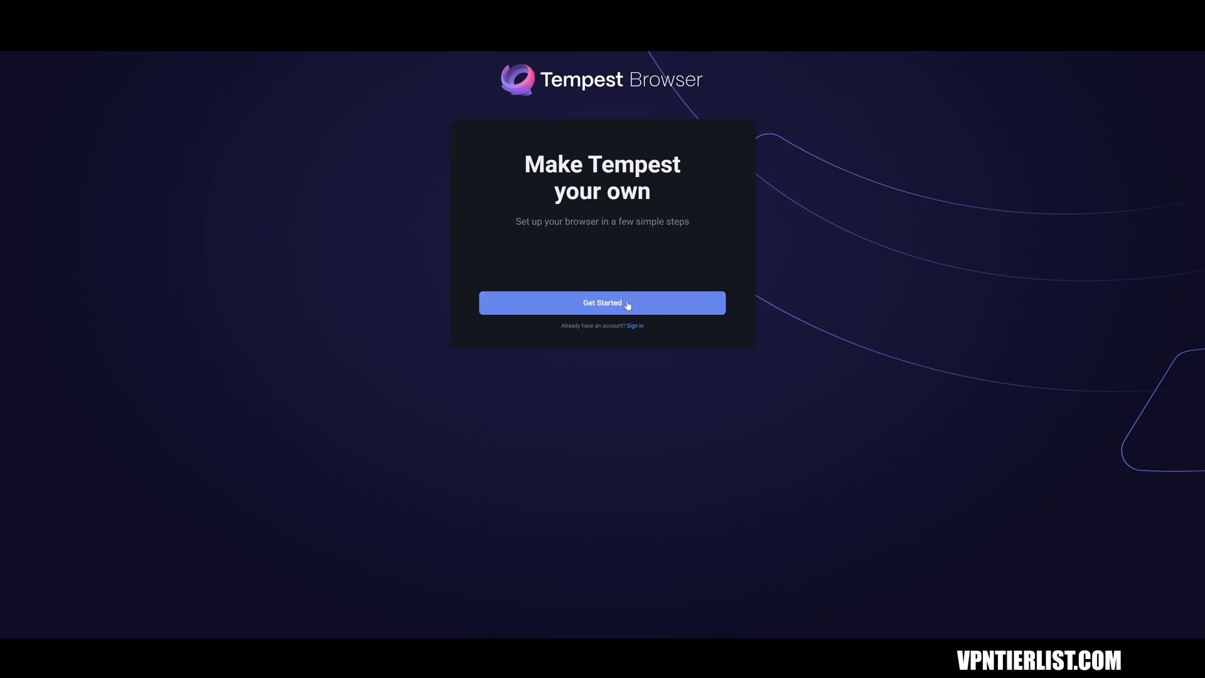
Step: Begin Tempest's setup and scroll the VPN Tier List 2023 rankings down to the Blacklisted tier
{"action": "left_click", "coordinate": [601, 302]}
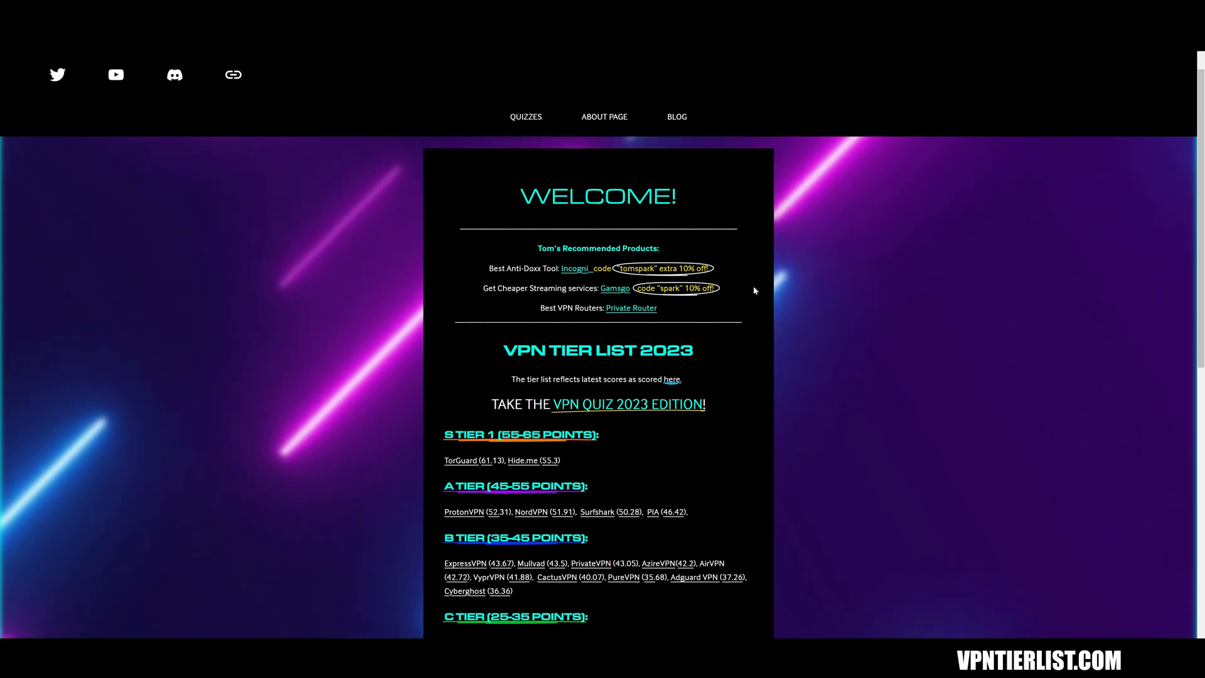
{"action": "scroll", "scroll_direction": "down", "scroll_amount": 3}
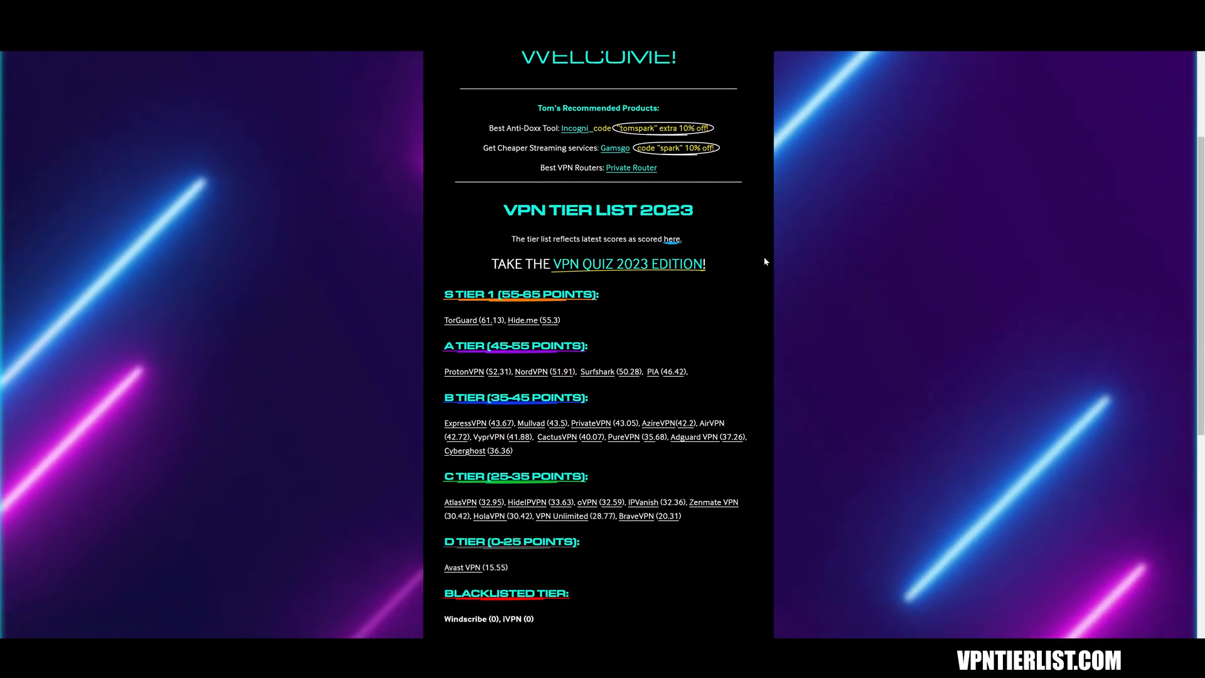
{"action": "scroll", "scroll_direction": "down", "scroll_amount": 3}
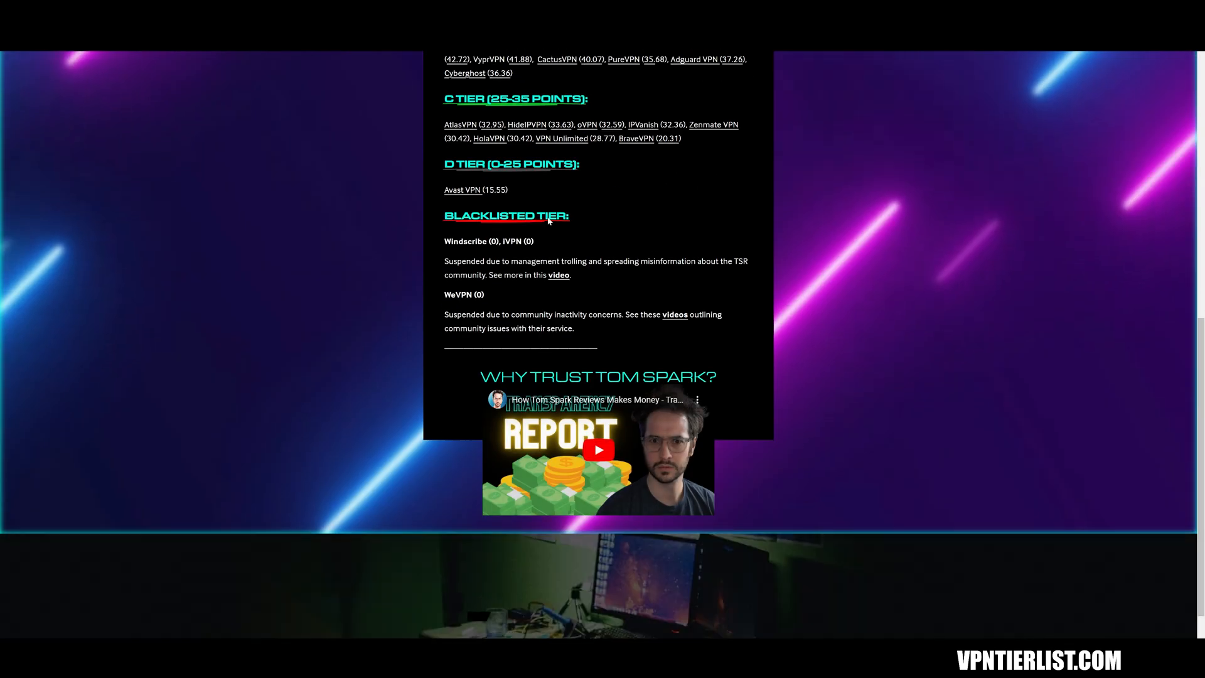
{"action": "scroll", "scroll_direction": "up", "scroll_amount": 3}
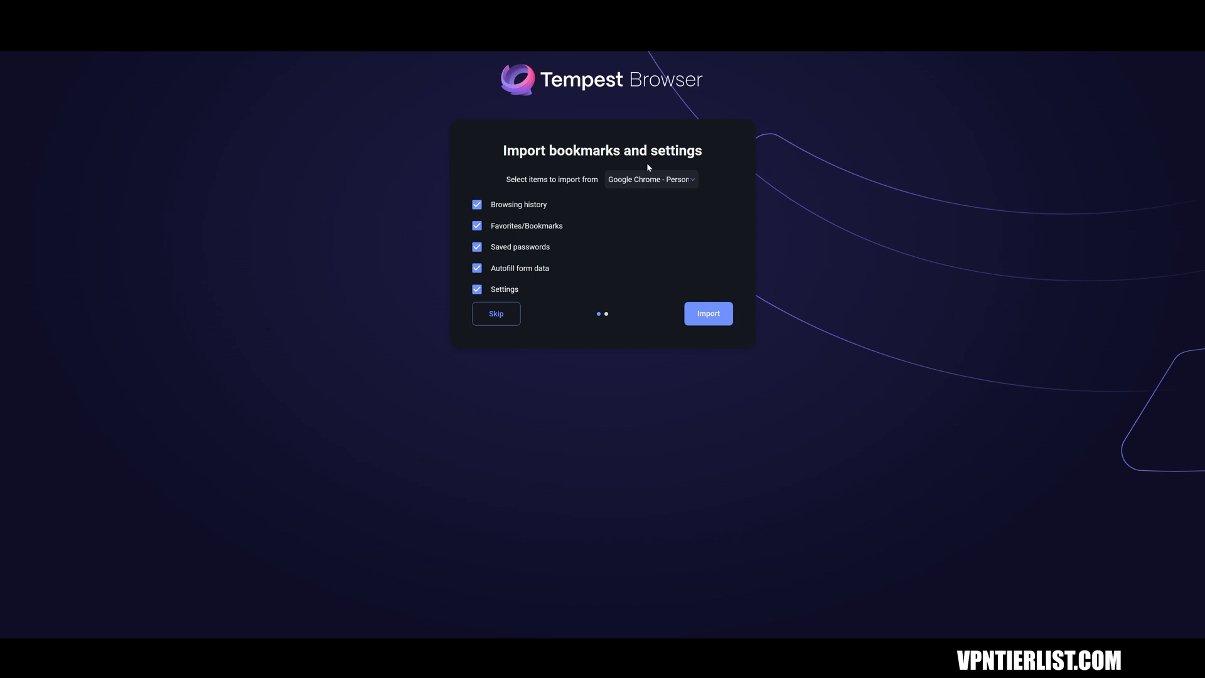
{"action": "mouse_move", "coordinate": [490, 313]}
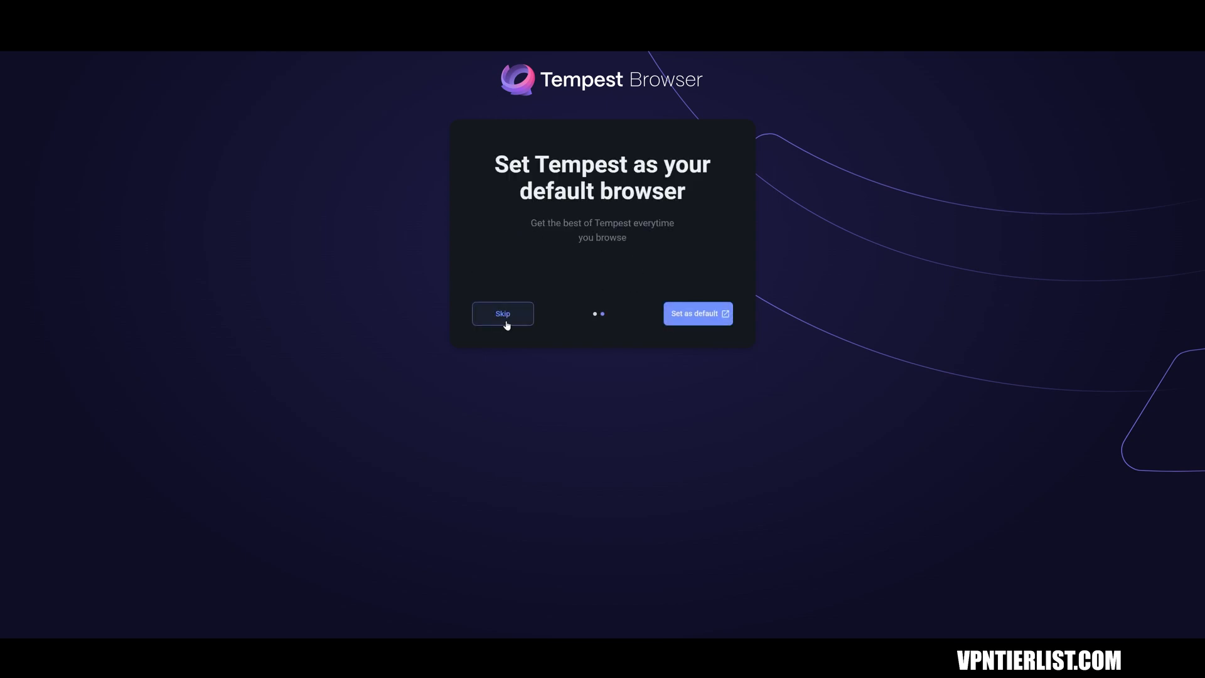
Step: Skip the default-browser step and decline a Tempest account to reach the new tab page
{"action": "left_click", "coordinate": [503, 314]}
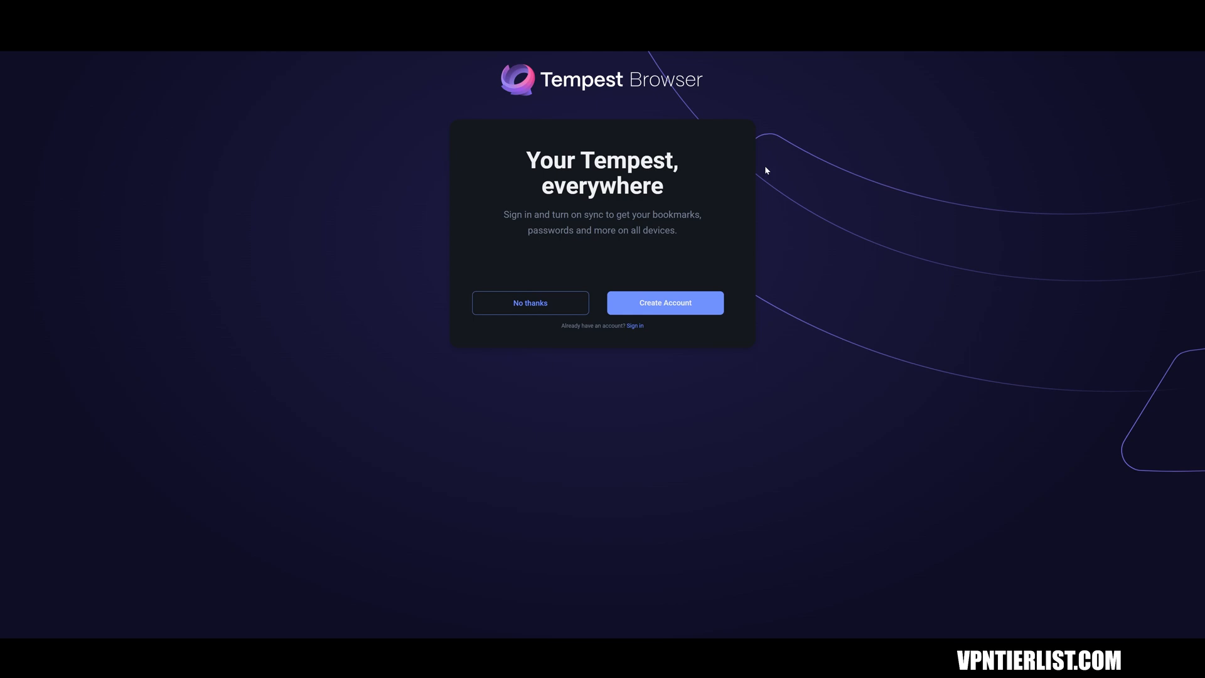
{"action": "mouse_move", "coordinate": [604, 256]}
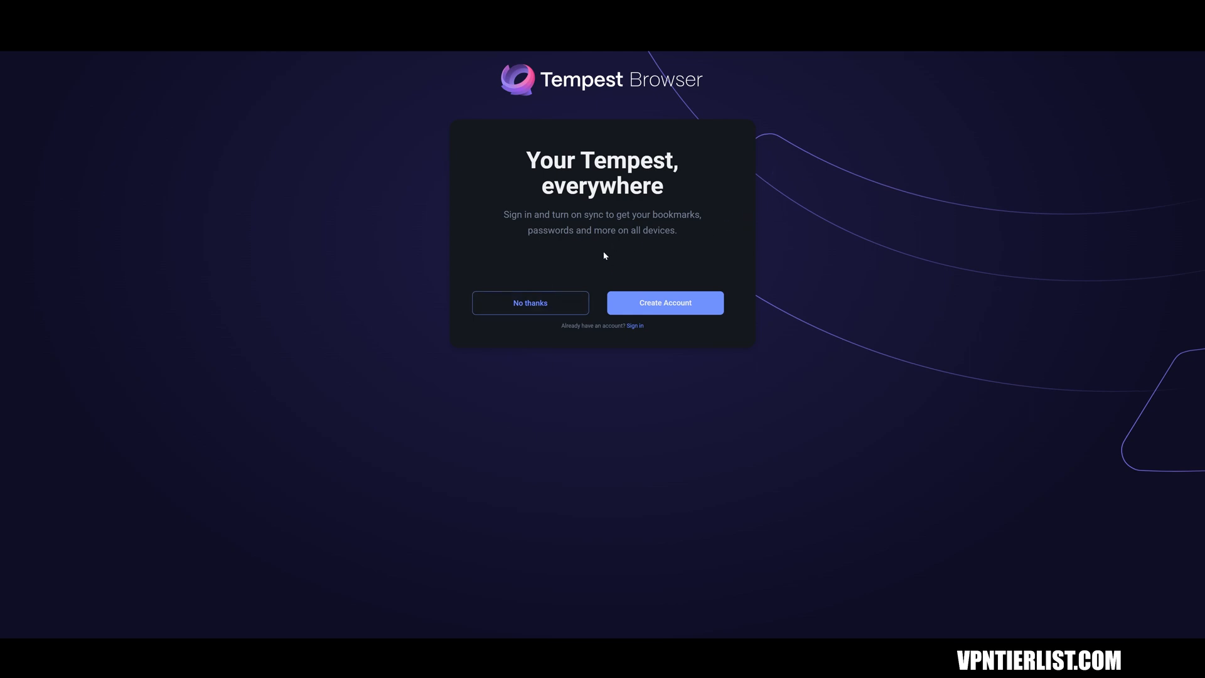
{"action": "mouse_move", "coordinate": [530, 302]}
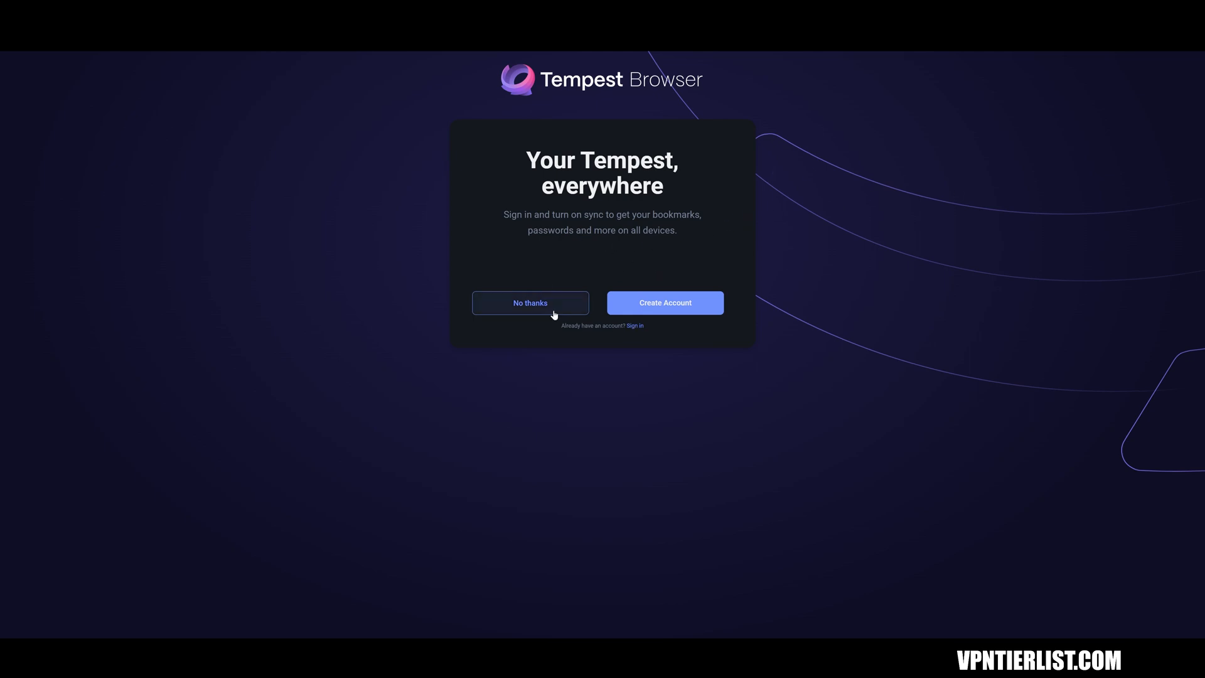
{"action": "double_click", "coordinate": [653, 230]}
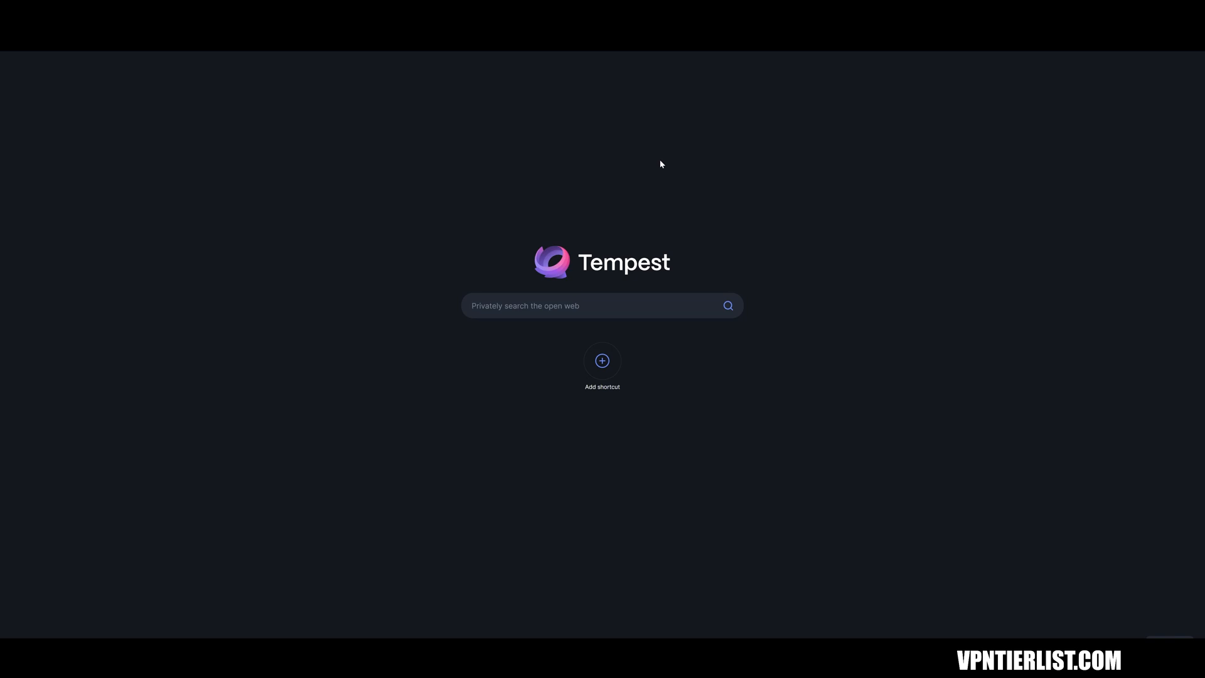
{"action": "mouse_move", "coordinate": [982, 50]}
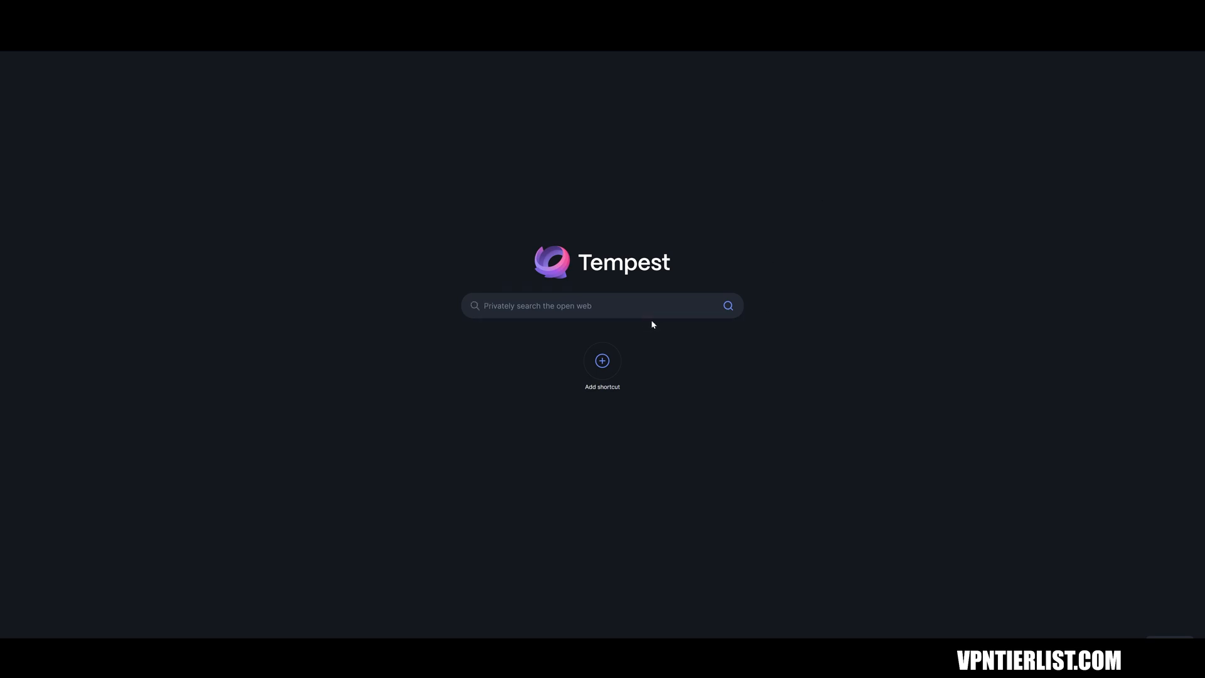
Step: Search Tempest for 'default search engine' from the new tab search box
{"action": "type", "text": "default serac"}
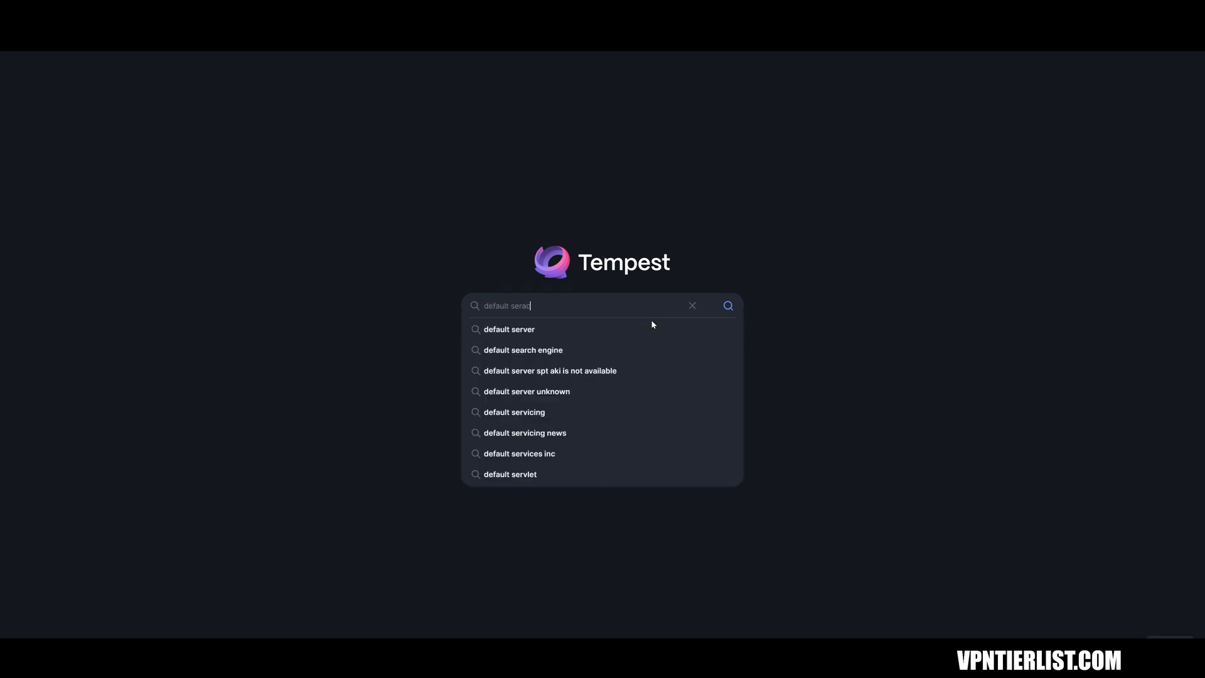
{"action": "left_click", "coordinate": [522, 350]}
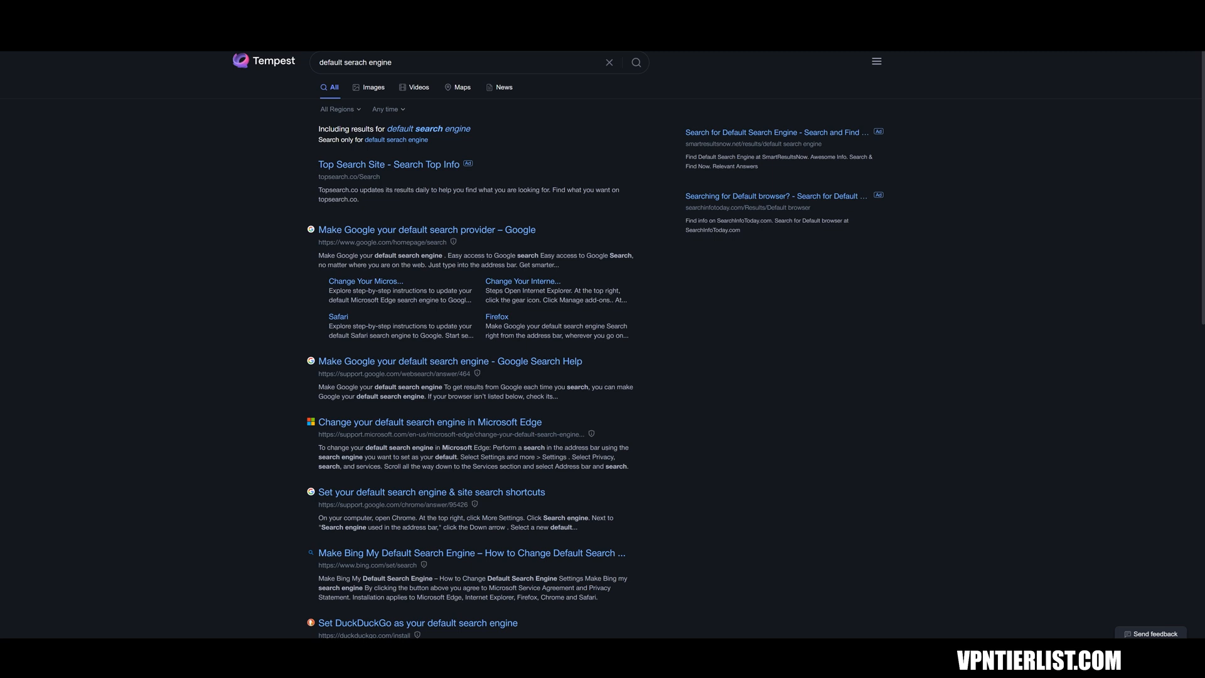
Step: Reach the Privacy and security settings, dismissing the import dialog without importing
{"action": "left_click", "coordinate": [875, 60]}
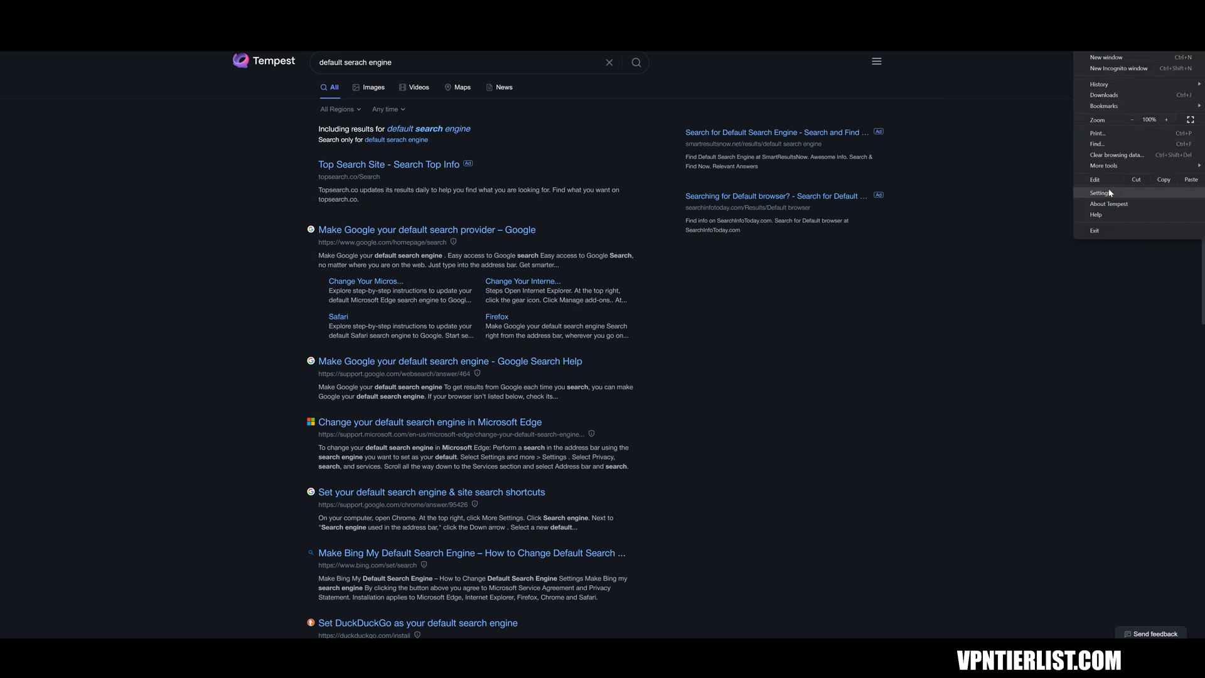
{"action": "left_click", "coordinate": [1101, 193]}
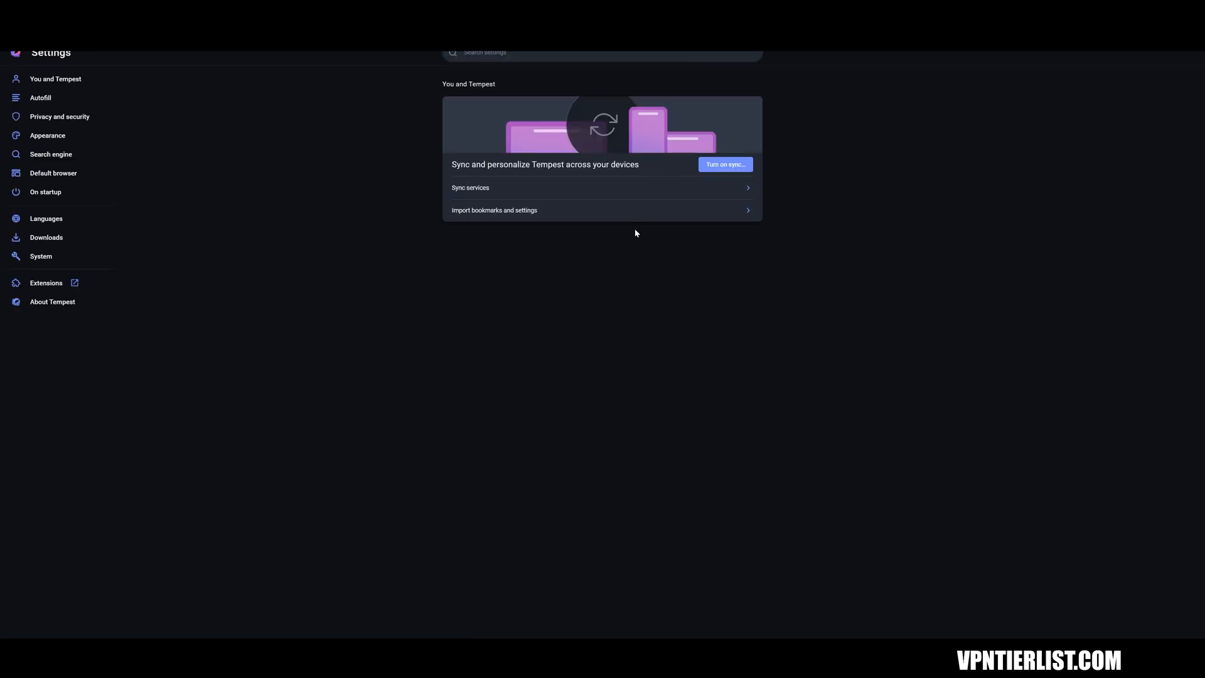
{"action": "left_click", "coordinate": [494, 209]}
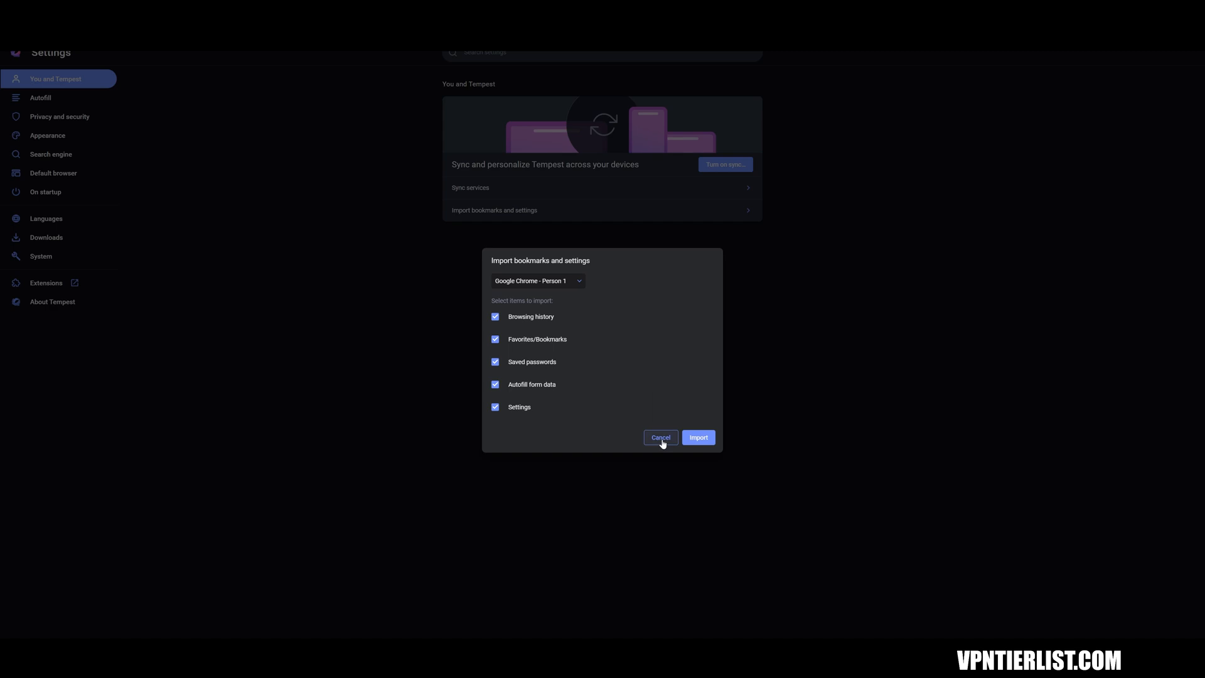
{"action": "left_click", "coordinate": [660, 437]}
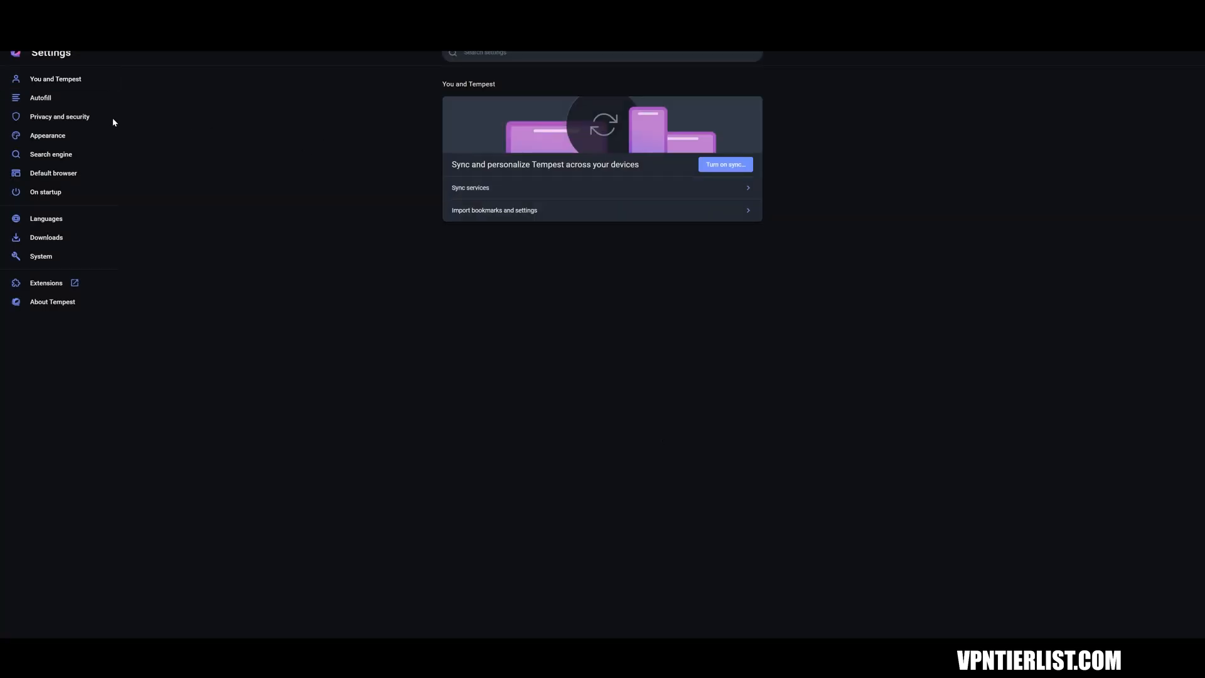
{"action": "left_click", "coordinate": [59, 116]}
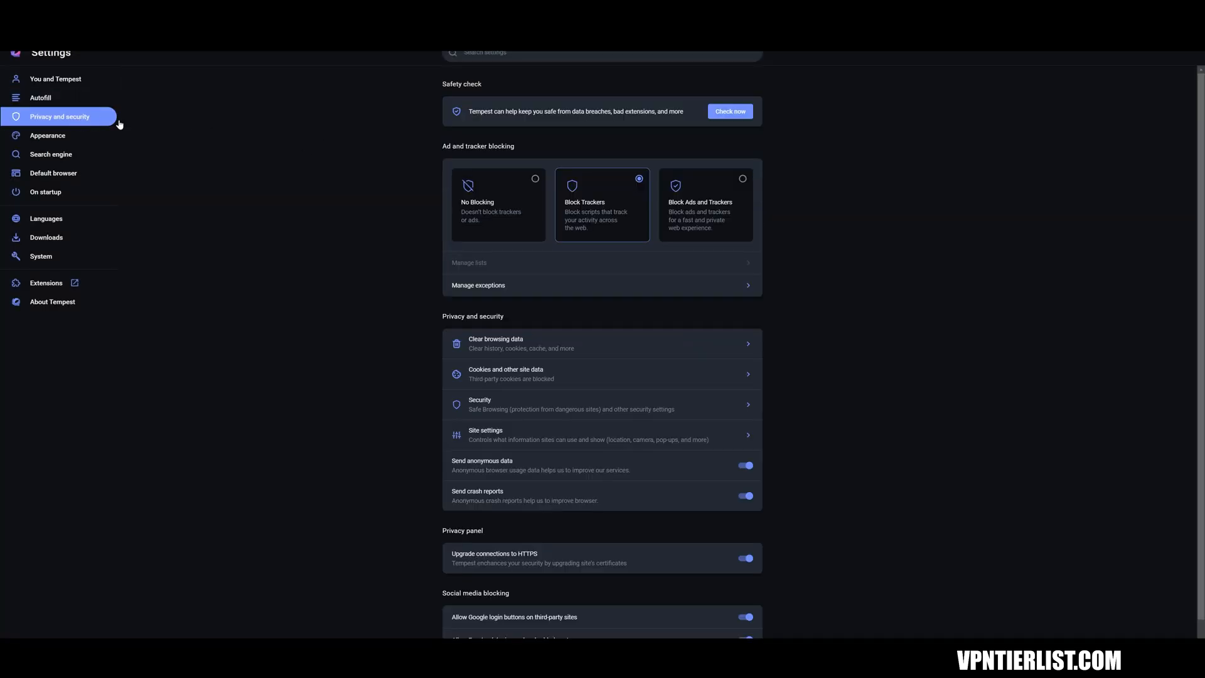
{"action": "mouse_move", "coordinate": [742, 197]}
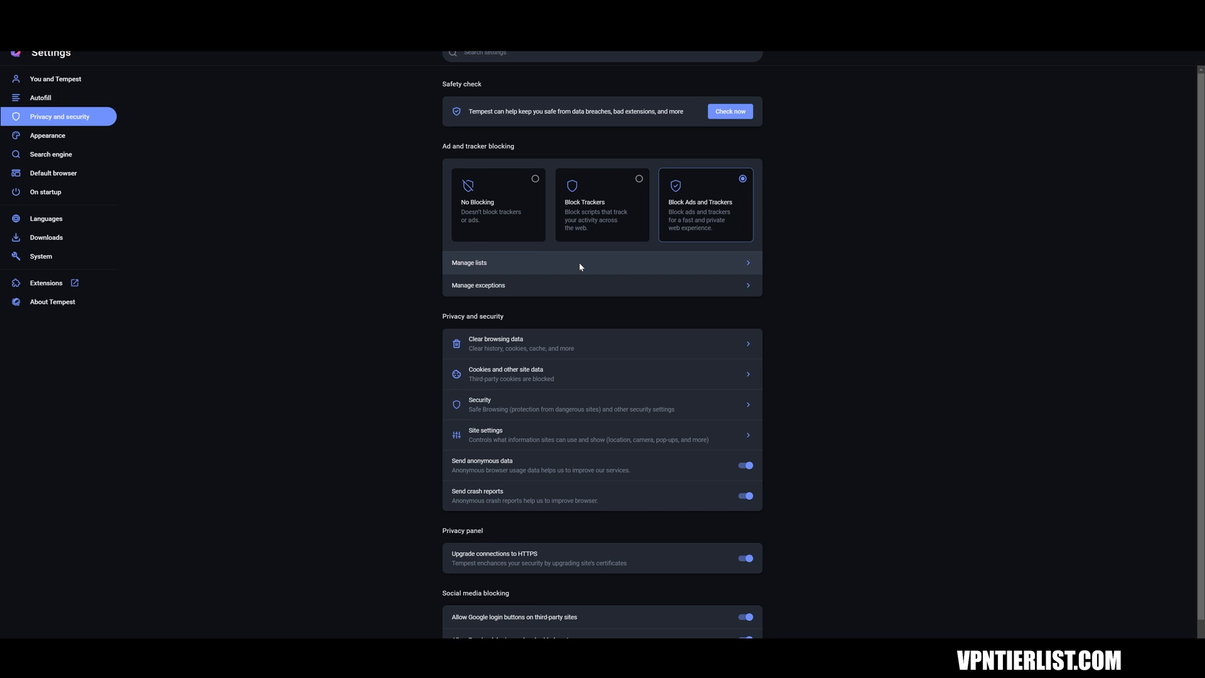
{"action": "mouse_move", "coordinate": [602, 211]}
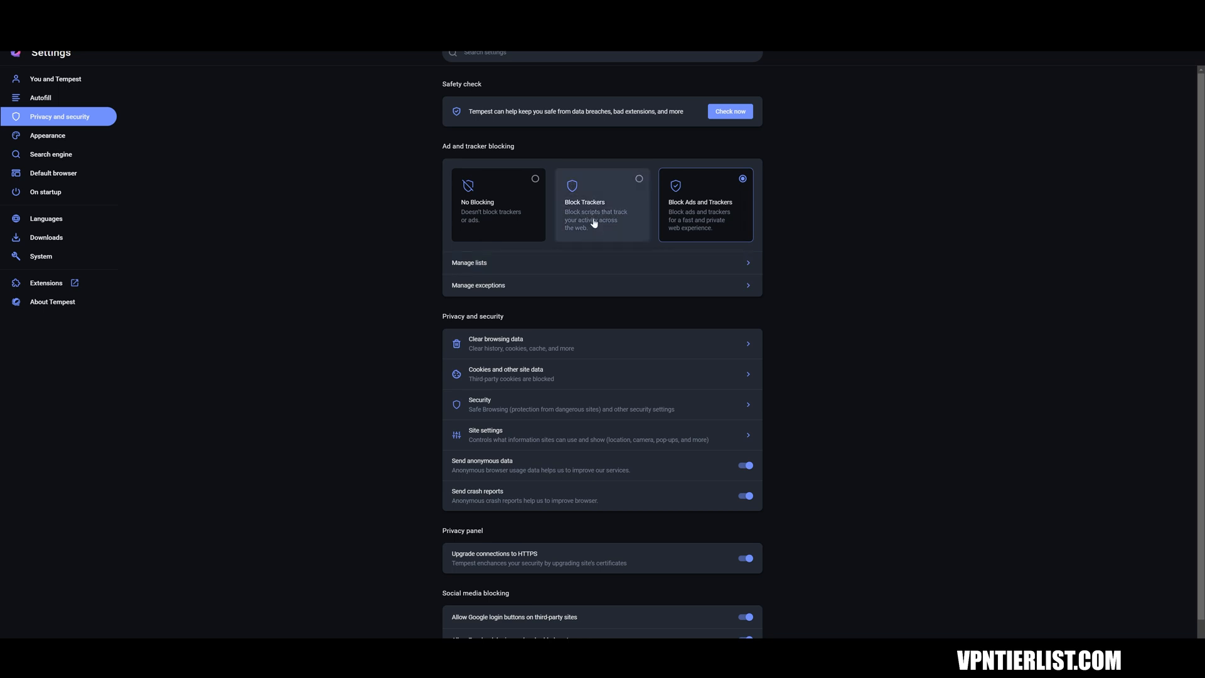
Step: Block ads and trackers and turn off anonymous usage data and crash reports
{"action": "scroll", "scroll_direction": "down", "scroll_amount": 3}
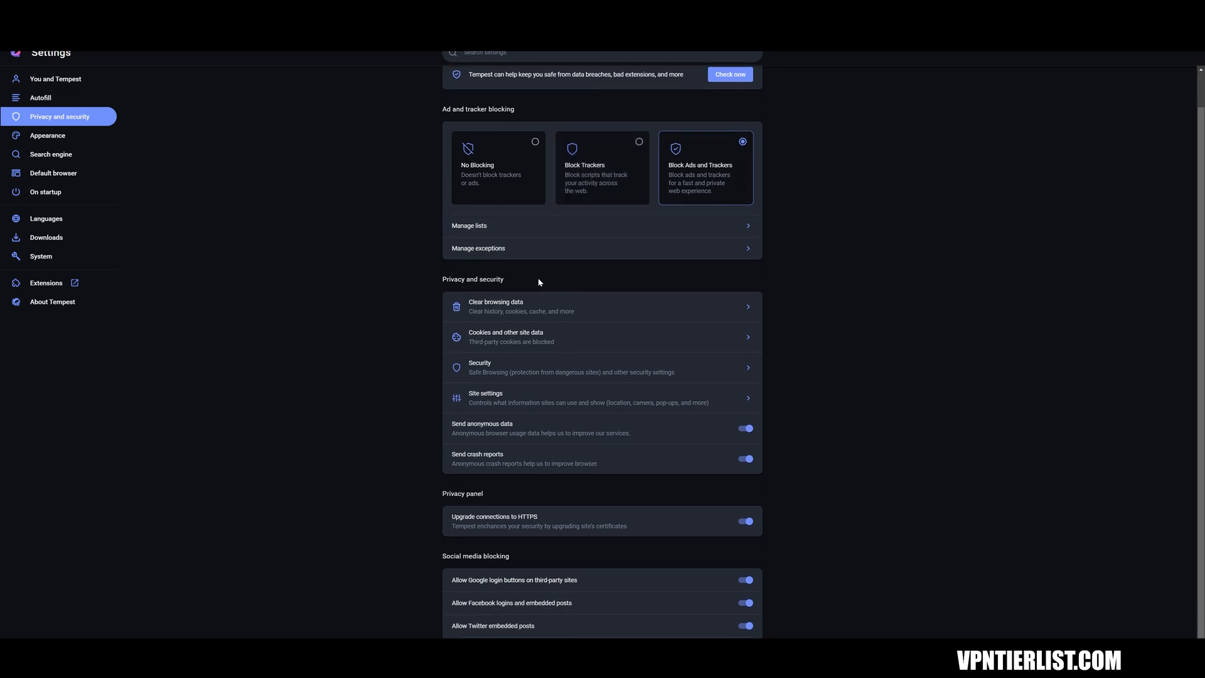
{"action": "mouse_move", "coordinate": [676, 373]}
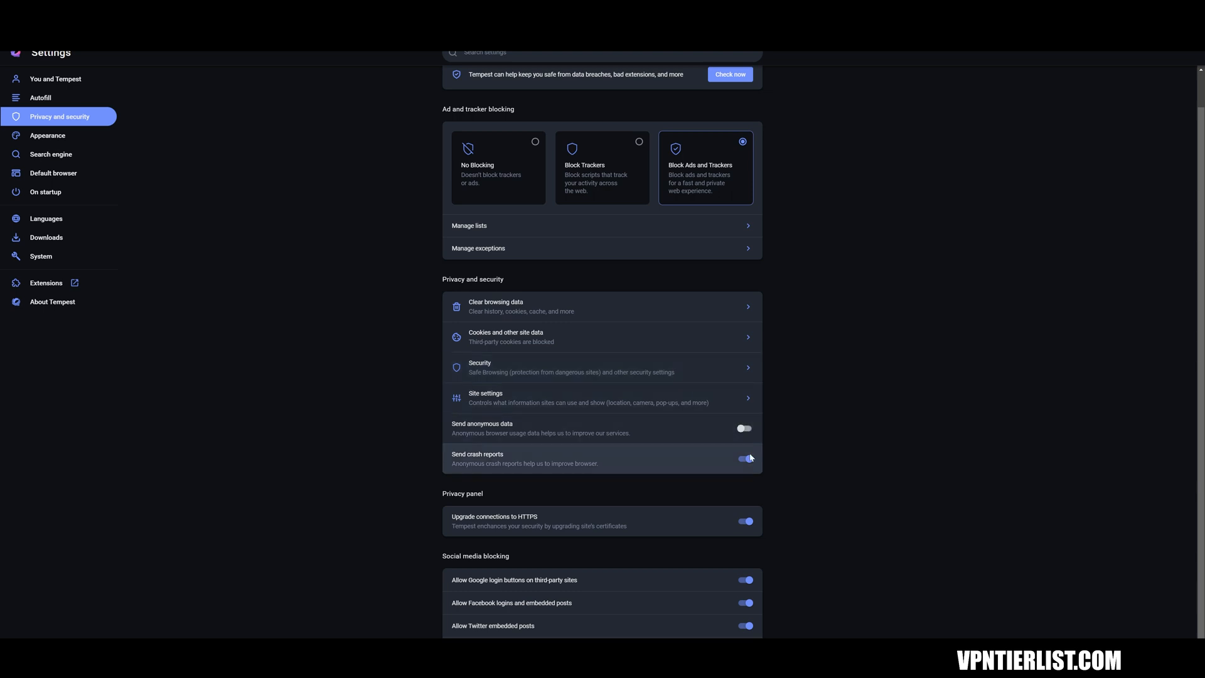
{"action": "left_click", "coordinate": [744, 459]}
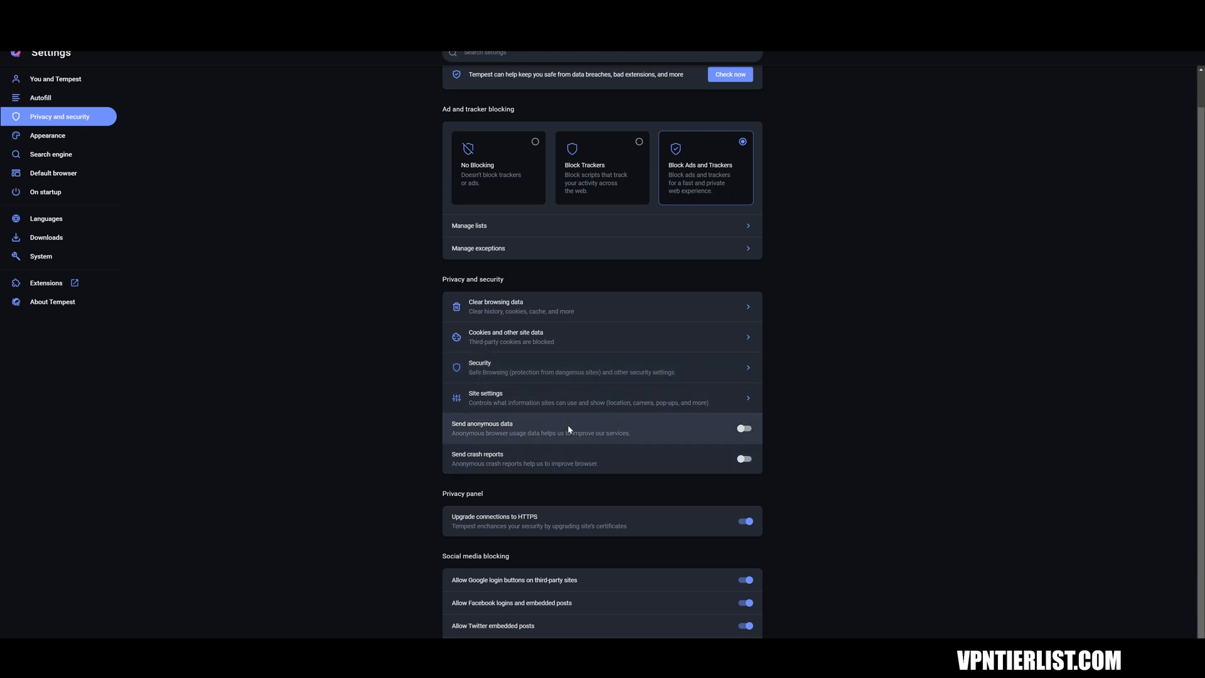
{"action": "left_click", "coordinate": [572, 368]}
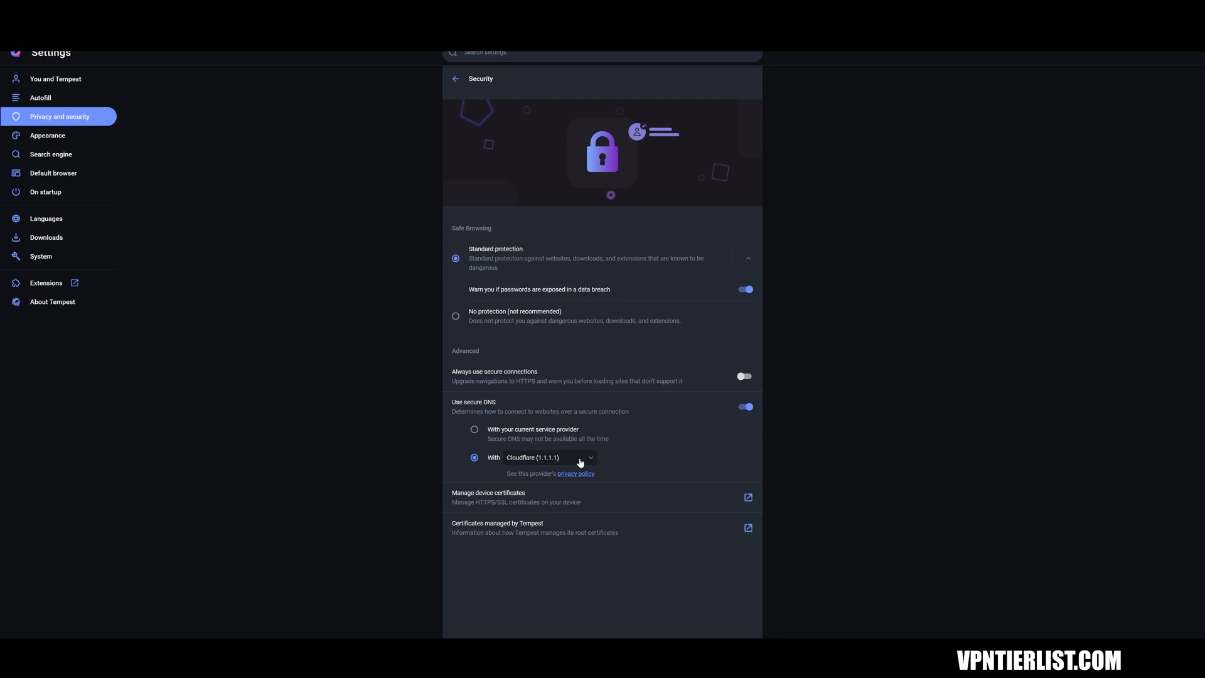
{"action": "mouse_move", "coordinate": [569, 455]}
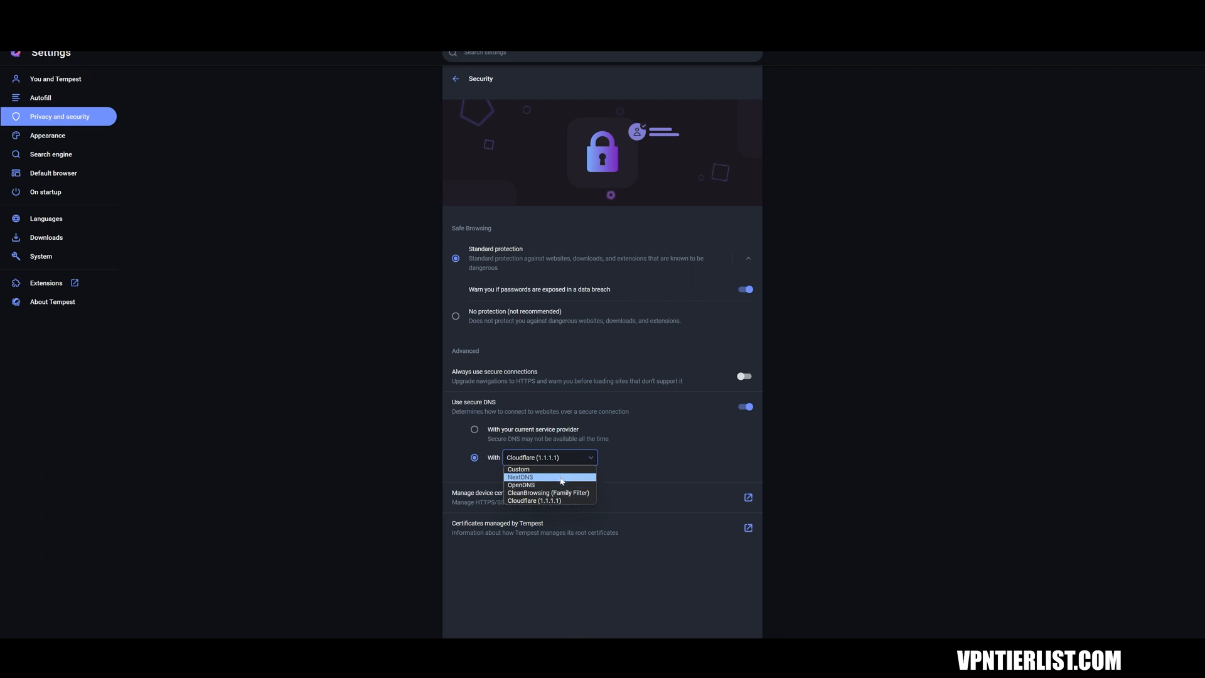
Step: Switch secure DNS from Cloudflare (1.1.1.1) to NextDNS in Security settings
{"action": "left_click", "coordinate": [520, 477]}
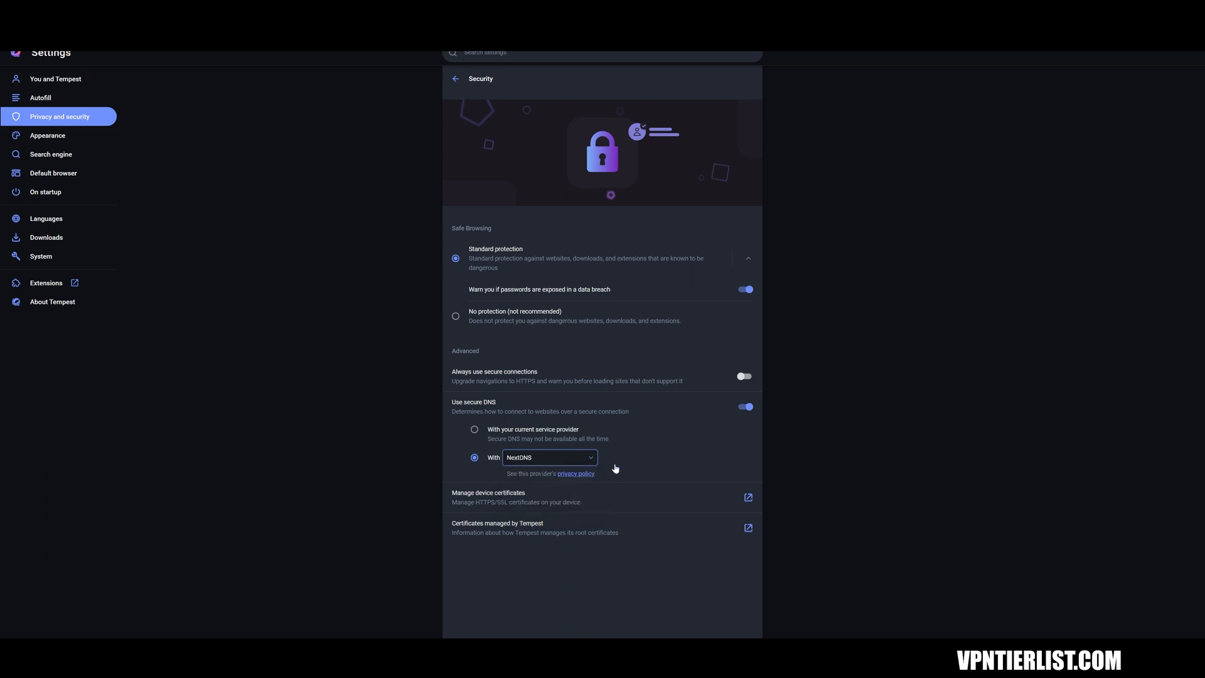
{"action": "mouse_move", "coordinate": [565, 402]}
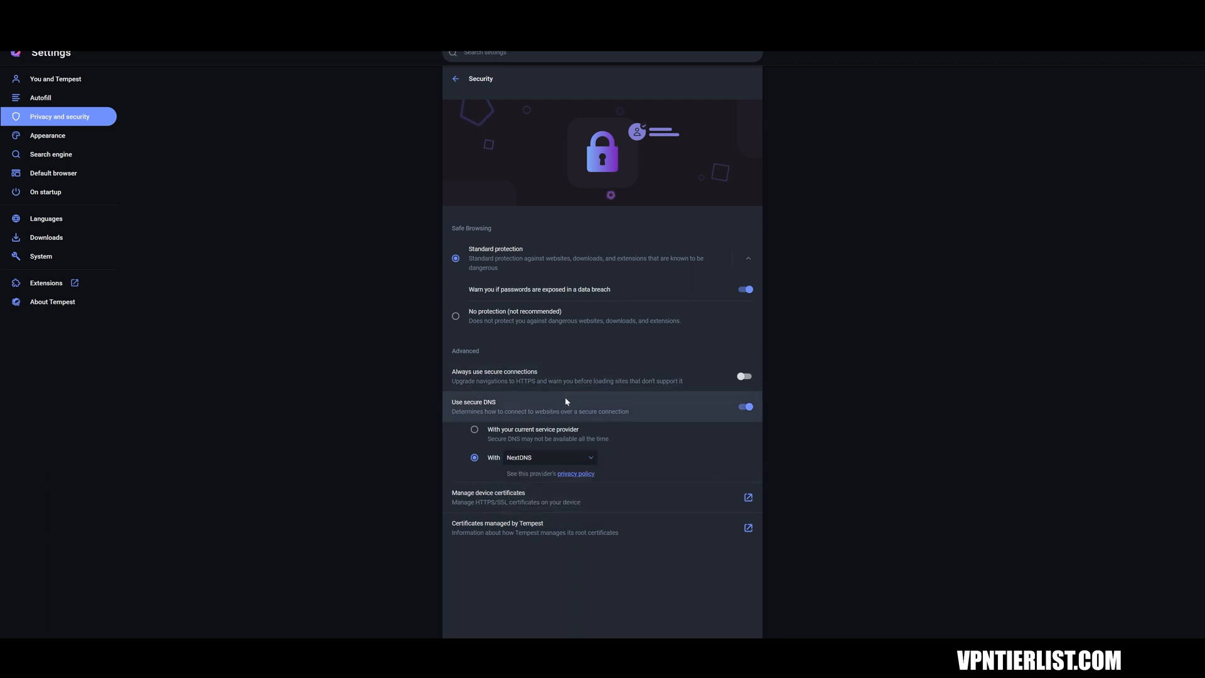
Step: Review the search engine choices and keep Tempest as the address-bar search engine
{"action": "left_click", "coordinate": [48, 136]}
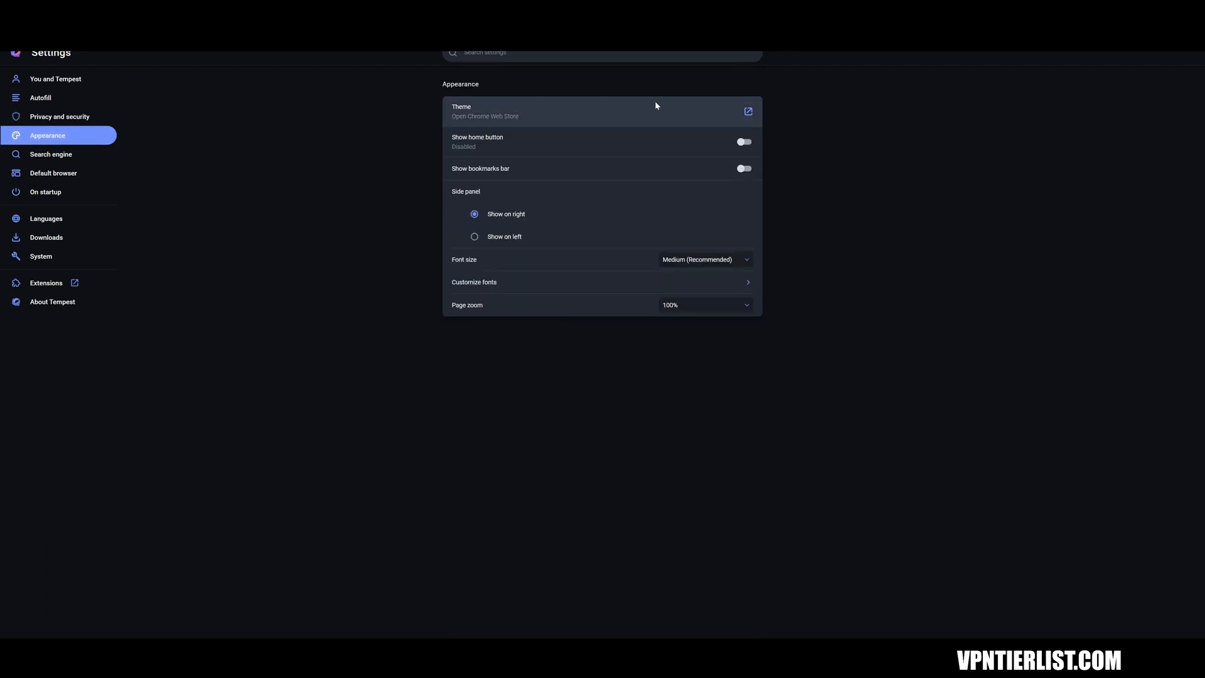
{"action": "mouse_move", "coordinate": [629, 305]}
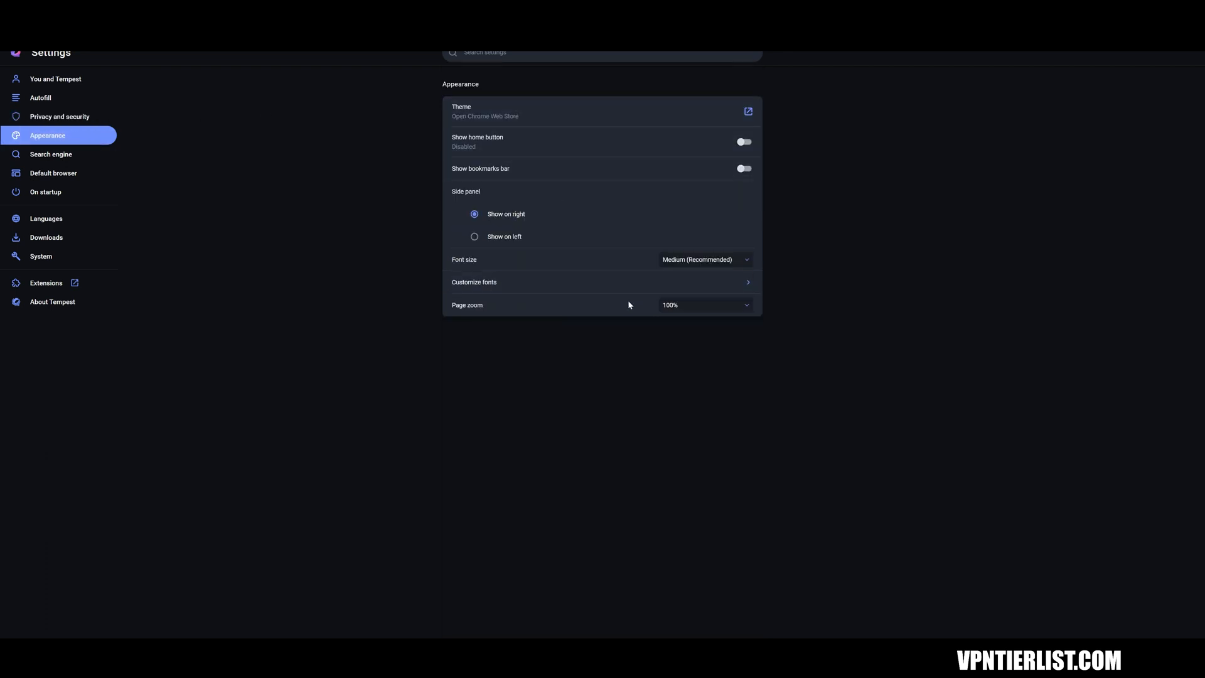
{"action": "mouse_move", "coordinate": [376, 138]}
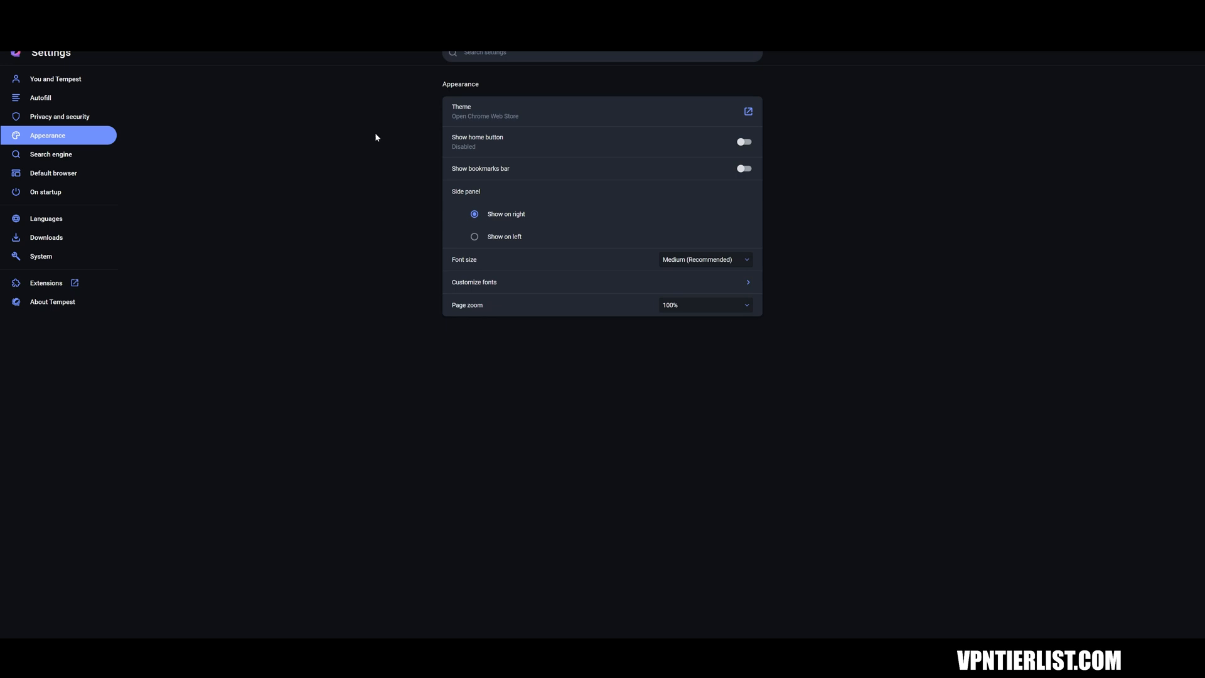
{"action": "mouse_move", "coordinate": [50, 154]}
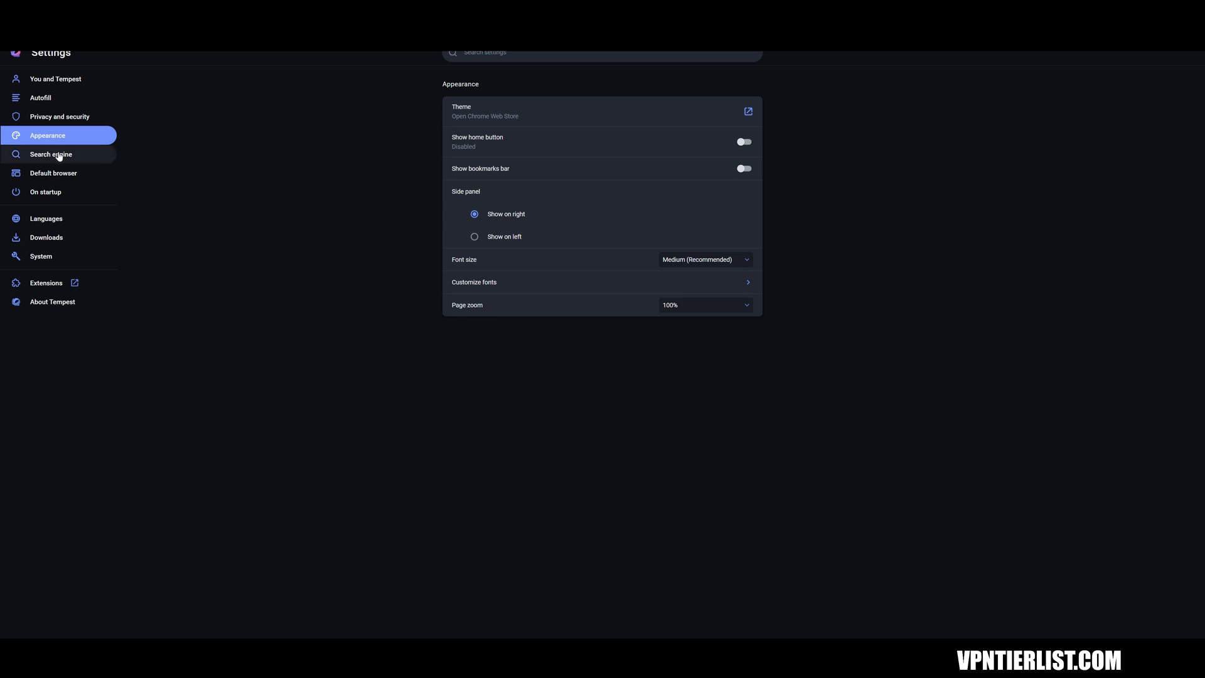
{"action": "left_click", "coordinate": [50, 153]}
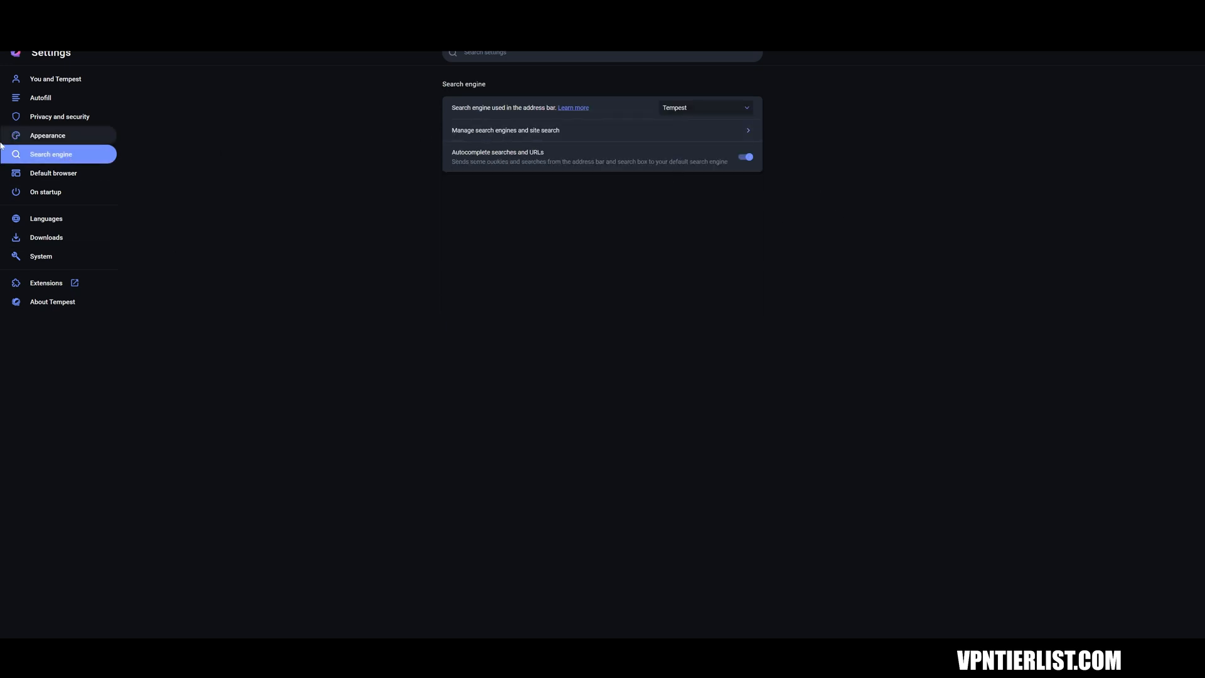
{"action": "mouse_move", "coordinate": [65, 137]}
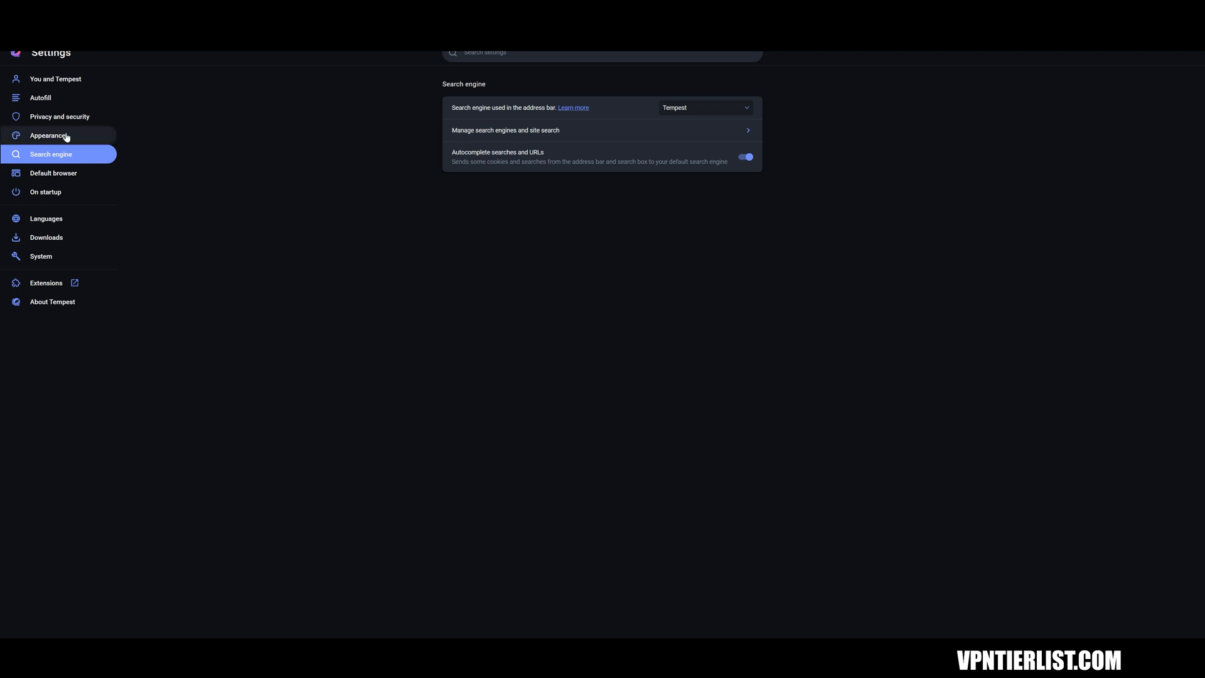
{"action": "mouse_move", "coordinate": [109, 158]}
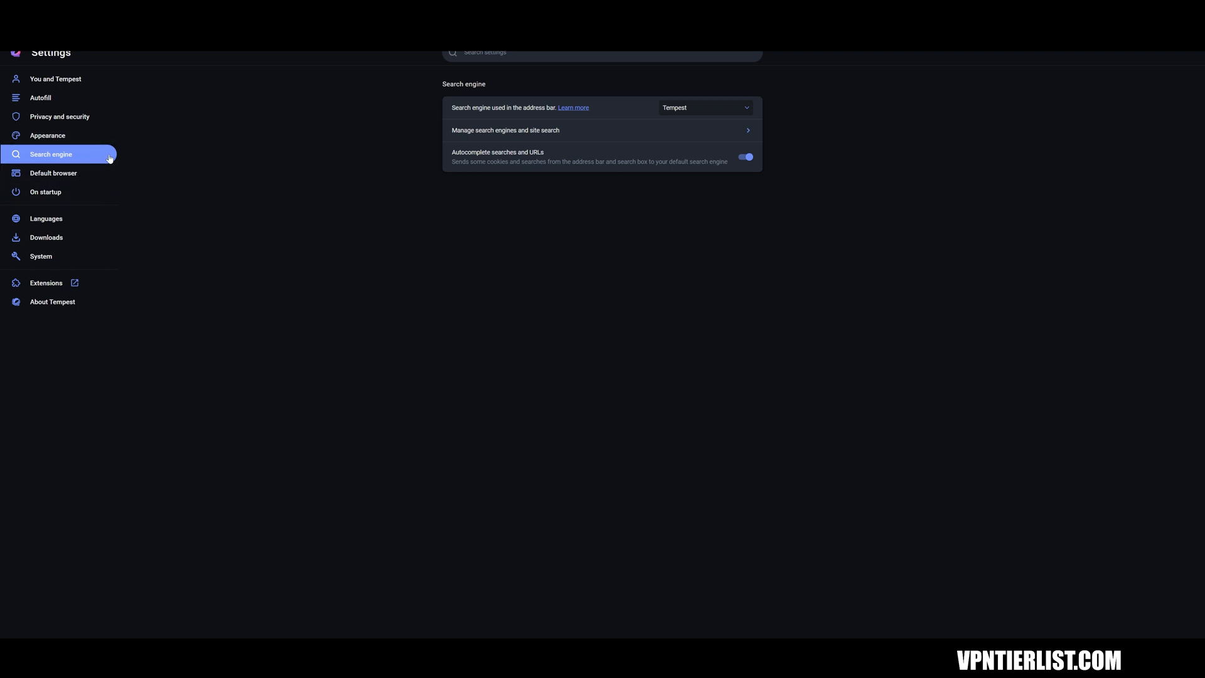
{"action": "mouse_move", "coordinate": [718, 103]}
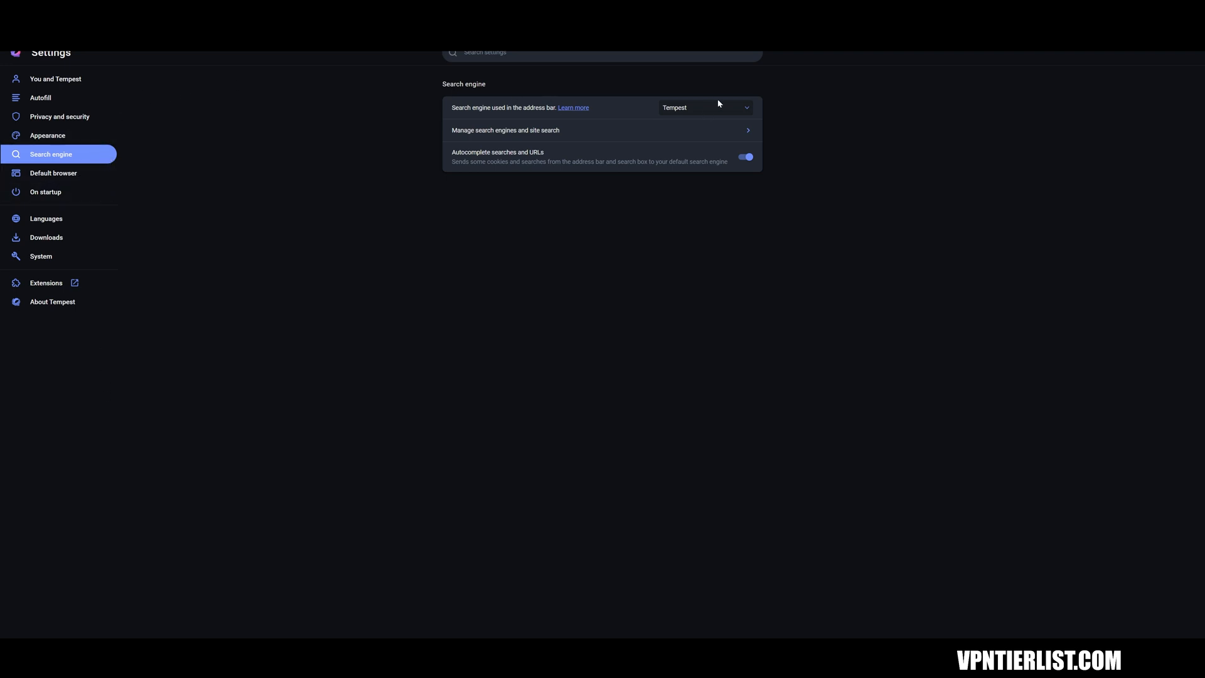
{"action": "left_click", "coordinate": [704, 108]}
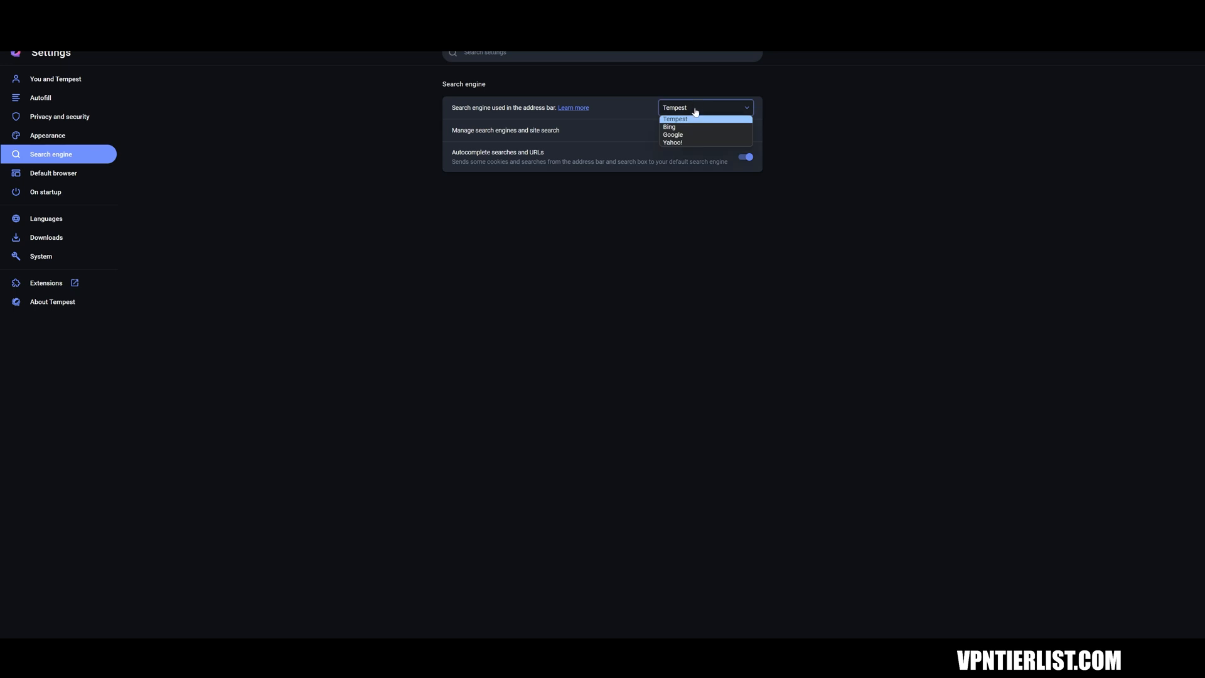
{"action": "mouse_move", "coordinate": [731, 108]}
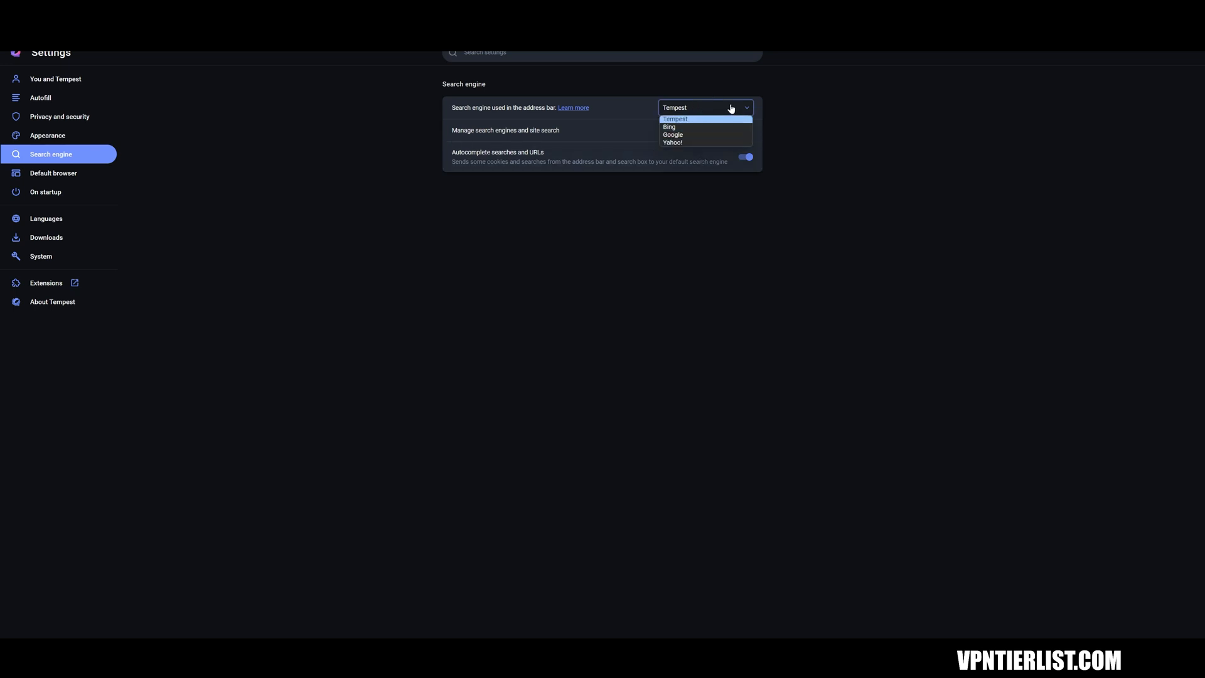
{"action": "left_click", "coordinate": [703, 106]}
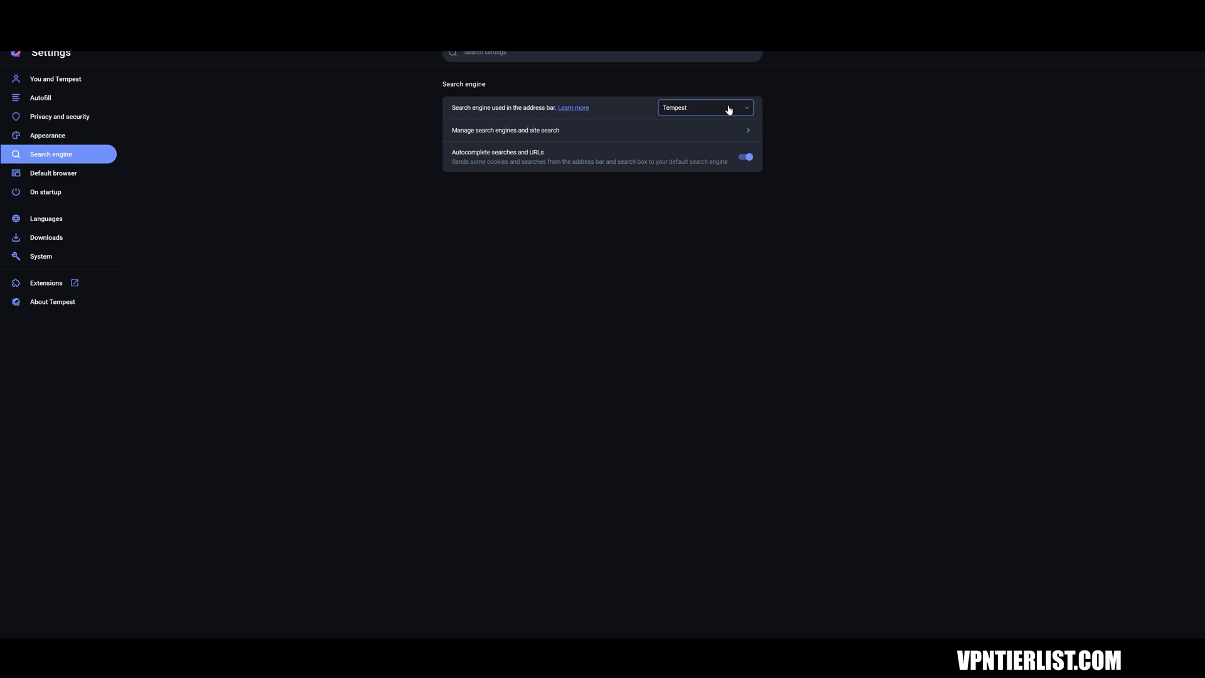
{"action": "mouse_move", "coordinate": [581, 112]}
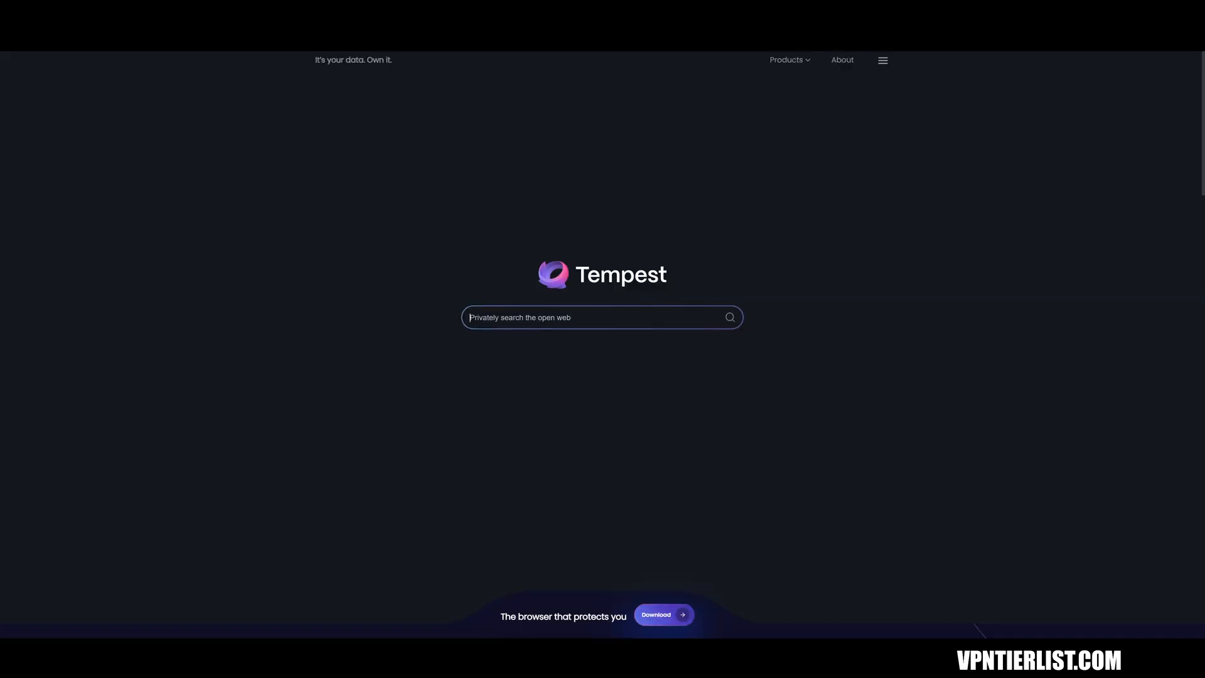
Step: Scroll the Tempest homepage to the infocards section and browse the Tempest Search product page
{"action": "scroll", "scroll_direction": "down", "scroll_amount": 3}
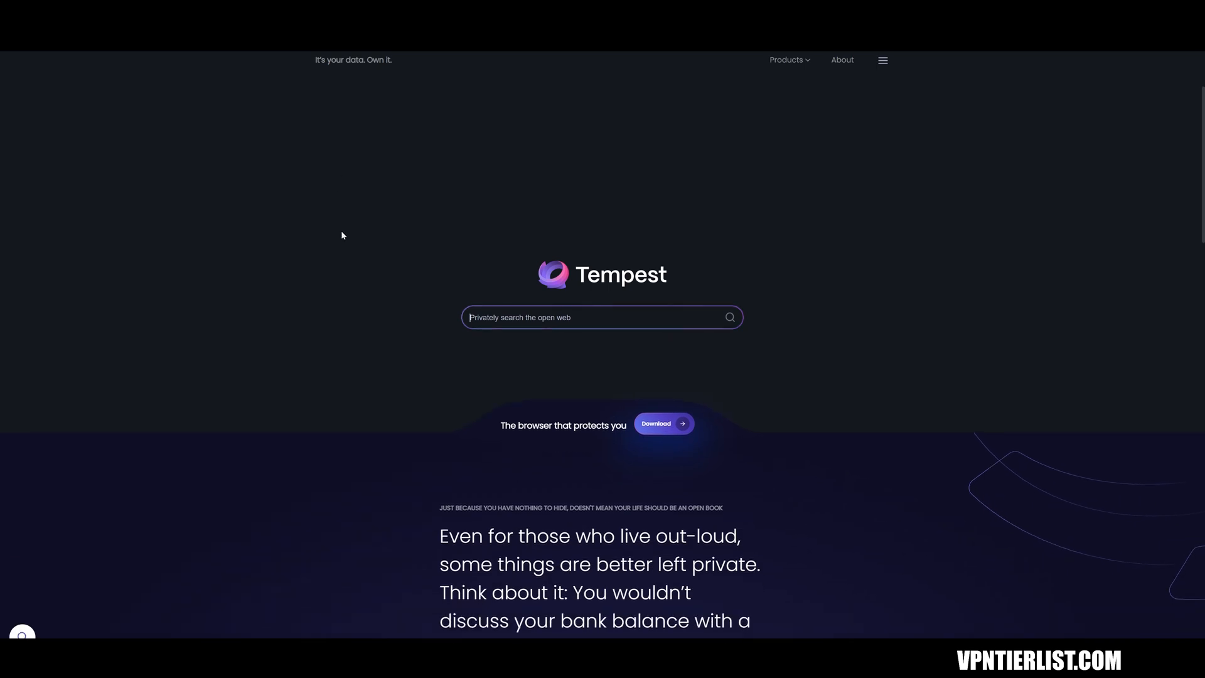
{"action": "scroll", "scroll_direction": "down", "scroll_amount": 3}
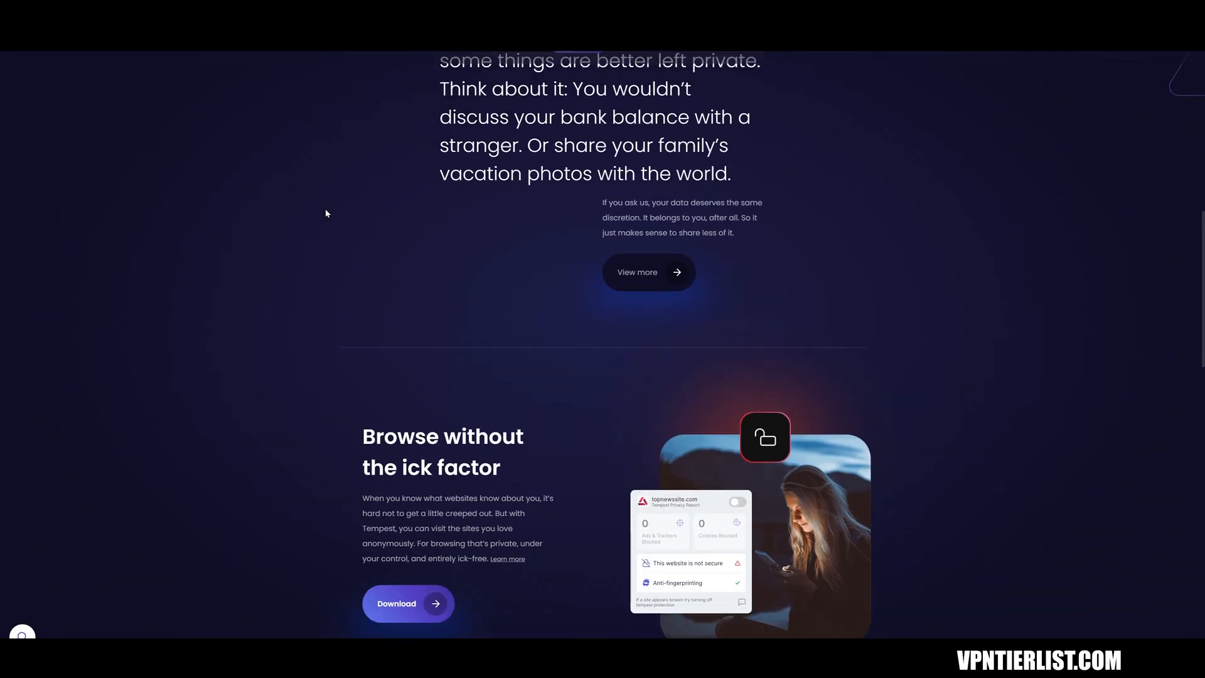
{"action": "scroll", "scroll_direction": "down", "scroll_amount": 3}
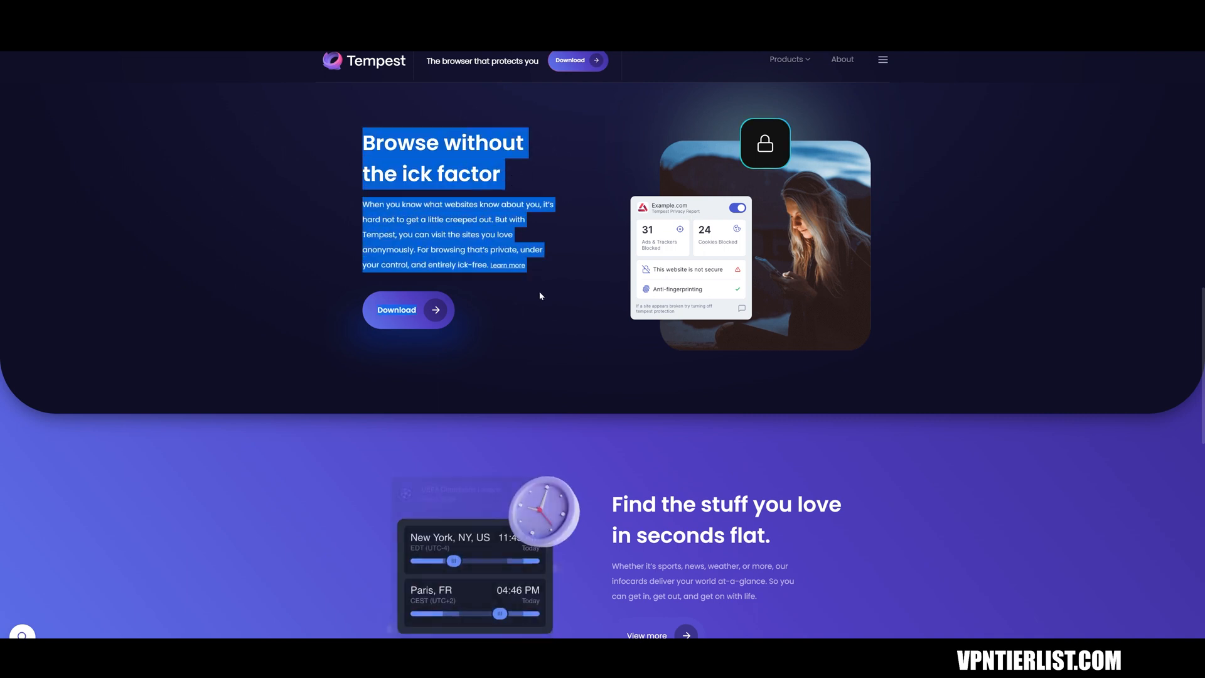
{"action": "scroll", "scroll_direction": "down", "scroll_amount": 3}
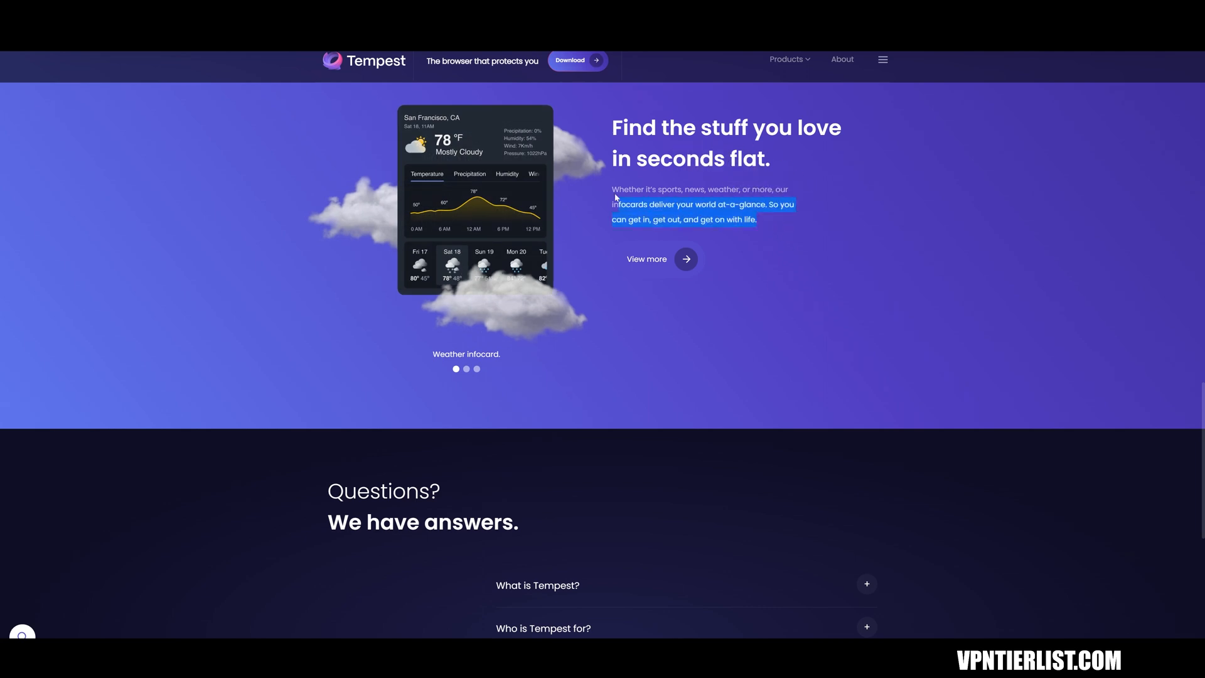
{"action": "left_click", "coordinate": [467, 369]}
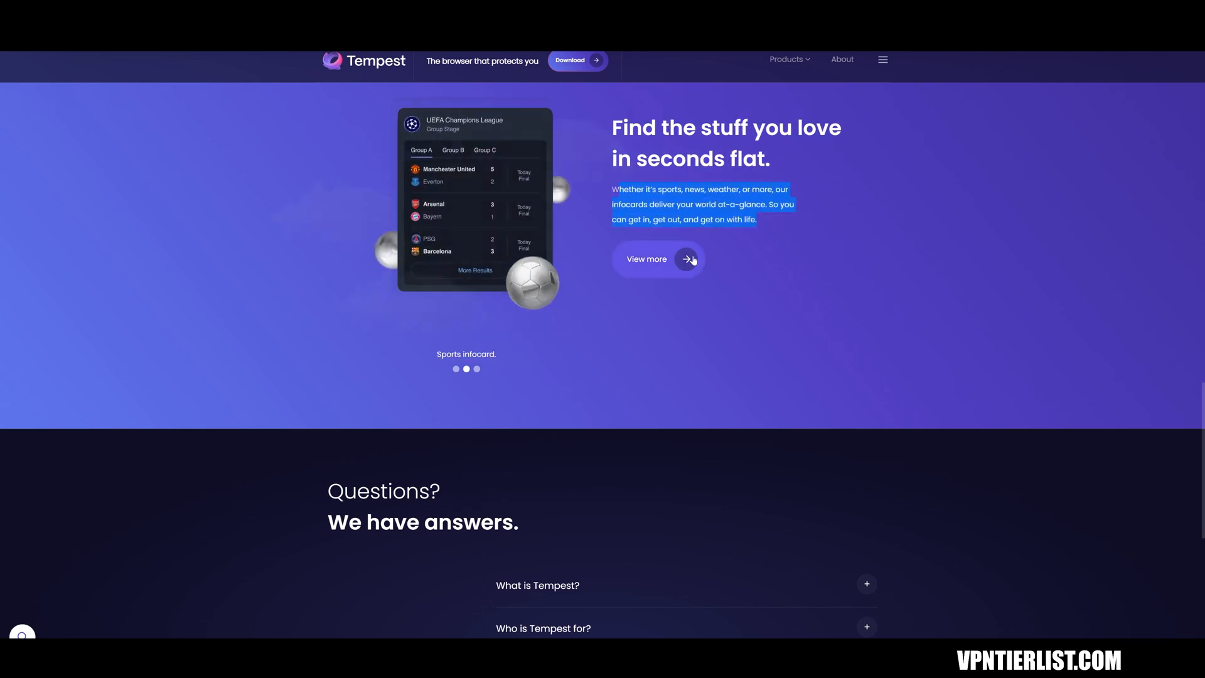
{"action": "scroll", "scroll_direction": "up", "scroll_amount": 3}
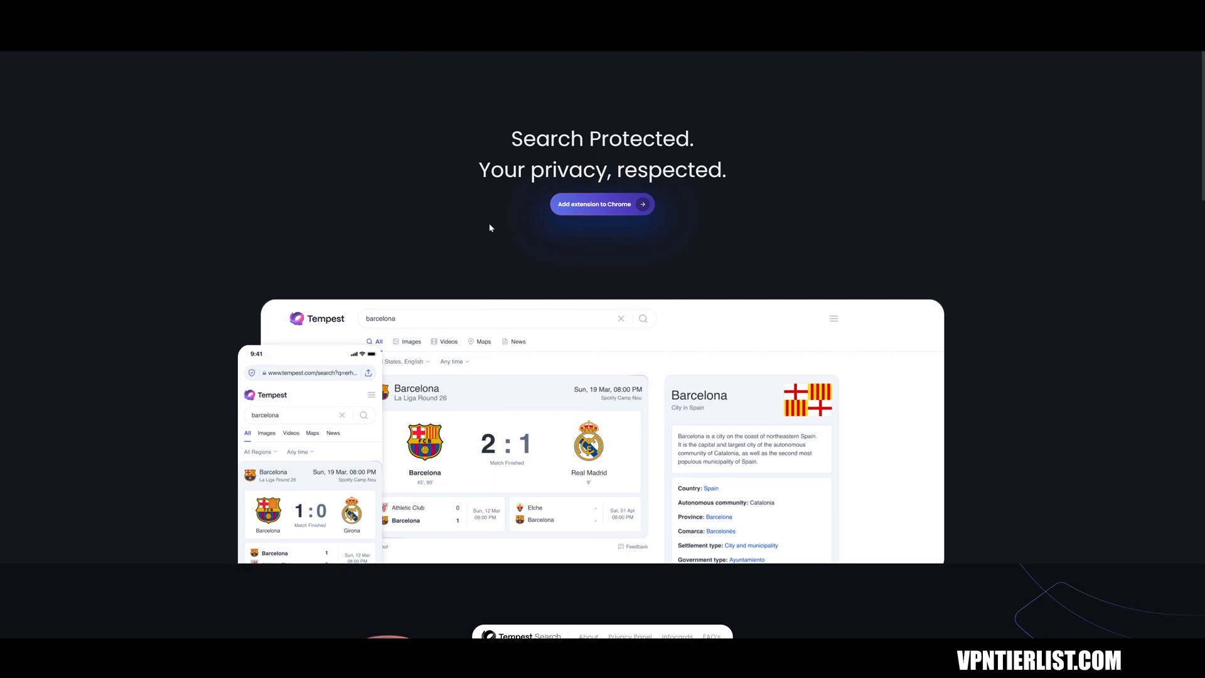
{"action": "scroll", "scroll_direction": "down", "scroll_amount": 3}
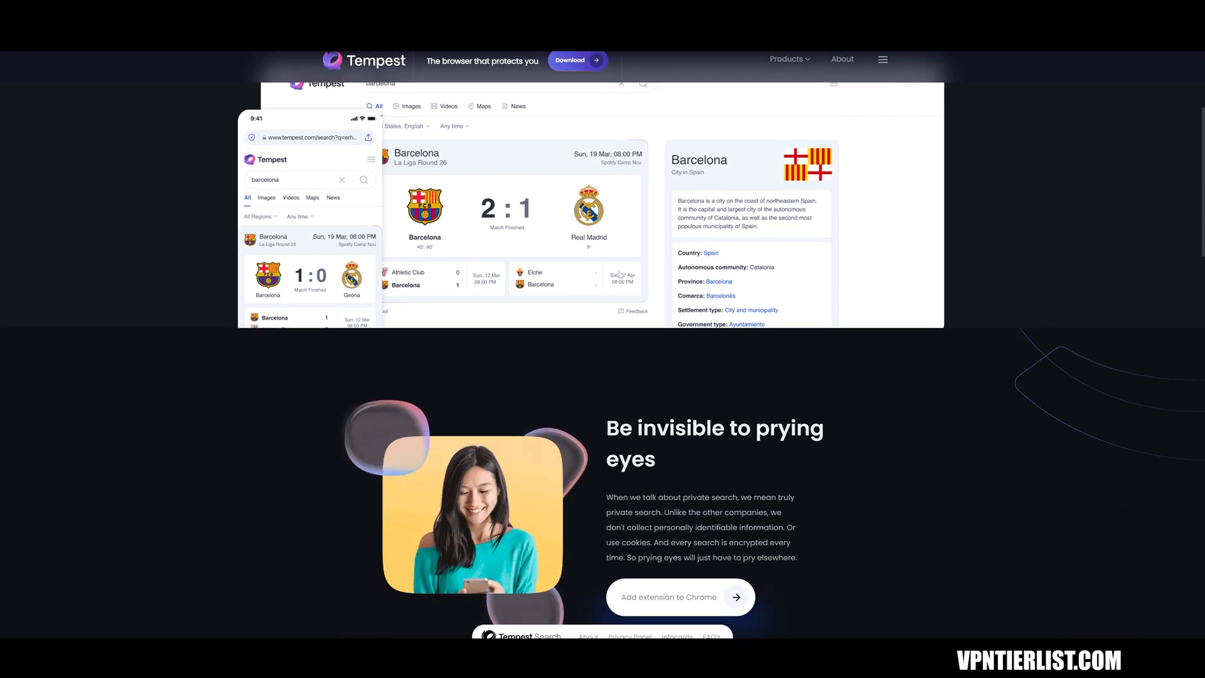
{"action": "scroll", "scroll_direction": "down", "scroll_amount": 3}
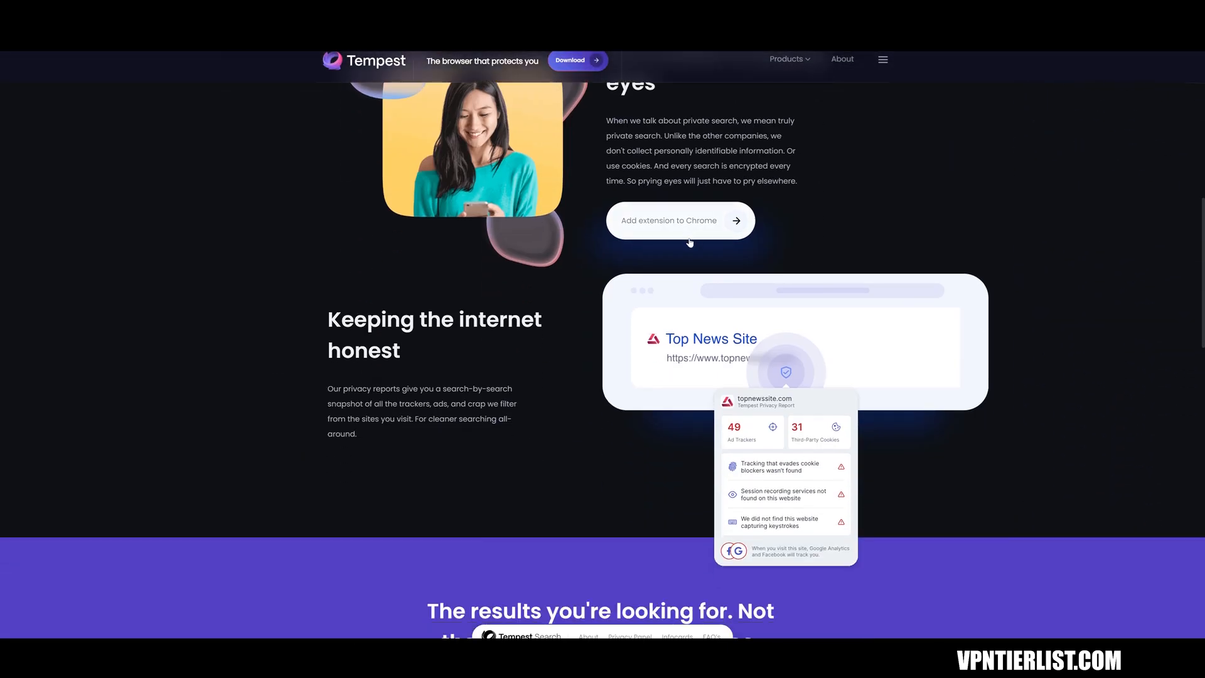
Step: View the Tempest Private Search Chrome Web Store listing, its screenshots and expanded description
{"action": "left_click", "coordinate": [668, 221]}
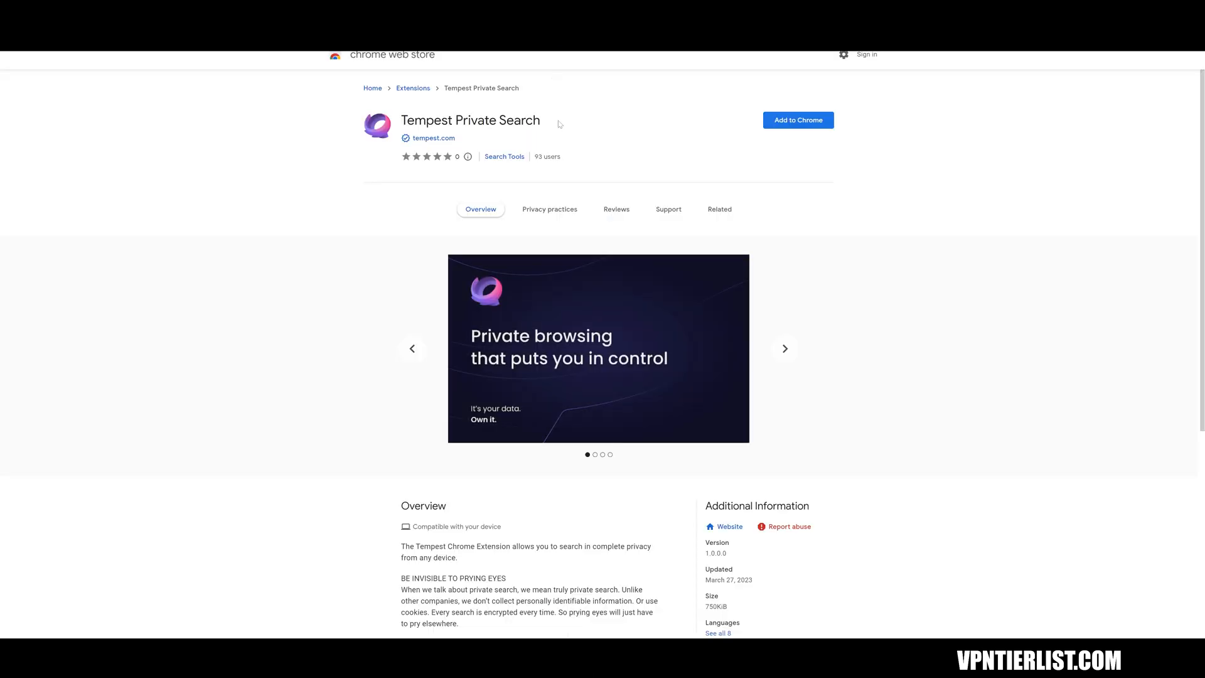
{"action": "scroll", "scroll_direction": "down", "scroll_amount": 3}
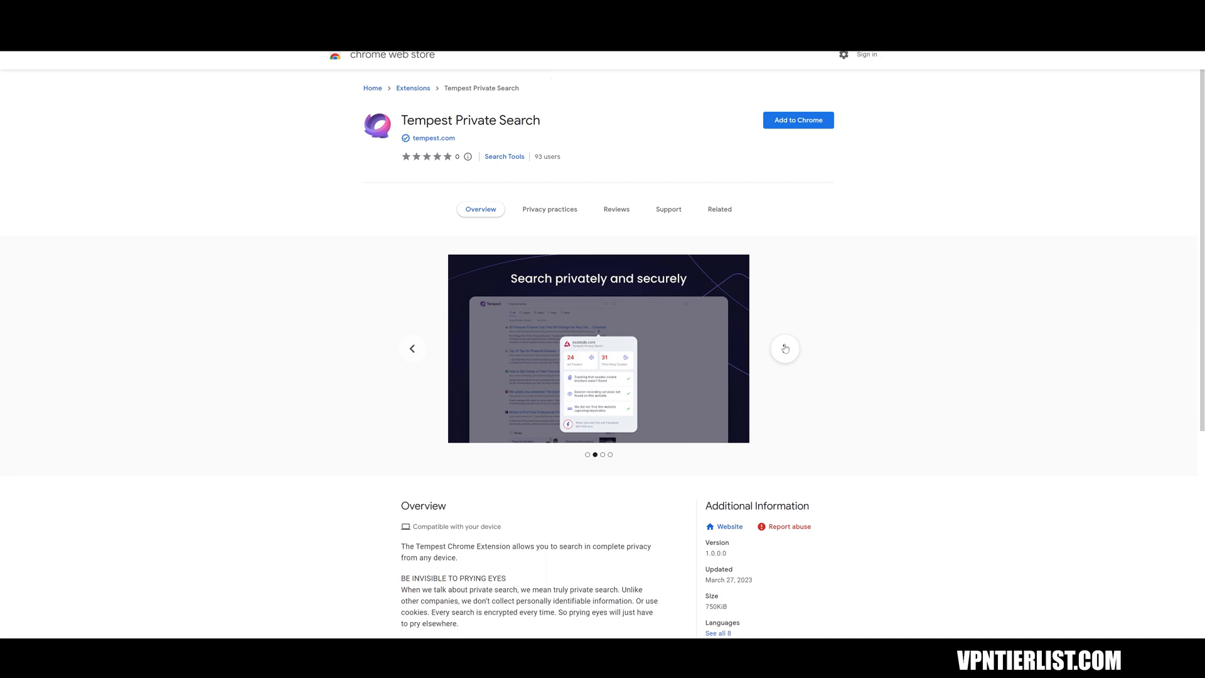
{"action": "left_click", "coordinate": [784, 348]}
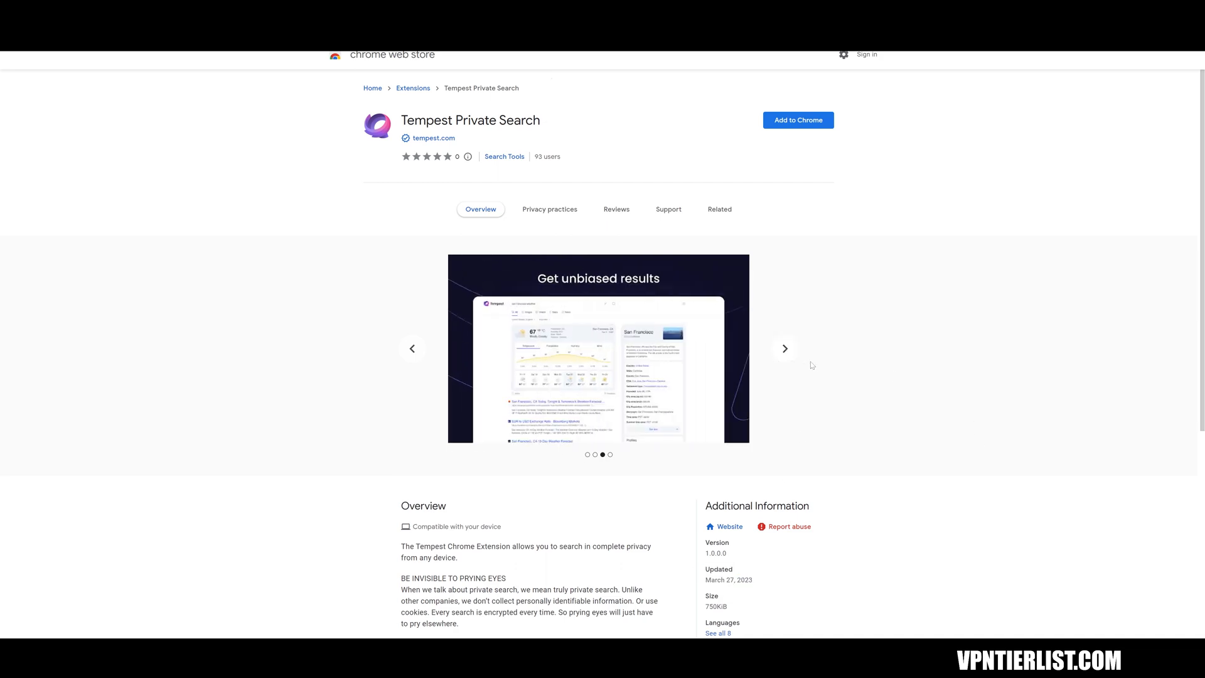
{"action": "scroll", "scroll_direction": "down", "scroll_amount": 3}
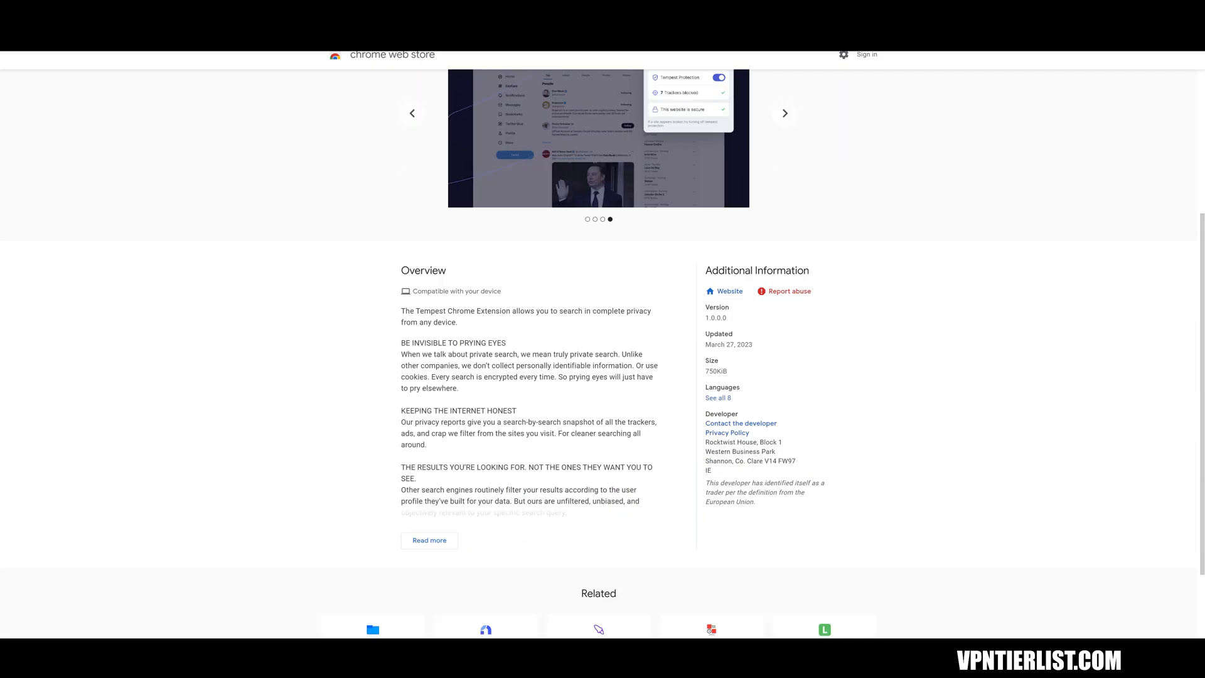
{"action": "left_click", "coordinate": [429, 539]}
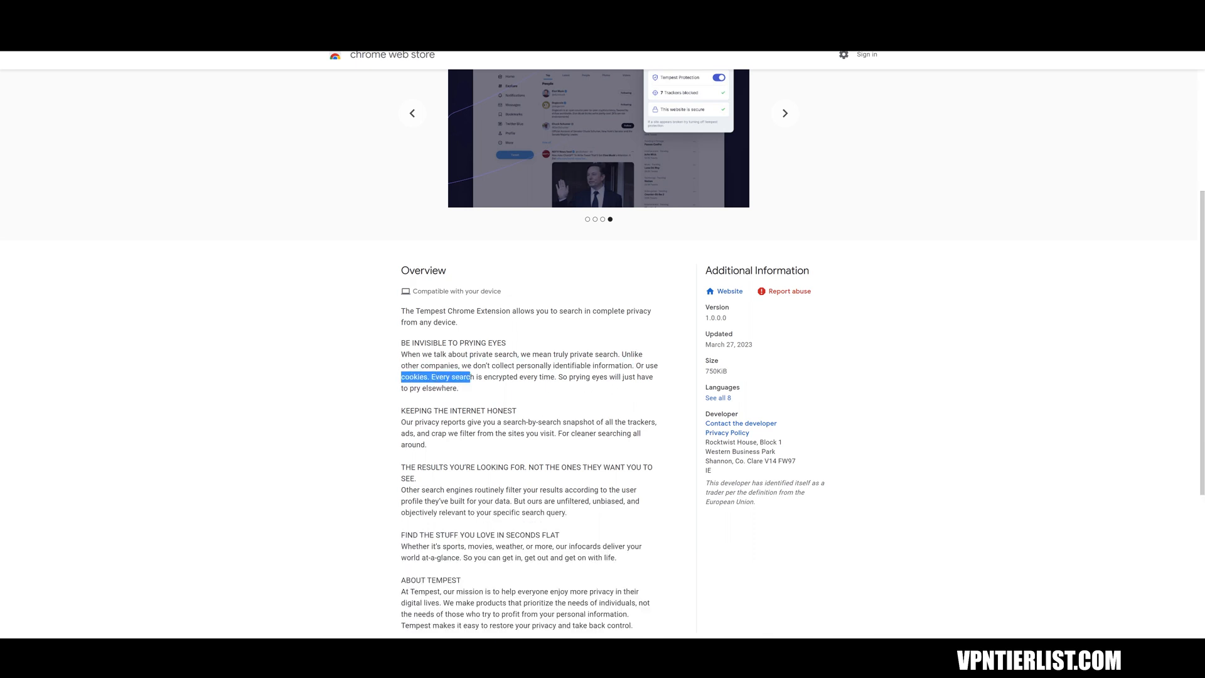
Step: Read through the full overview and close the reading list side panel
{"action": "scroll", "scroll_direction": "down", "scroll_amount": 3}
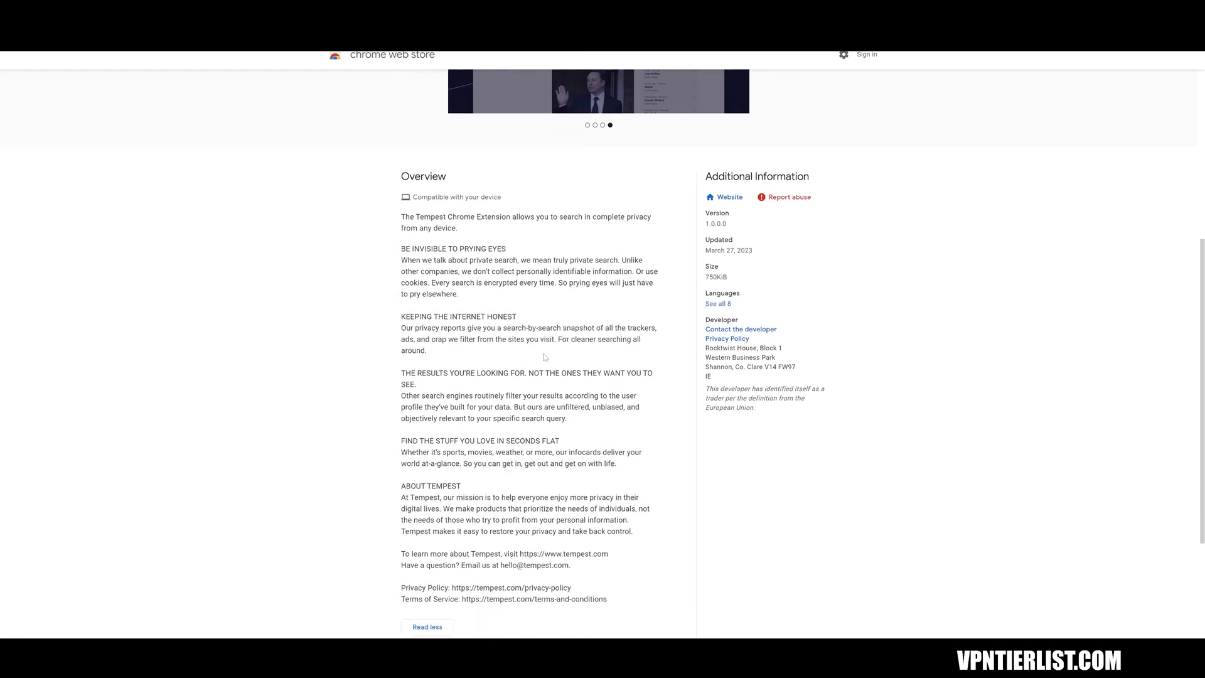
{"action": "scroll", "scroll_direction": "up", "scroll_amount": 3}
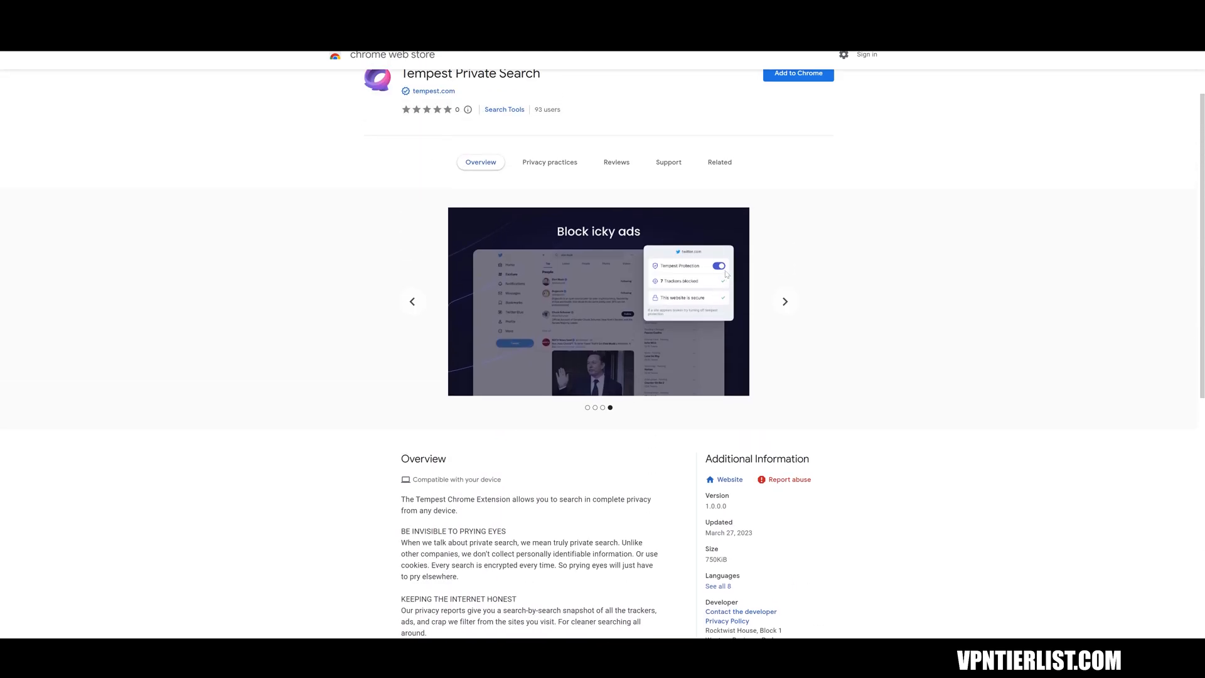
{"action": "scroll", "scroll_direction": "up", "scroll_amount": 3}
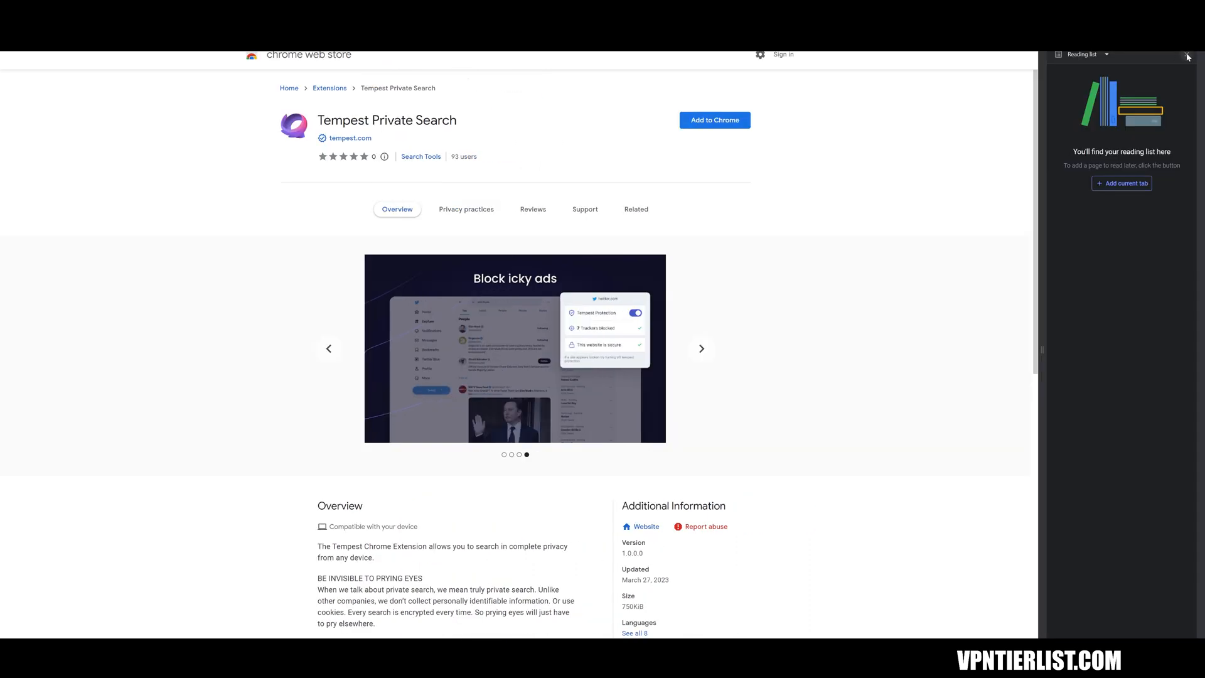
{"action": "left_click", "coordinate": [1186, 57]}
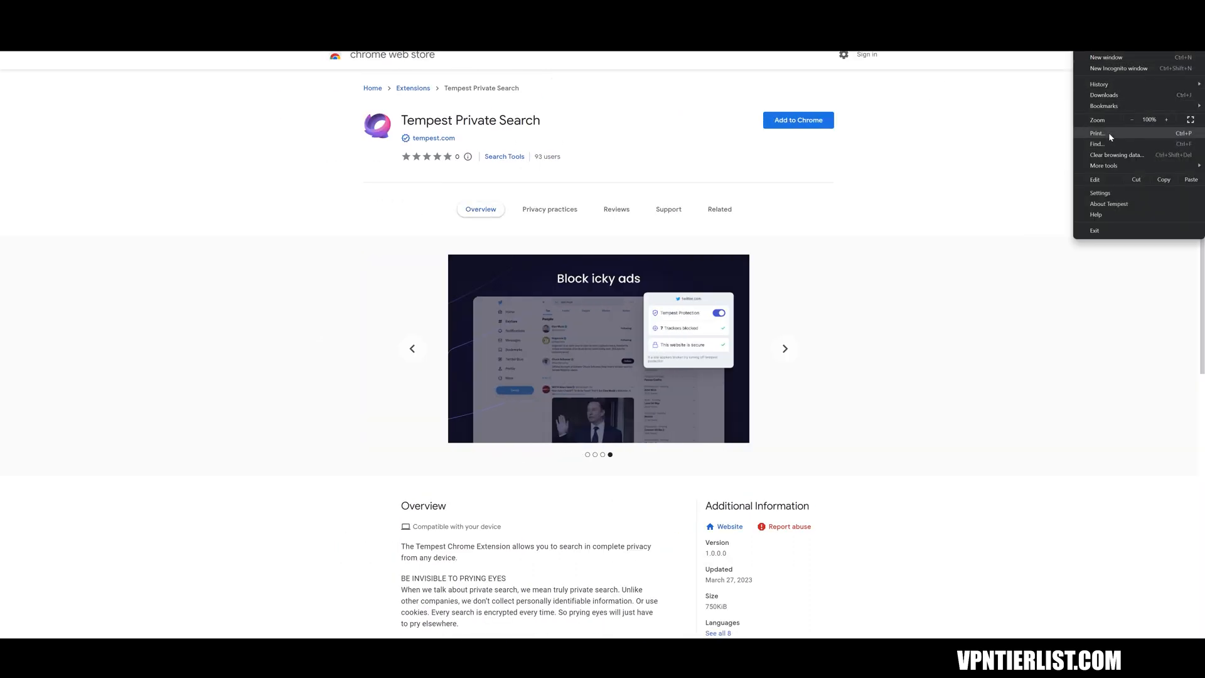
{"action": "mouse_move", "coordinate": [1104, 94]}
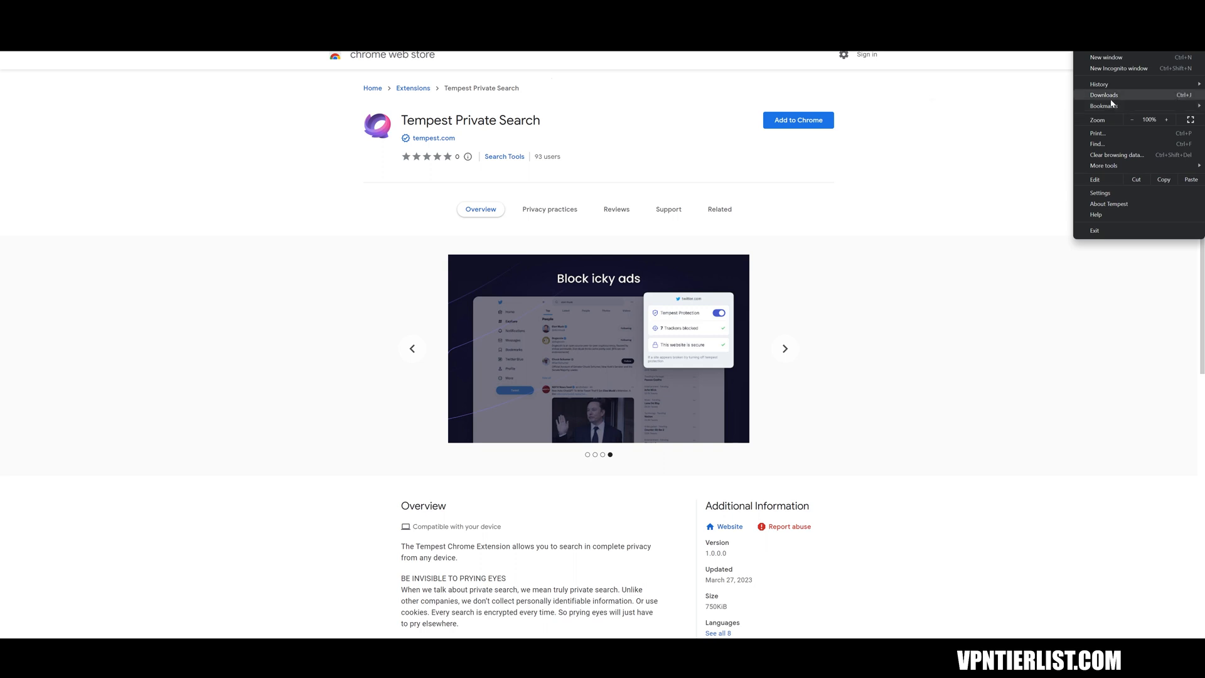
{"action": "mouse_move", "coordinate": [1102, 227]}
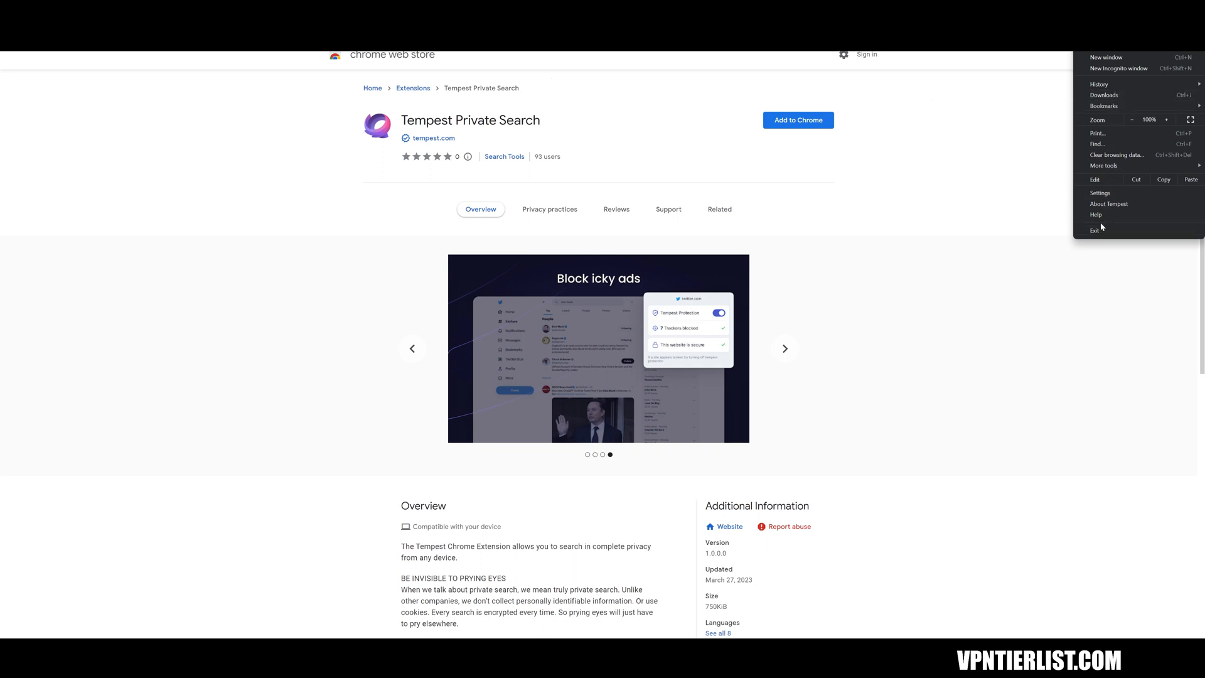
{"action": "mouse_move", "coordinate": [1119, 68]}
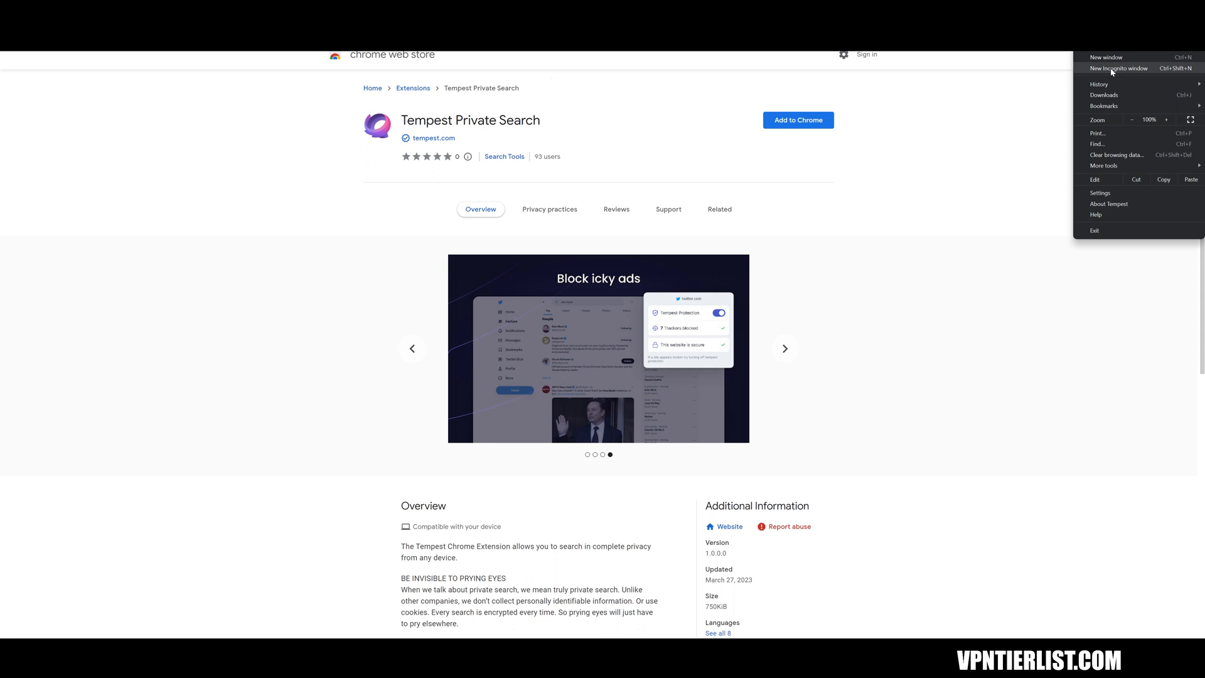
Step: Install the Tempest Private Search extension from the Chrome Web Store
{"action": "left_click", "coordinate": [797, 121]}
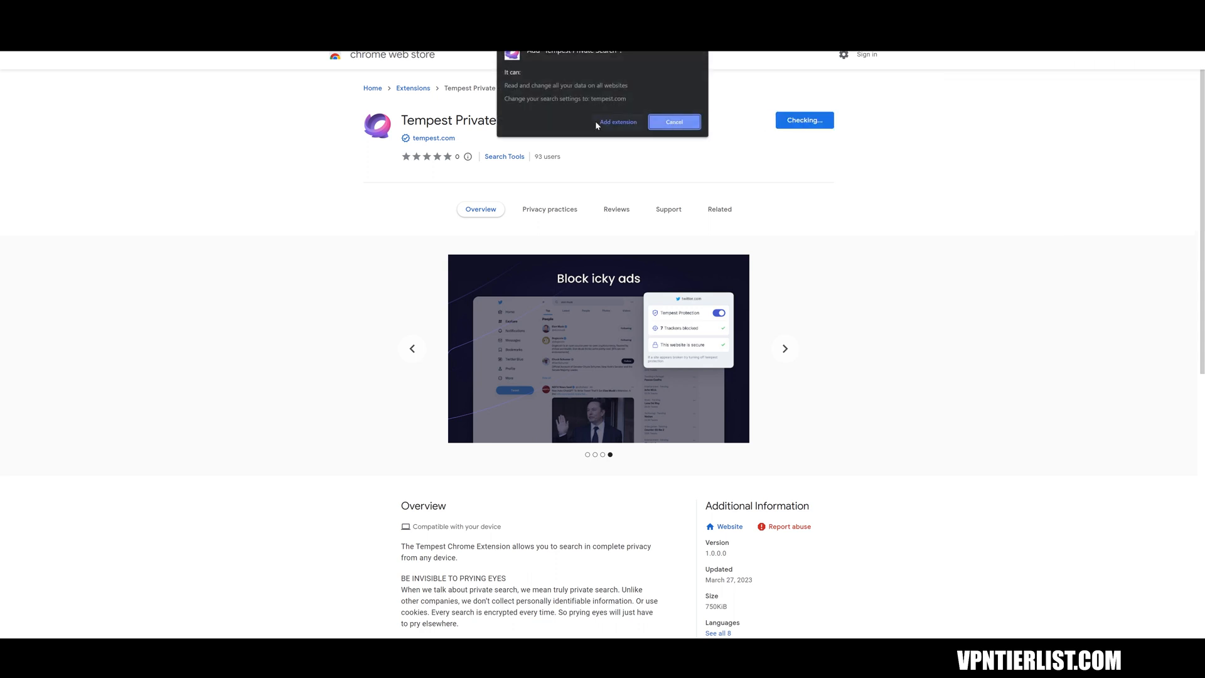
{"action": "left_click", "coordinate": [618, 122]}
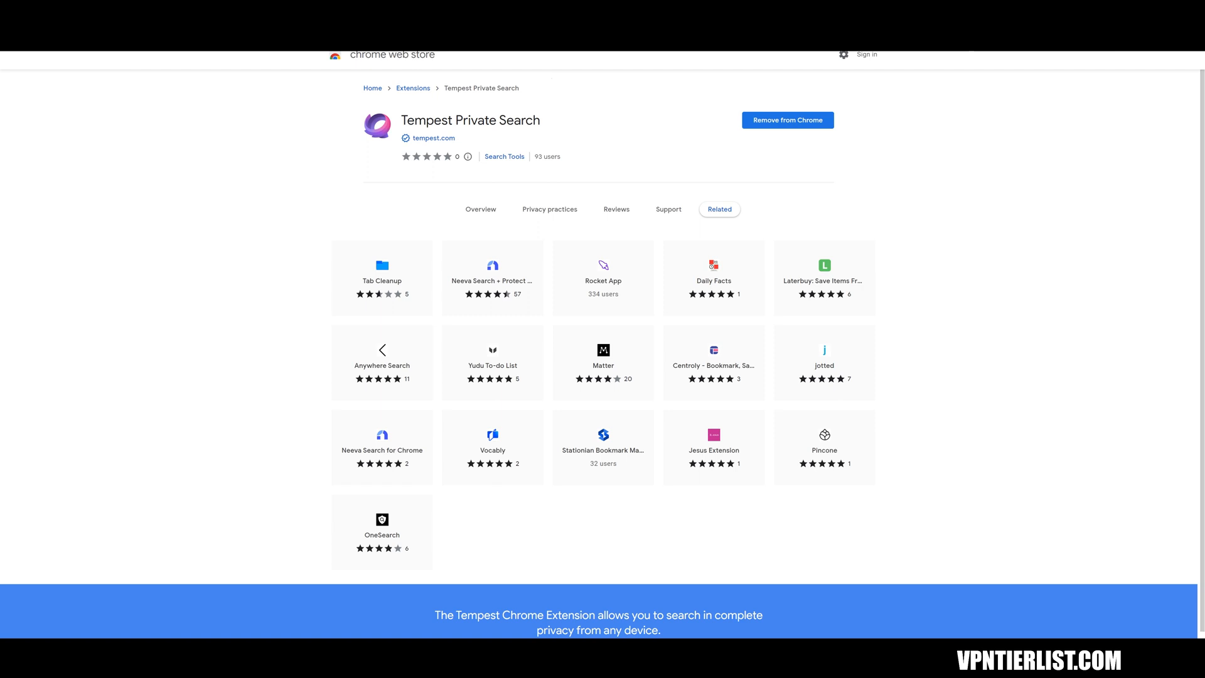
{"action": "mouse_move", "coordinate": [1121, 180]}
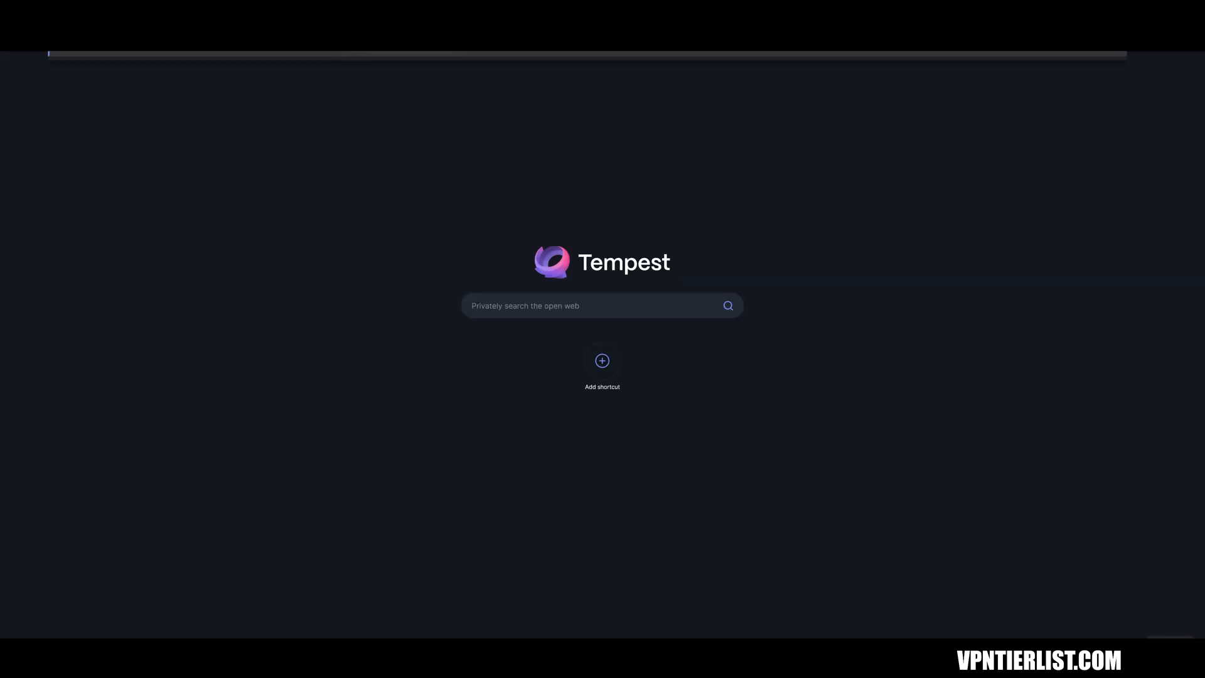
{"action": "mouse_move", "coordinate": [816, 144]}
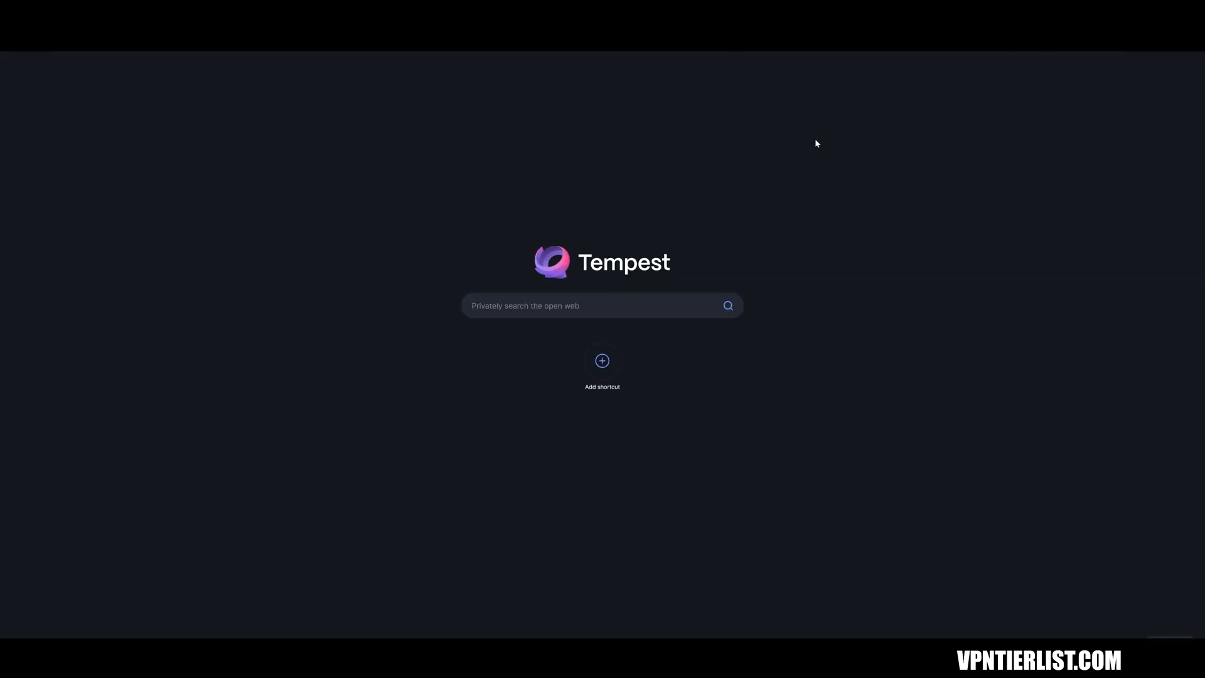
{"action": "mouse_move", "coordinate": [806, 119]}
{"action": "type", "text": "how good is my browser test cookies"}
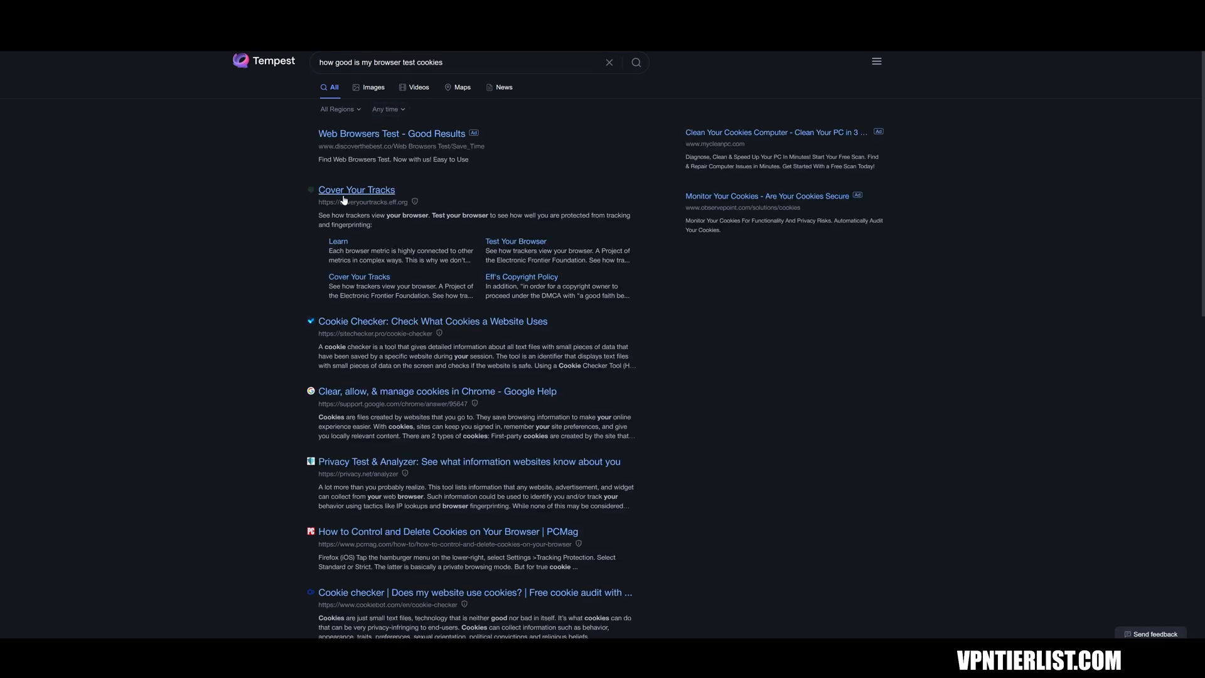
Step: Open the Cover Your Tracks result and start its browser test
{"action": "left_click", "coordinate": [356, 190]}
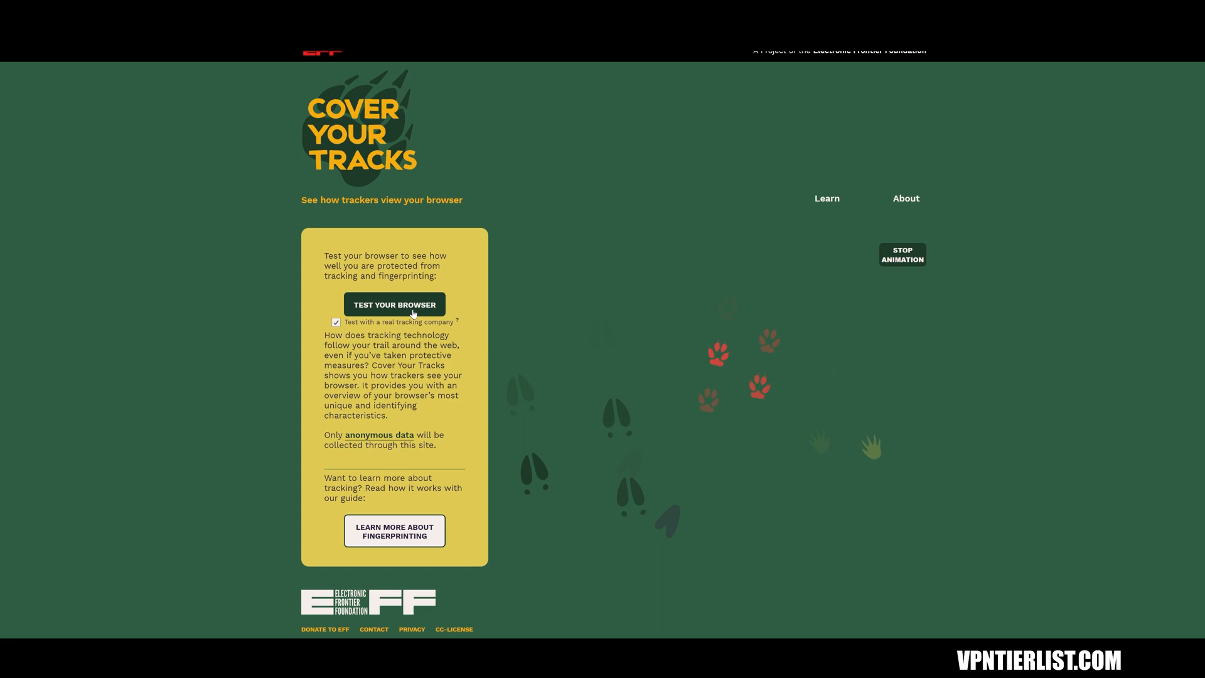
{"action": "left_click", "coordinate": [394, 303]}
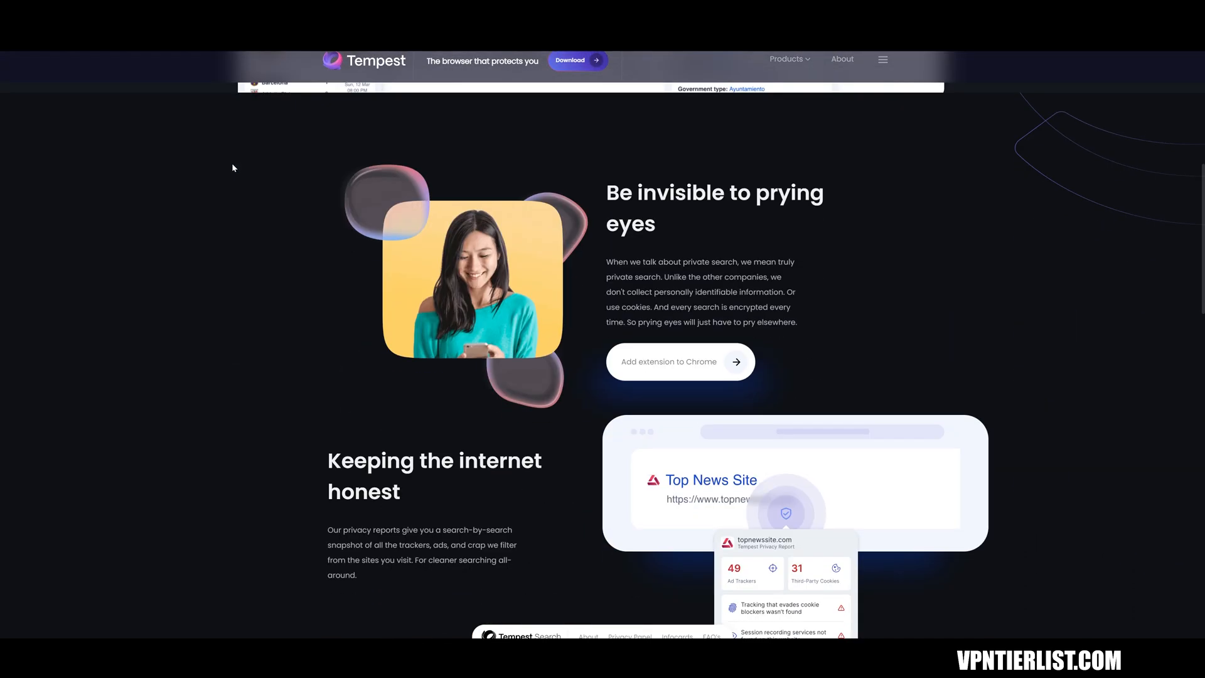
Step: Scroll the Tempest homepage down to the Questions section and the 'Why use Tempest?' answer
{"action": "scroll", "scroll_direction": "down", "scroll_amount": 3}
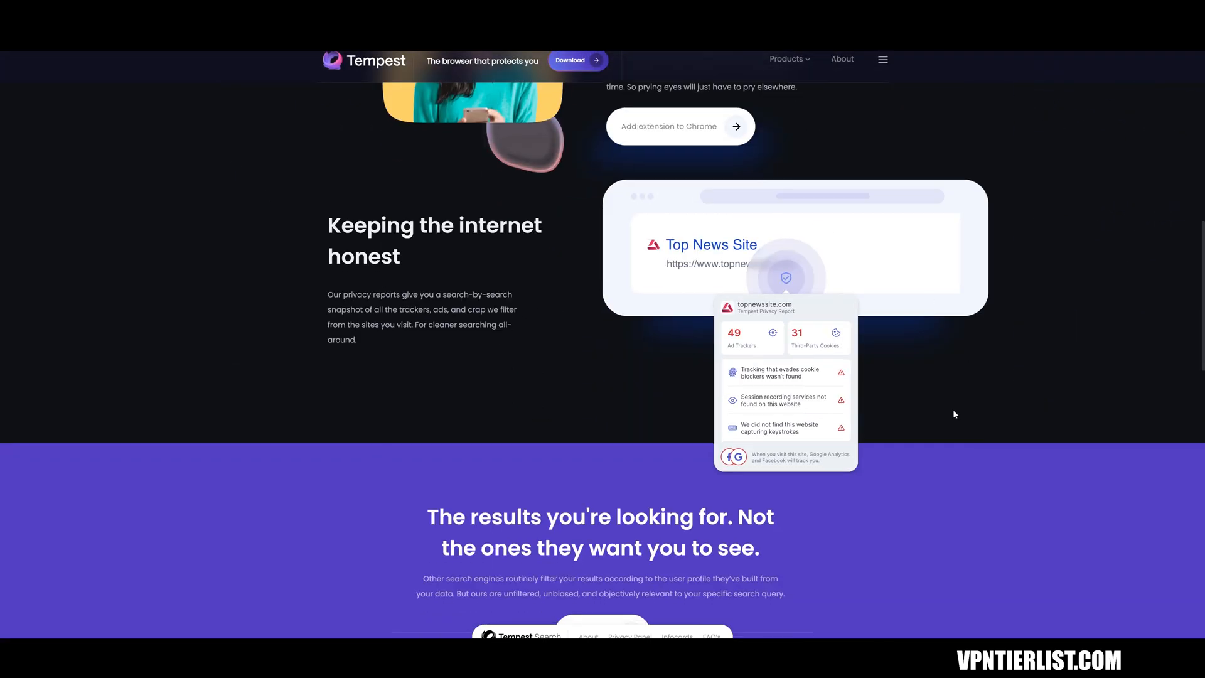
{"action": "scroll", "scroll_direction": "down", "scroll_amount": 3}
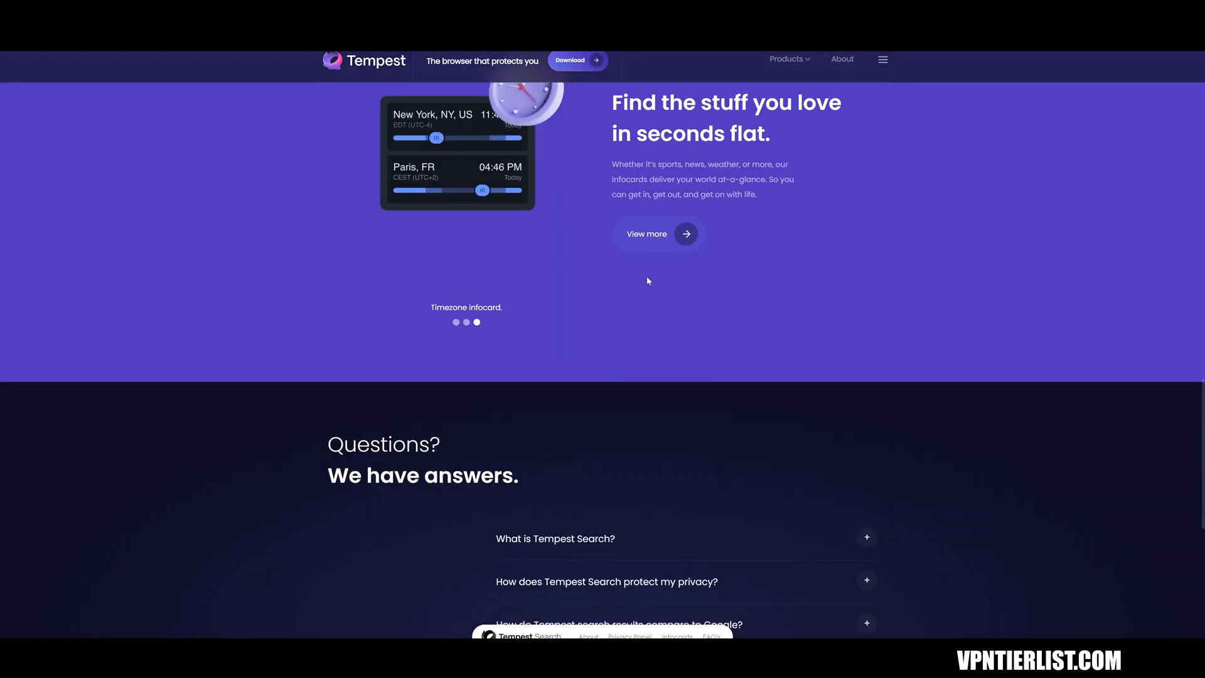
{"action": "scroll", "scroll_direction": "down", "scroll_amount": 3}
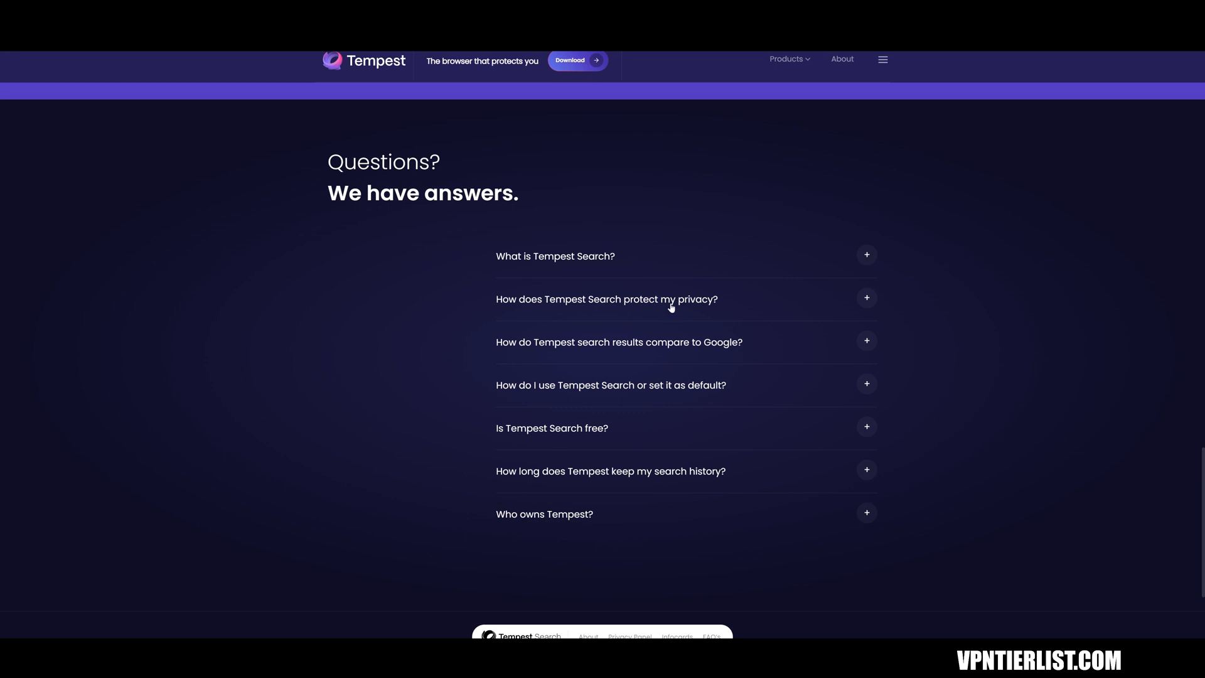
{"action": "scroll", "scroll_direction": "up", "scroll_amount": 3}
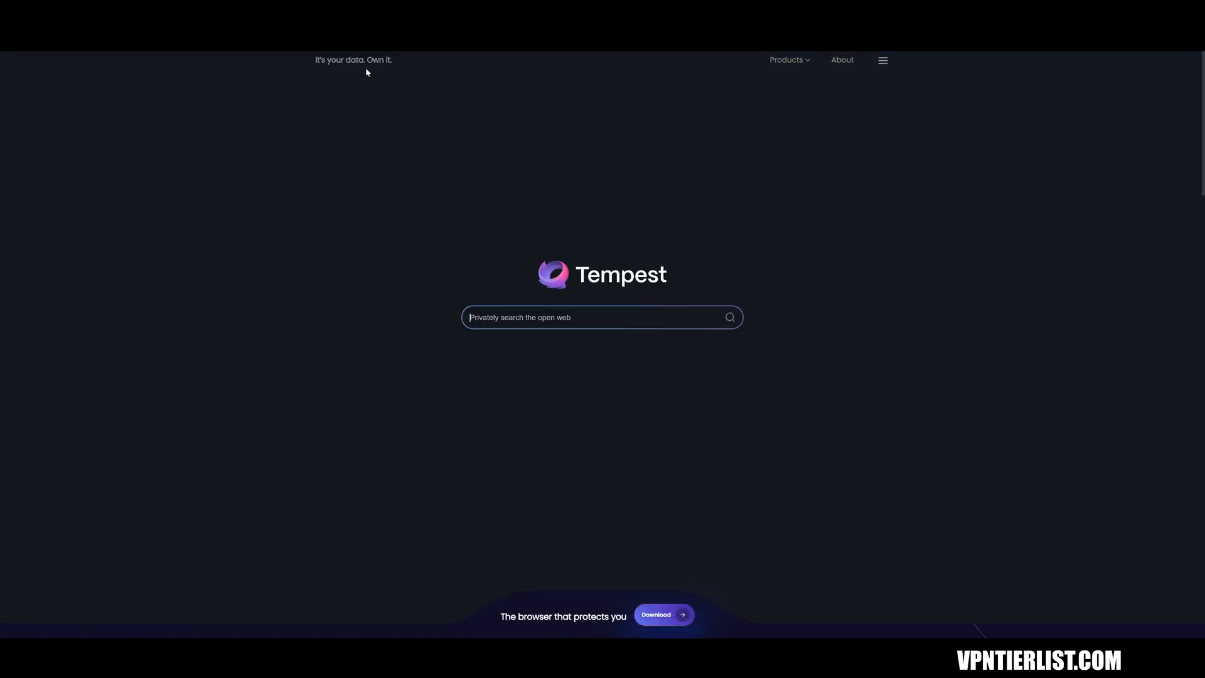
{"action": "scroll", "scroll_direction": "down", "scroll_amount": 3}
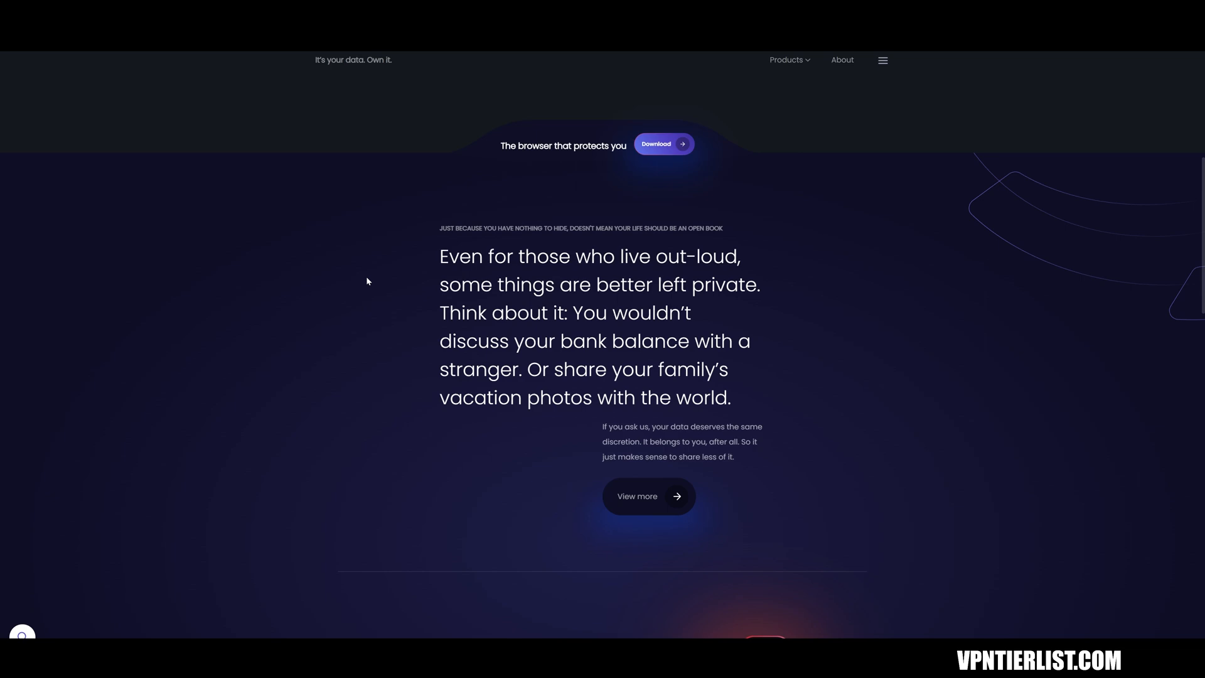
{"action": "scroll", "scroll_direction": "down", "scroll_amount": 3}
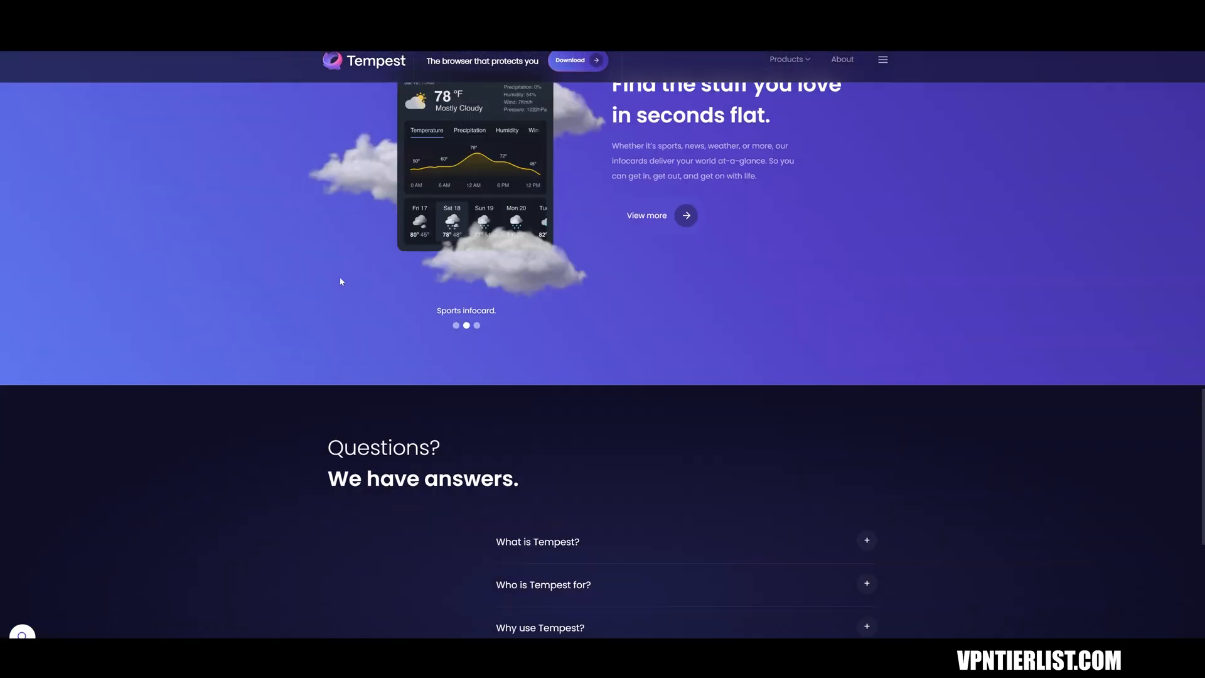
{"action": "scroll", "scroll_direction": "up", "scroll_amount": 3}
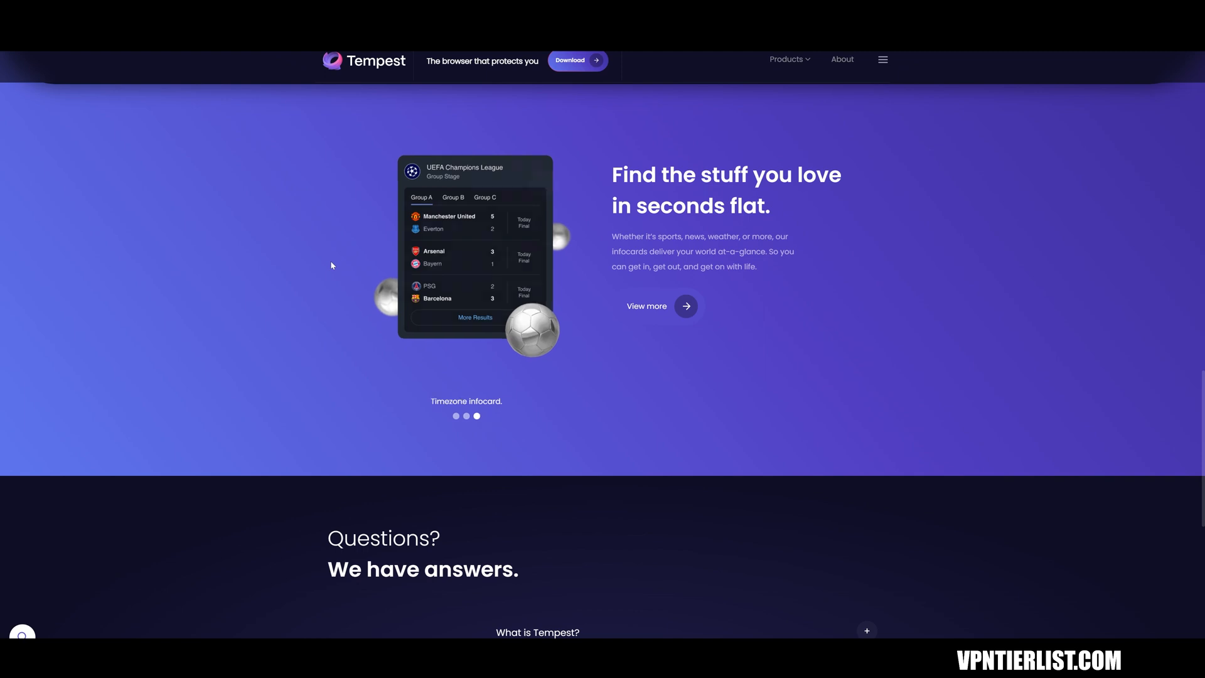
{"action": "scroll", "scroll_direction": "down", "scroll_amount": 3}
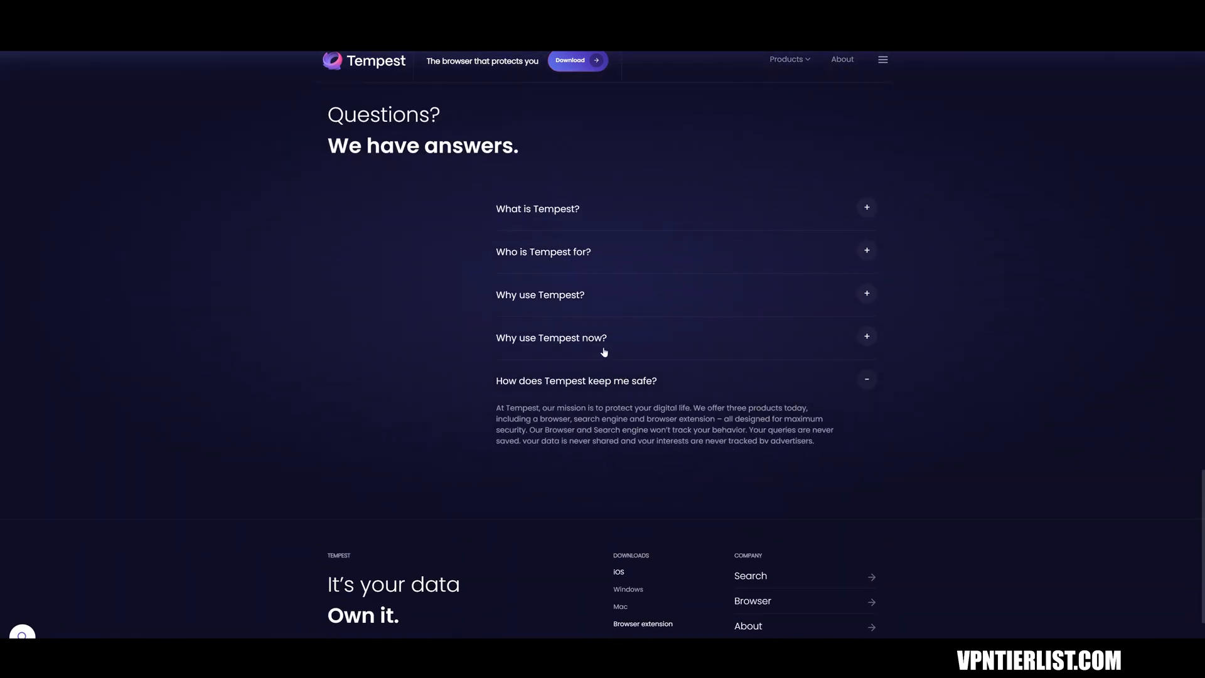
{"action": "scroll", "scroll_direction": "down", "scroll_amount": 3}
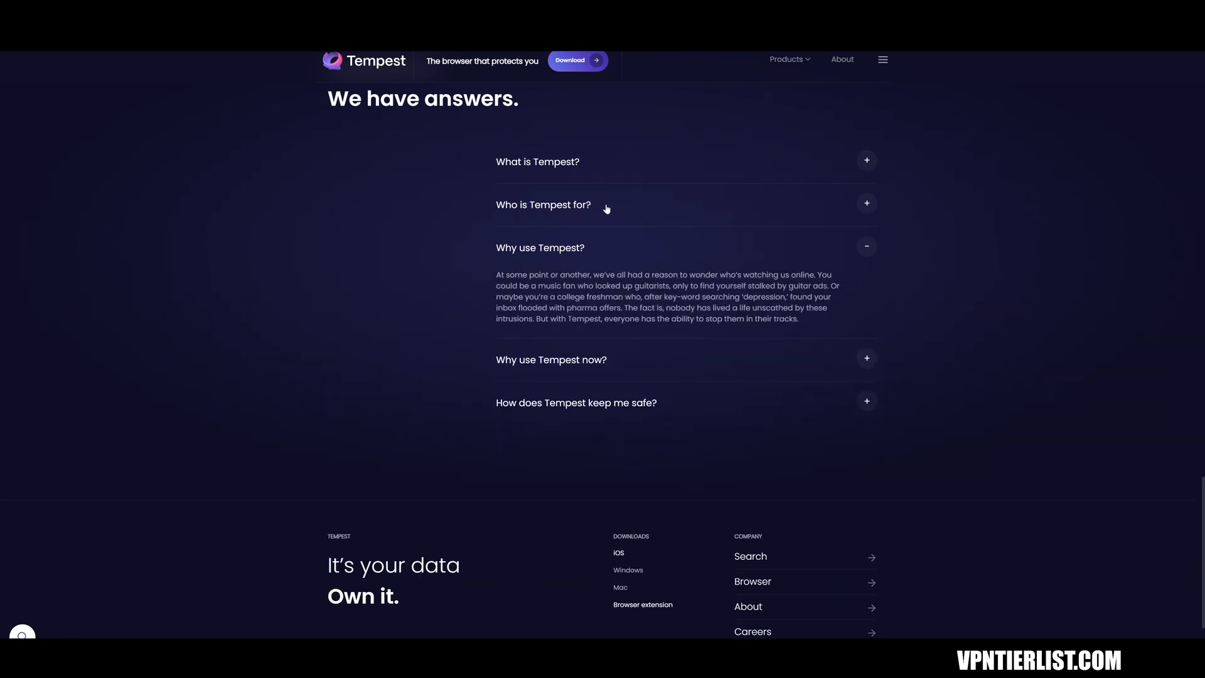
{"action": "mouse_move", "coordinate": [605, 208]}
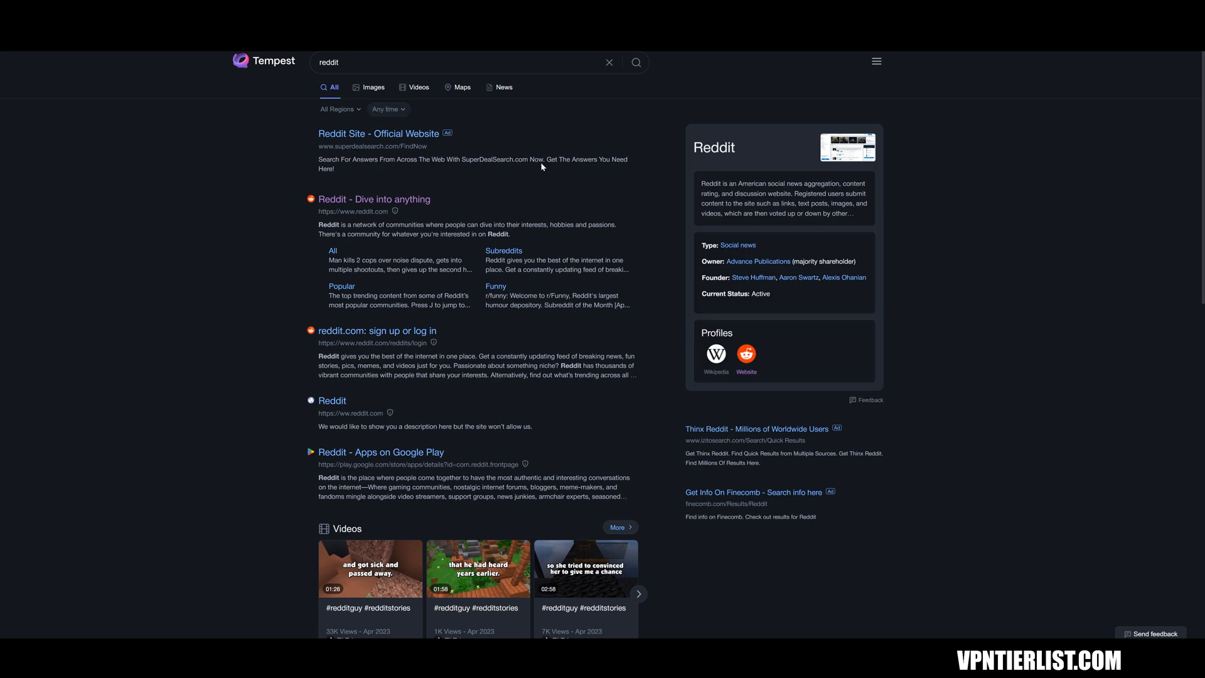
{"action": "mouse_move", "coordinate": [431, 144]}
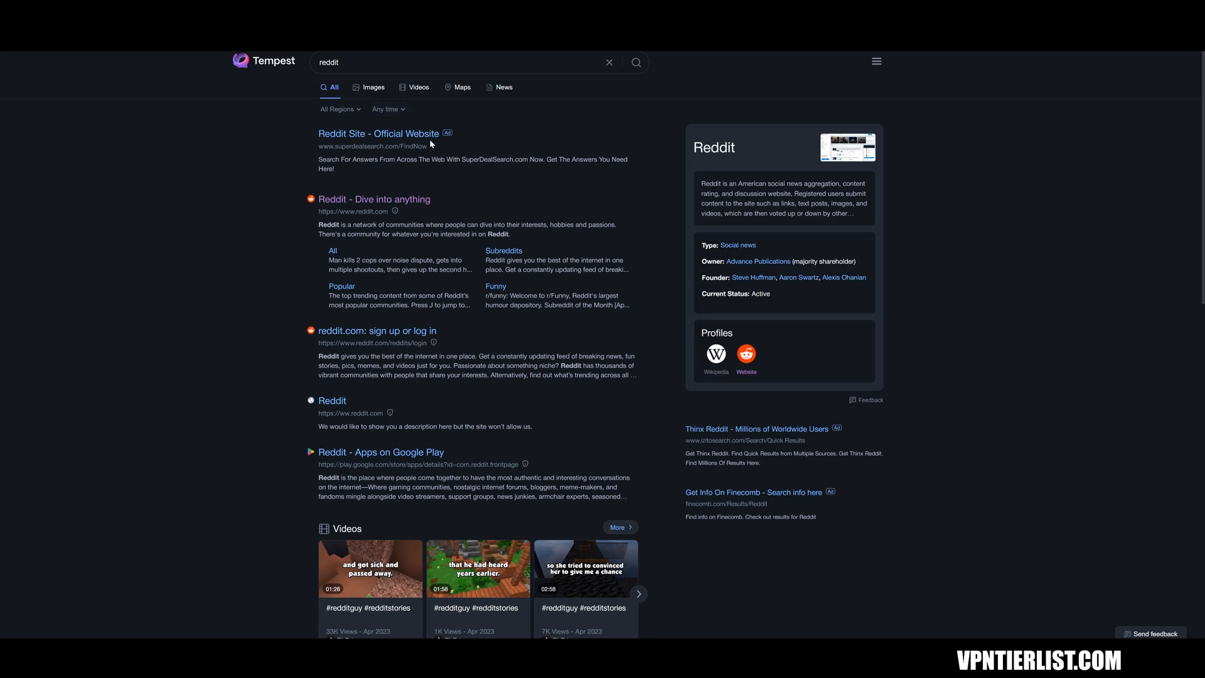
{"action": "mouse_move", "coordinate": [378, 133]}
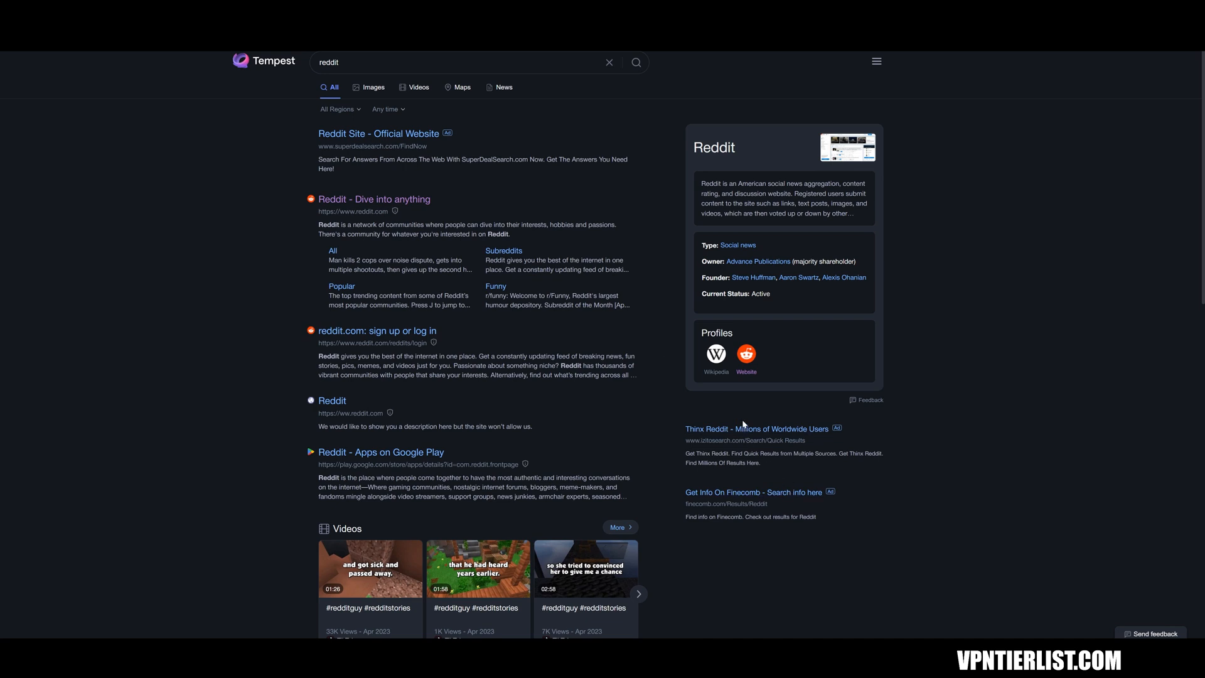
{"action": "mouse_move", "coordinate": [817, 207]}
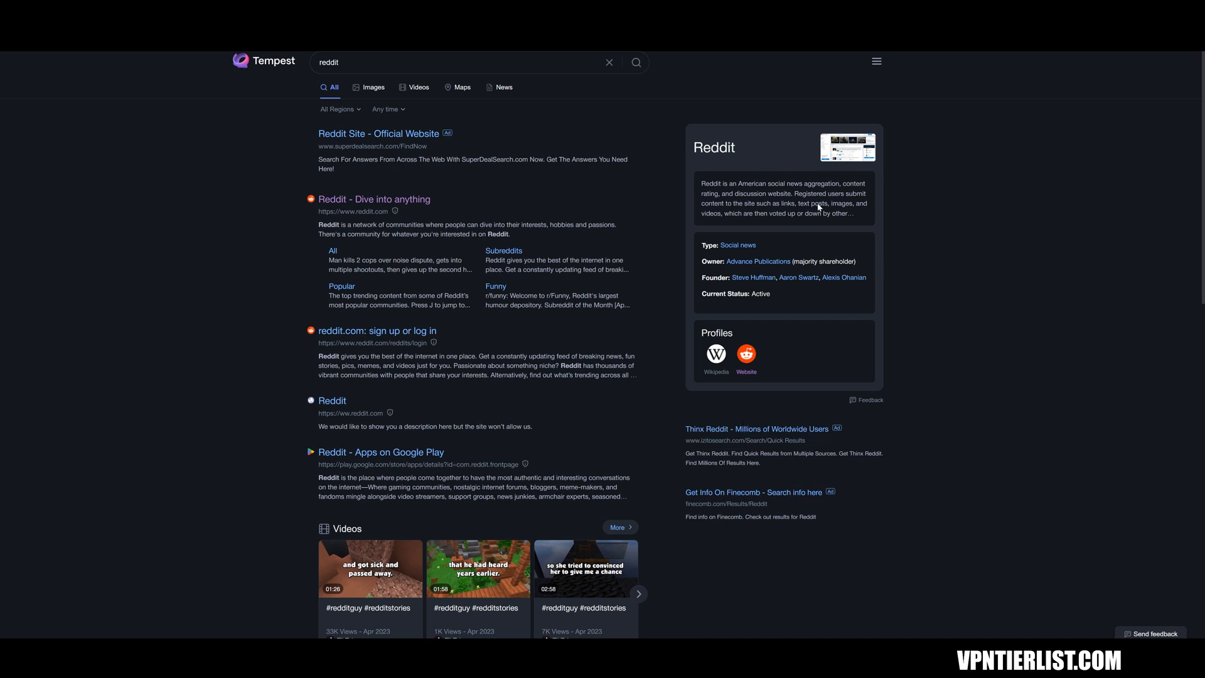
{"action": "mouse_move", "coordinate": [970, 391]}
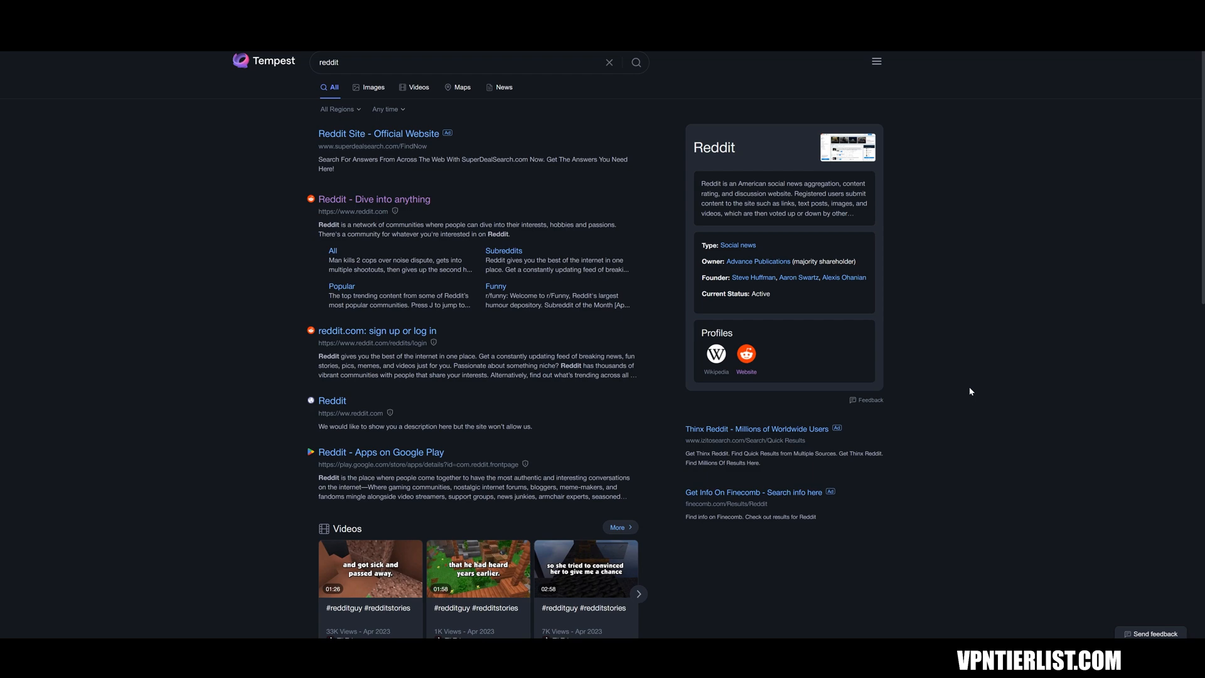
Step: Scroll through the 'reddit' search results past the Reddit info panel naming Advance Publications
{"action": "scroll", "scroll_direction": "down", "scroll_amount": 3}
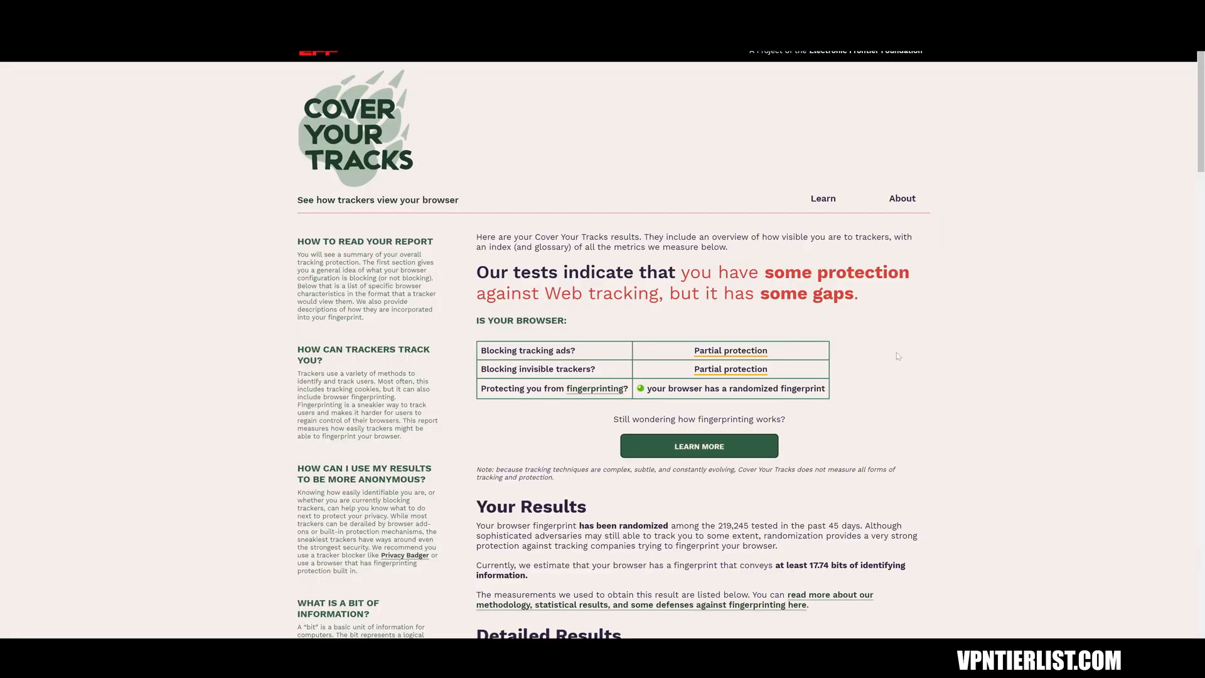
Step: Scroll the Cover Your Tracks results from the partial-protection summary down to Detailed Results and back
{"action": "scroll", "scroll_direction": "down", "scroll_amount": 3}
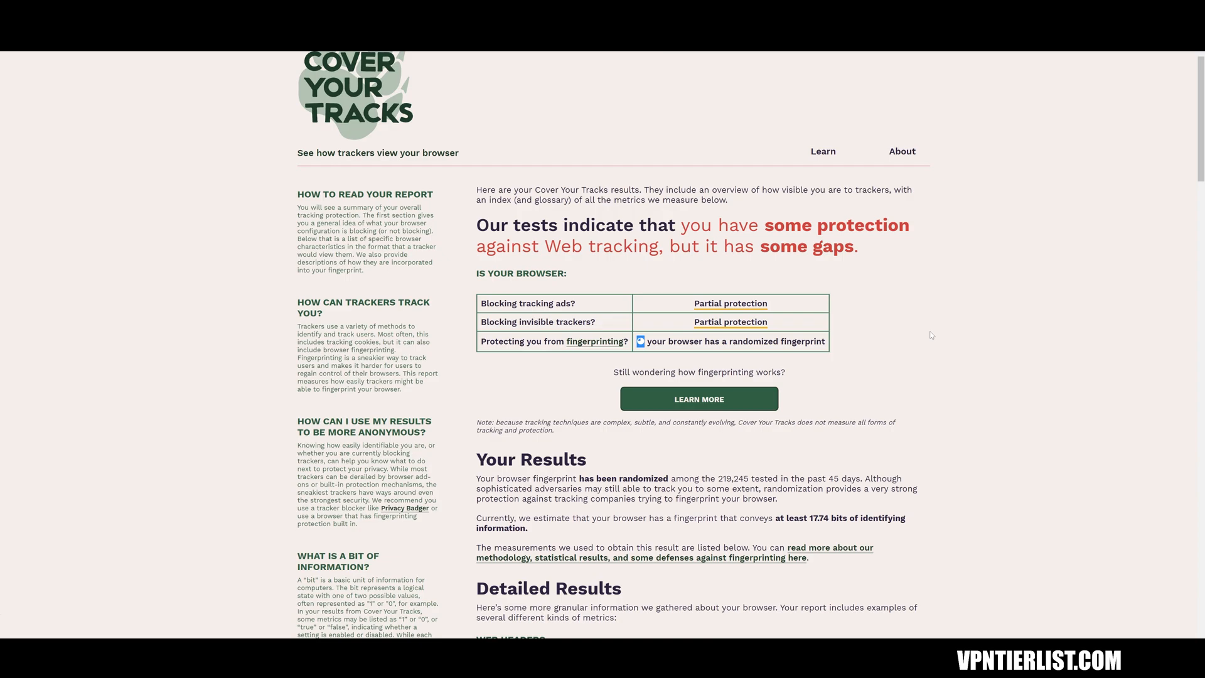
{"action": "scroll", "scroll_direction": "down", "scroll_amount": 3}
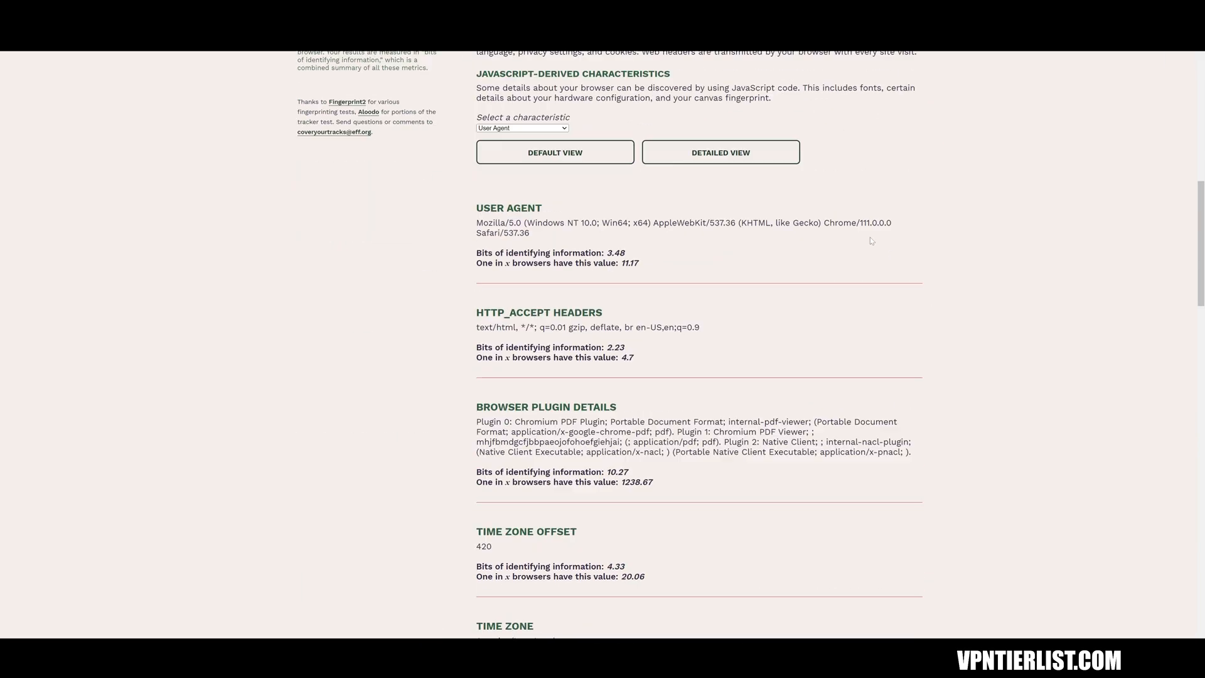
{"action": "scroll", "scroll_direction": "up", "scroll_amount": 3}
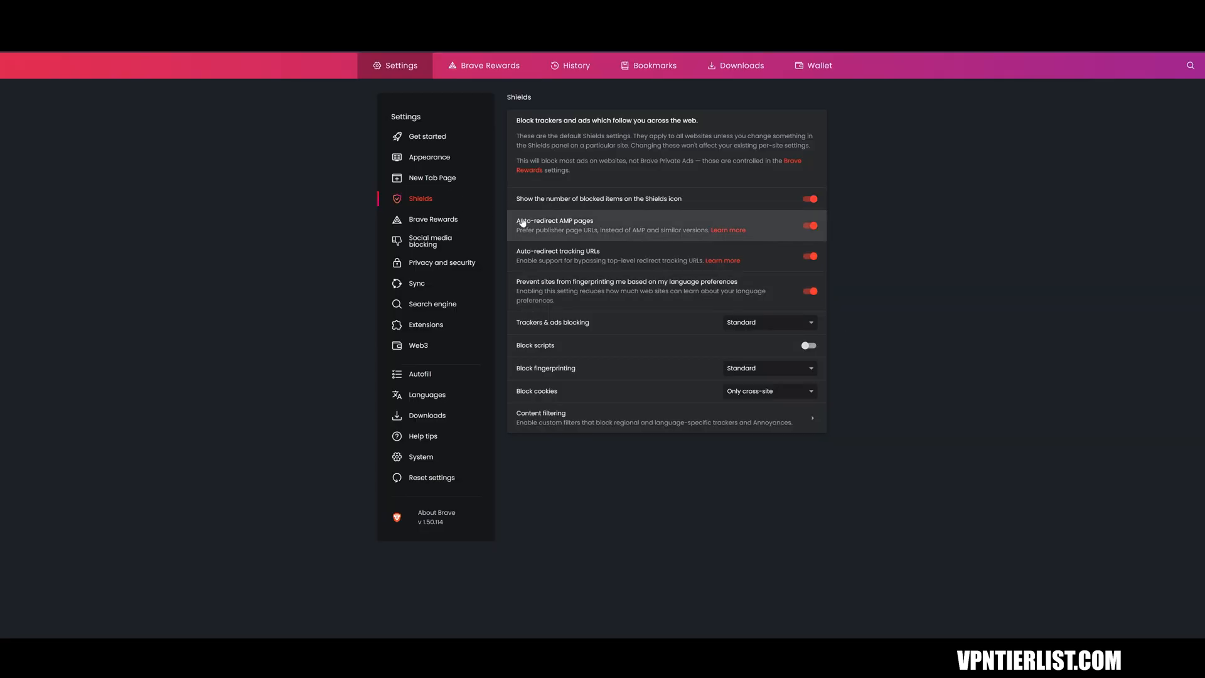
{"action": "mouse_move", "coordinate": [450, 200]}
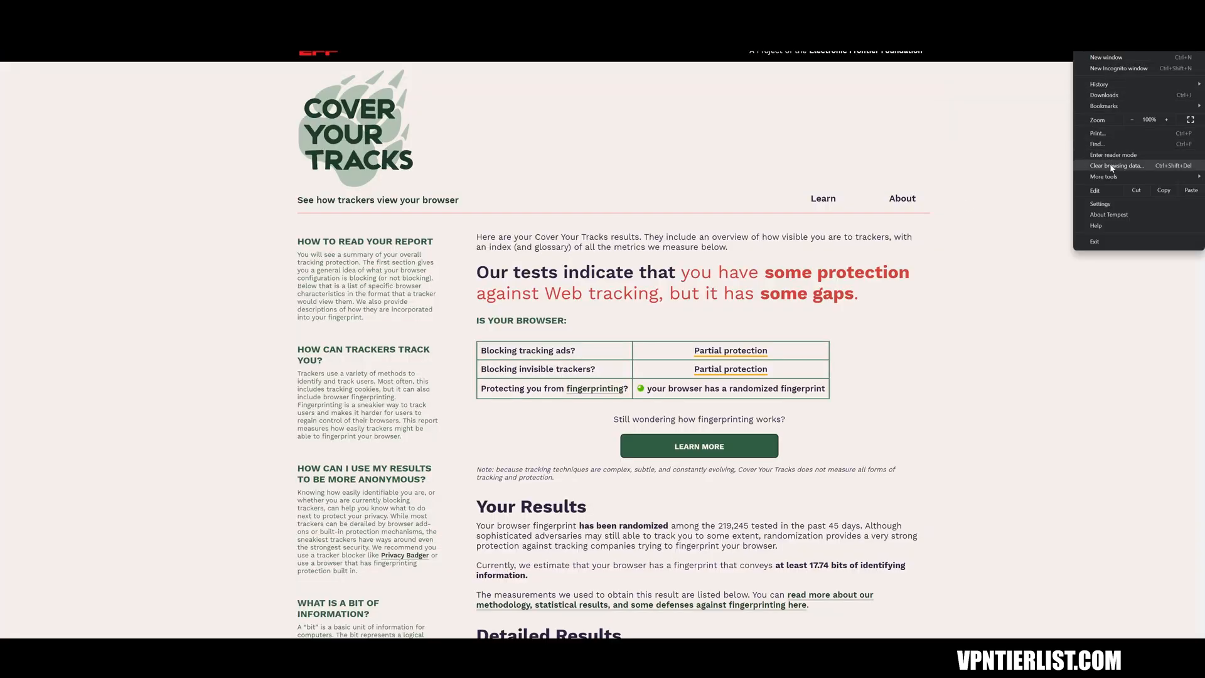
Step: Reach Tempest's Privacy and security settings and its ad-block lists and exceptions page
{"action": "left_click", "coordinate": [1100, 203]}
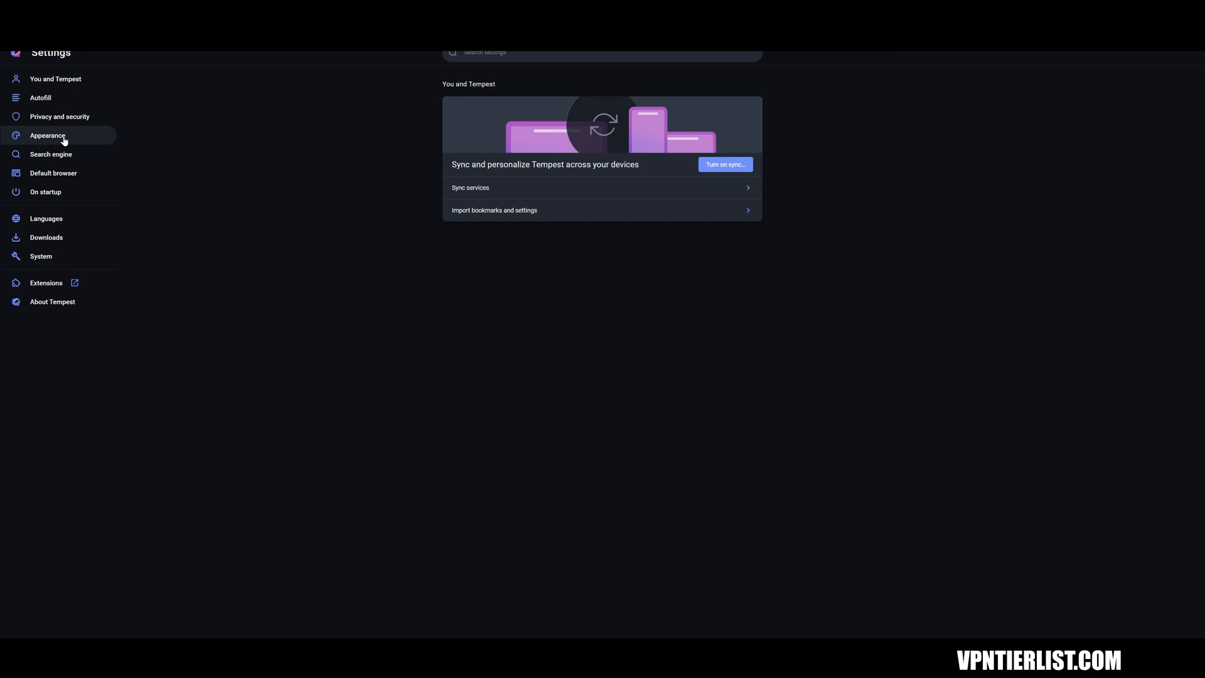
{"action": "mouse_move", "coordinate": [59, 116]}
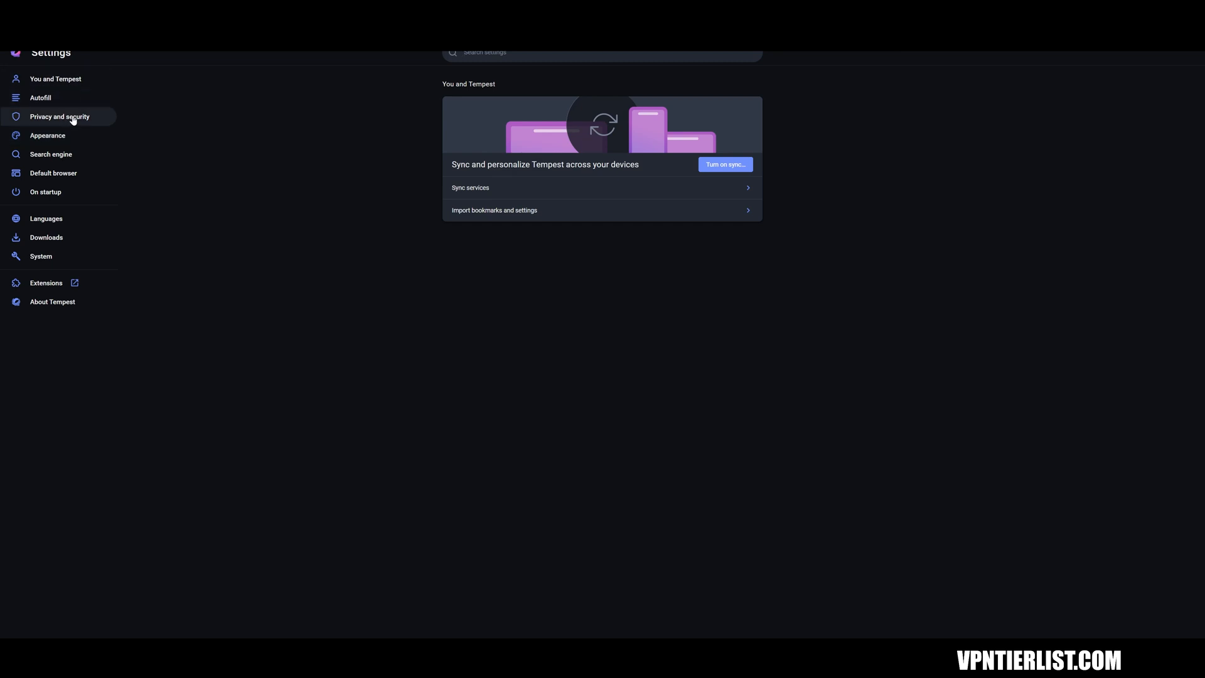
{"action": "left_click", "coordinate": [59, 116]}
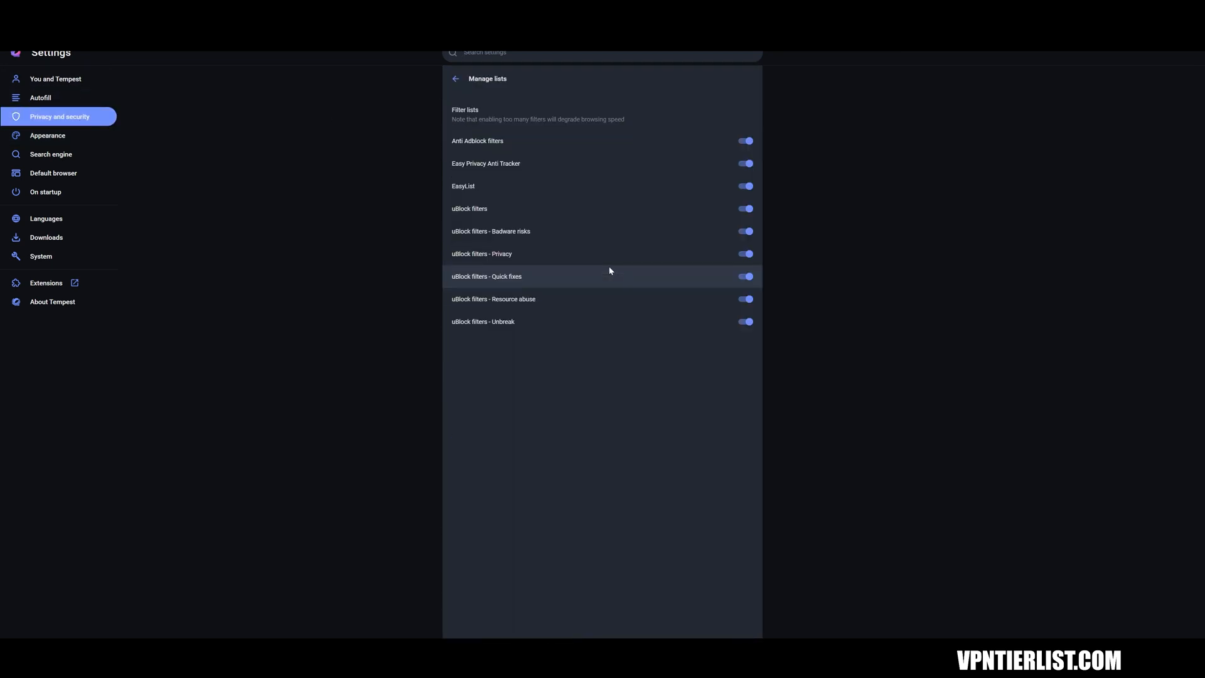
{"action": "mouse_move", "coordinate": [456, 83]}
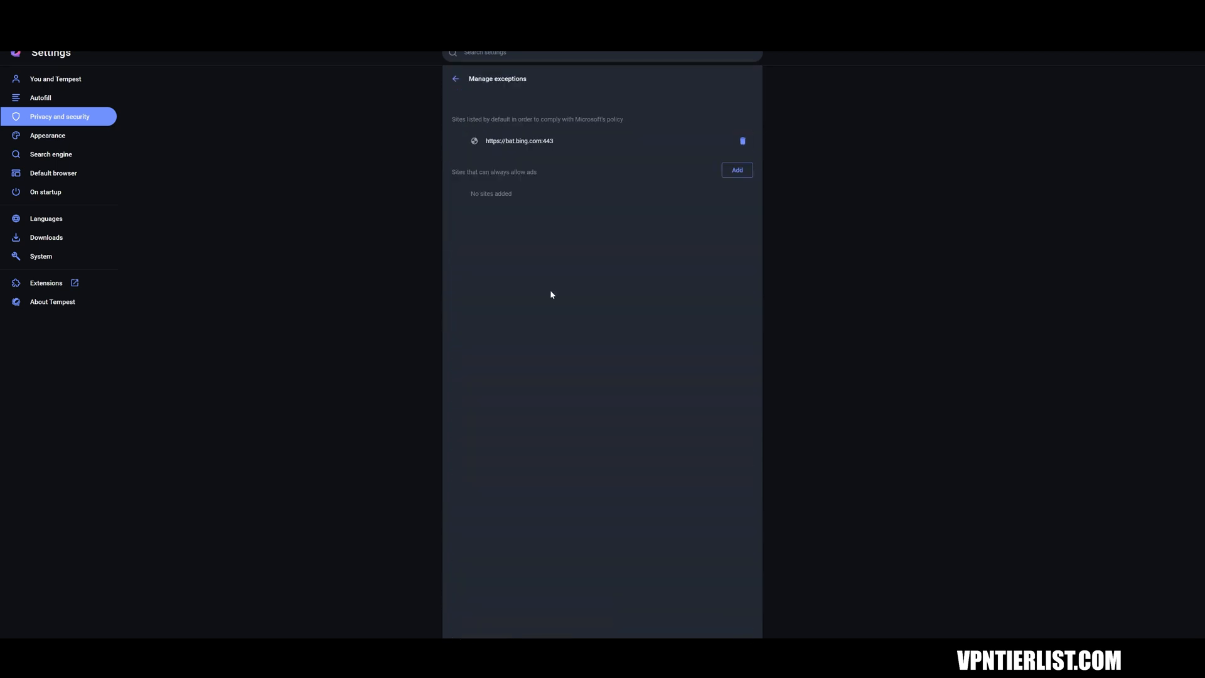
{"action": "left_click", "coordinate": [455, 78]}
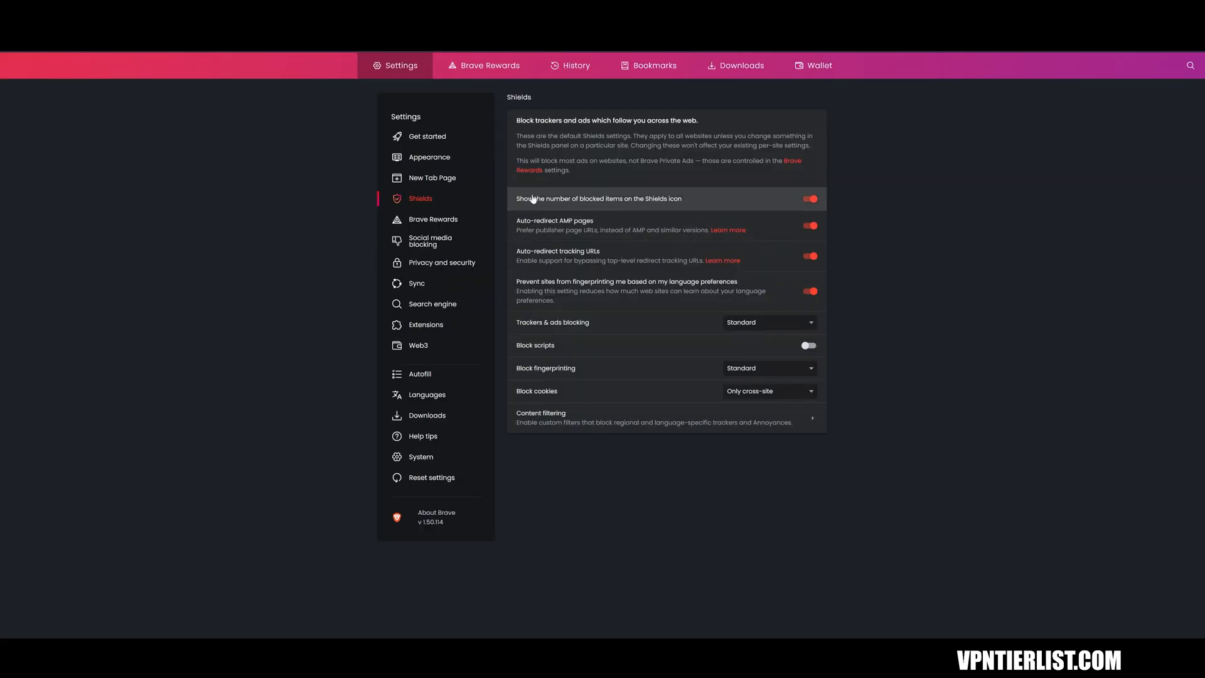
{"action": "mouse_move", "coordinate": [774, 211]}
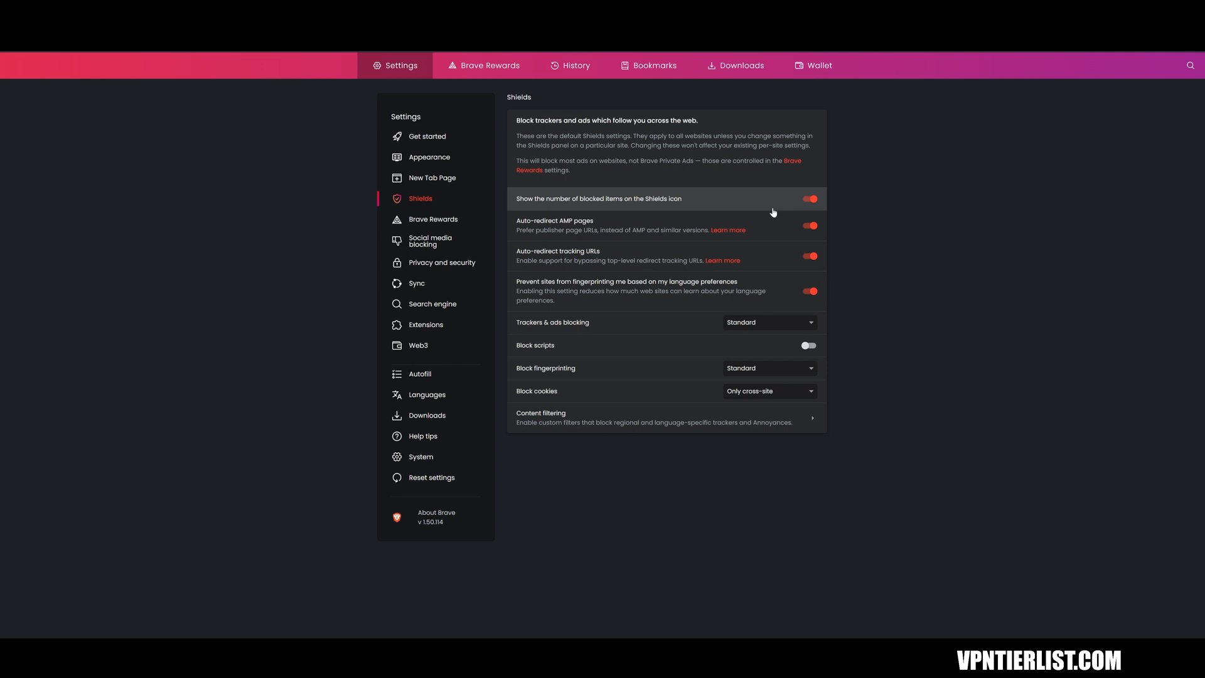
{"action": "mouse_move", "coordinate": [759, 327]}
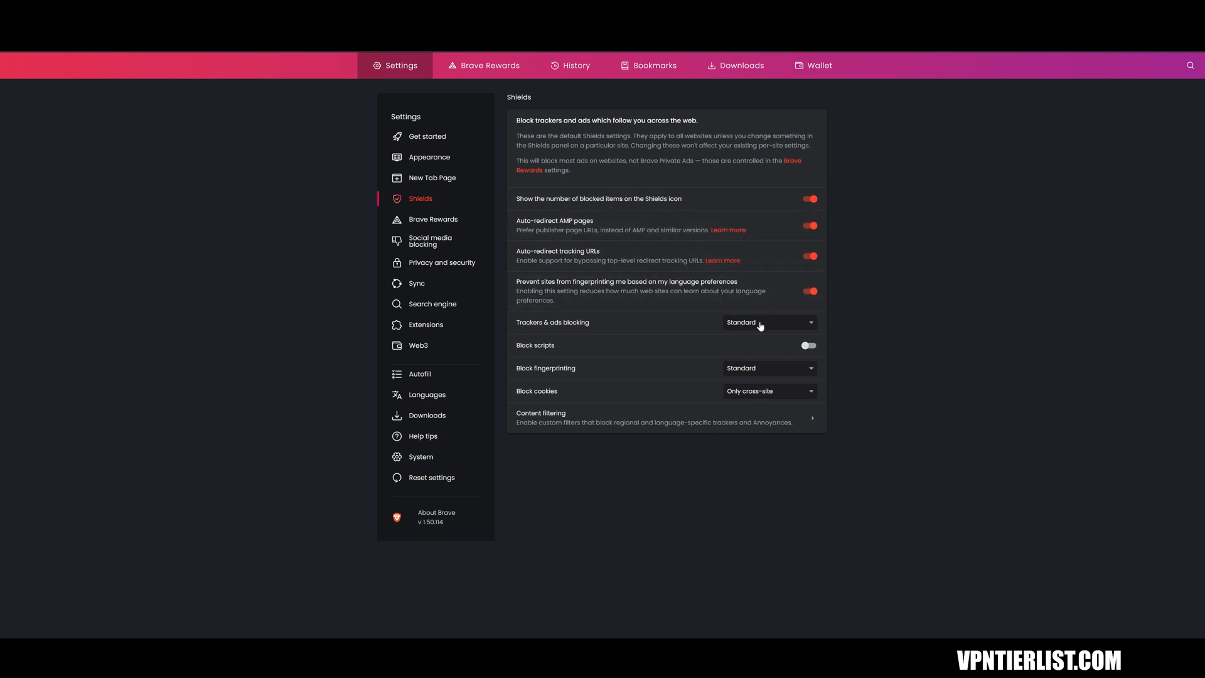
Step: Keep Brave's Trackers & ads blocking at Standard, then move to the Get started settings
{"action": "left_click", "coordinate": [769, 322]}
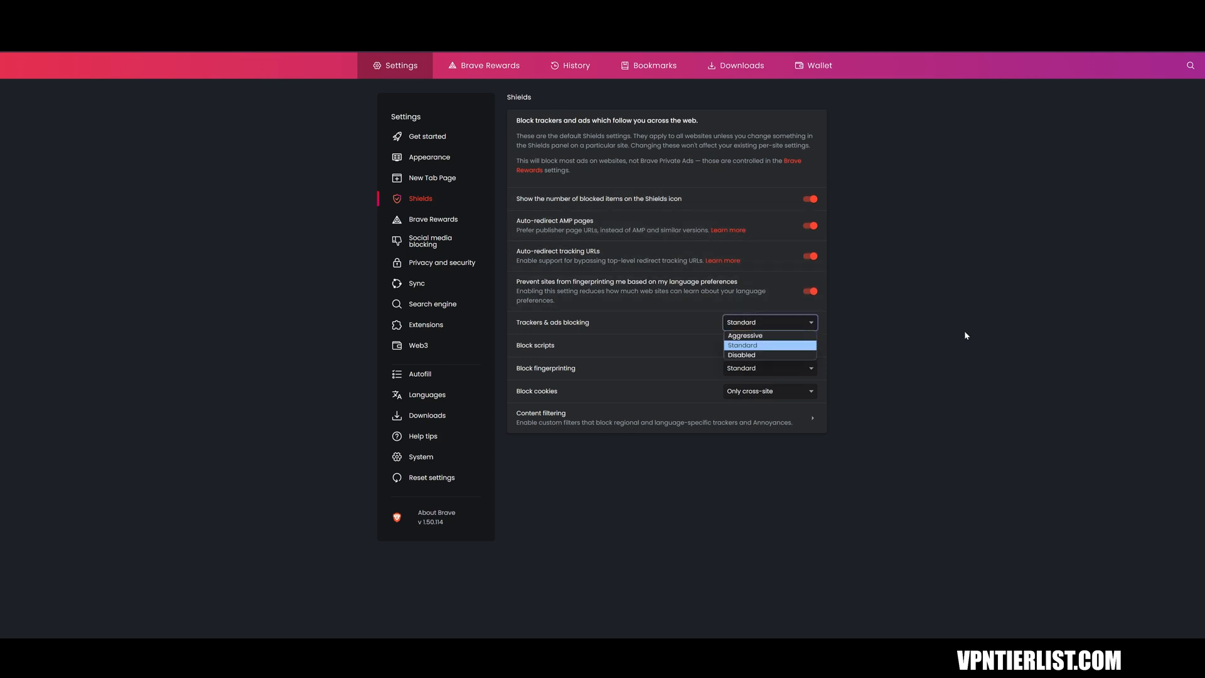
{"action": "left_click", "coordinate": [742, 344]}
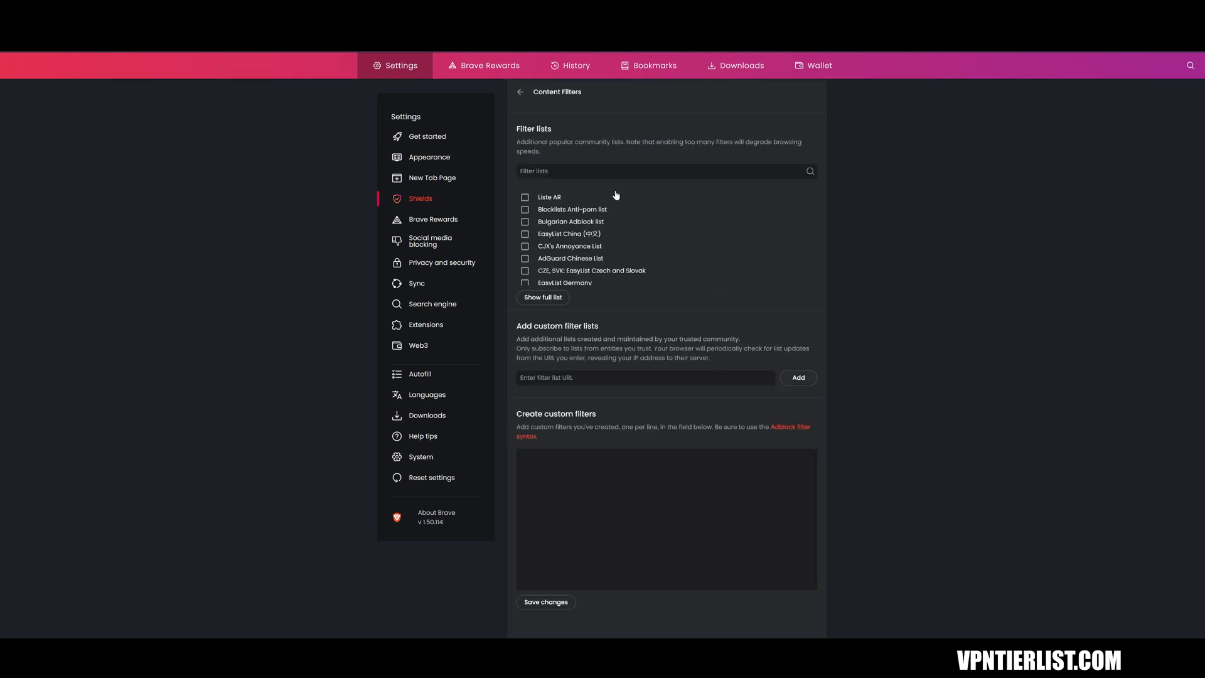
{"action": "mouse_move", "coordinate": [610, 267]}
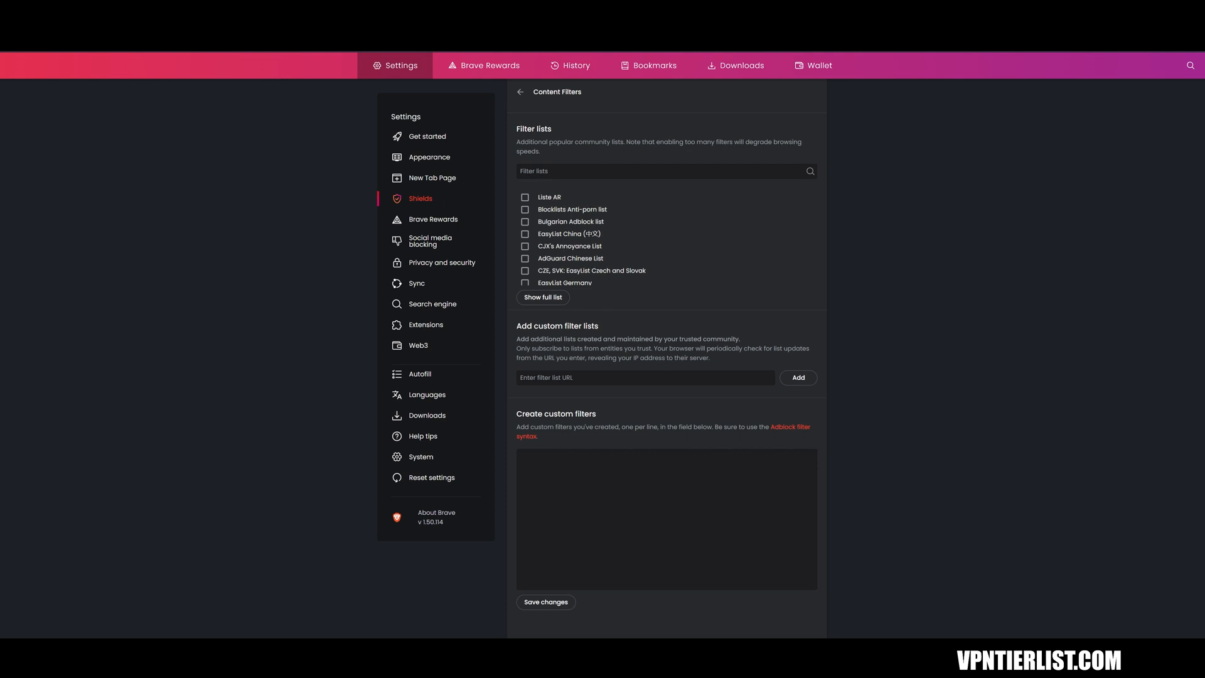
{"action": "mouse_move", "coordinate": [654, 65]}
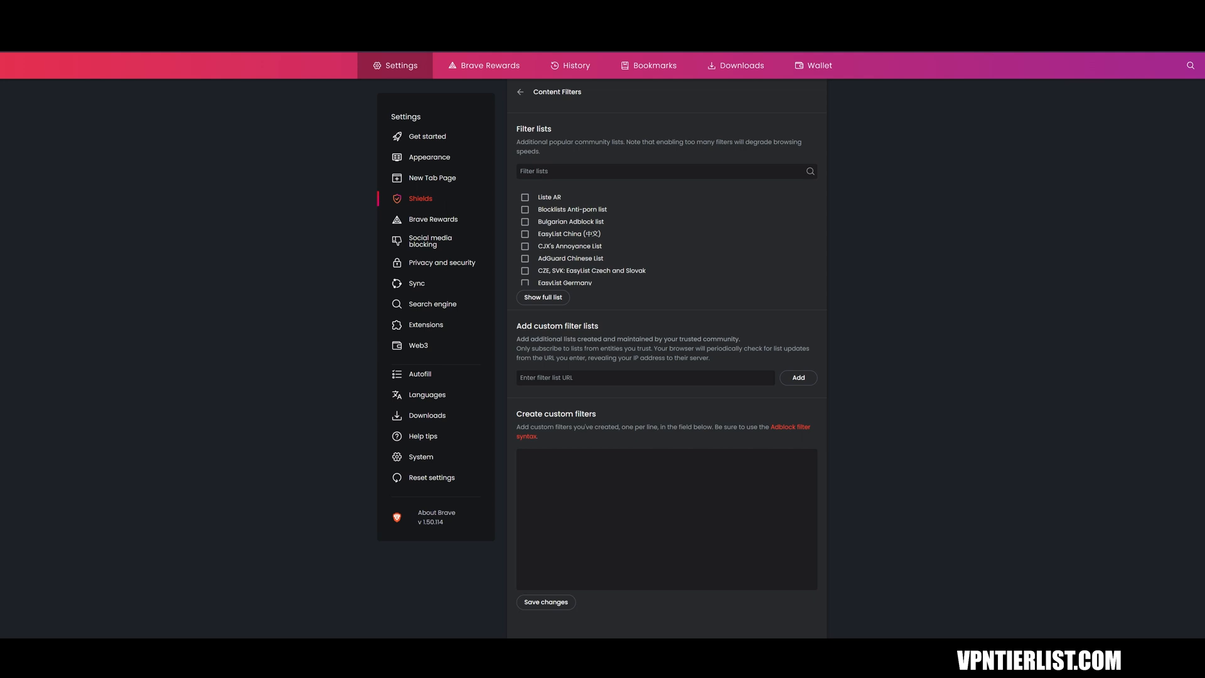
{"action": "left_click", "coordinate": [427, 135]}
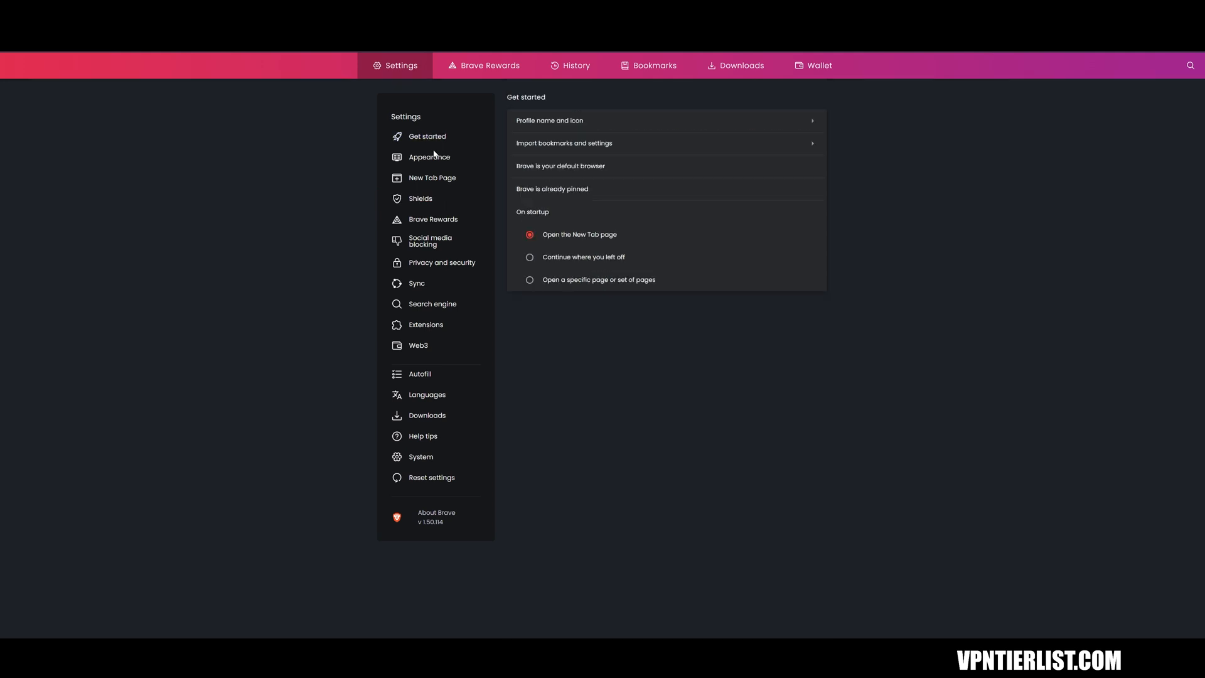
Step: Review Brave Rewards and Shields, then view Privacy and security down to the Tor windows options
{"action": "left_click", "coordinate": [433, 219]}
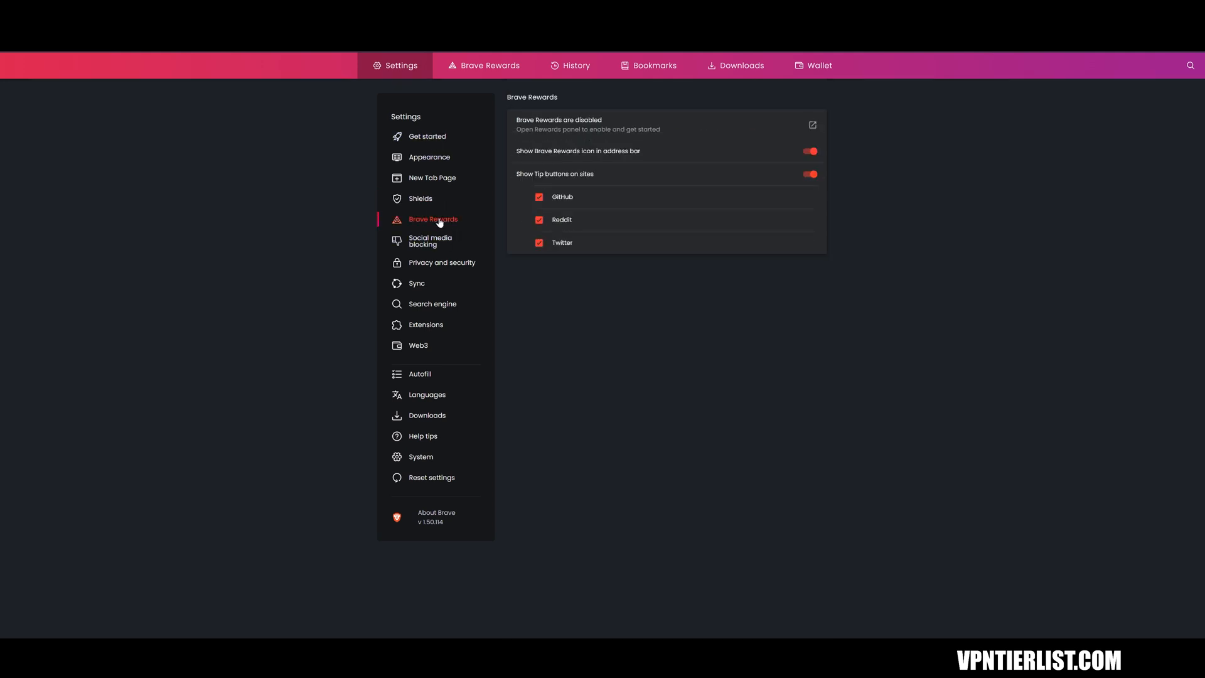
{"action": "left_click", "coordinate": [421, 198]}
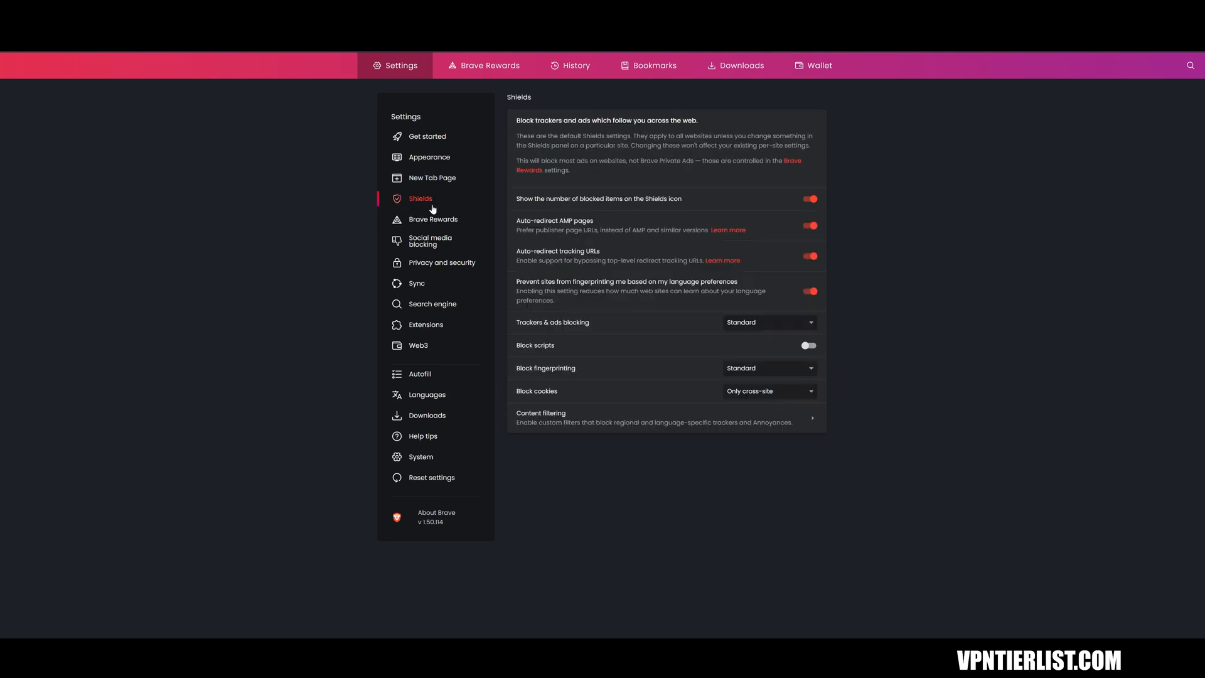
{"action": "mouse_move", "coordinate": [442, 263]}
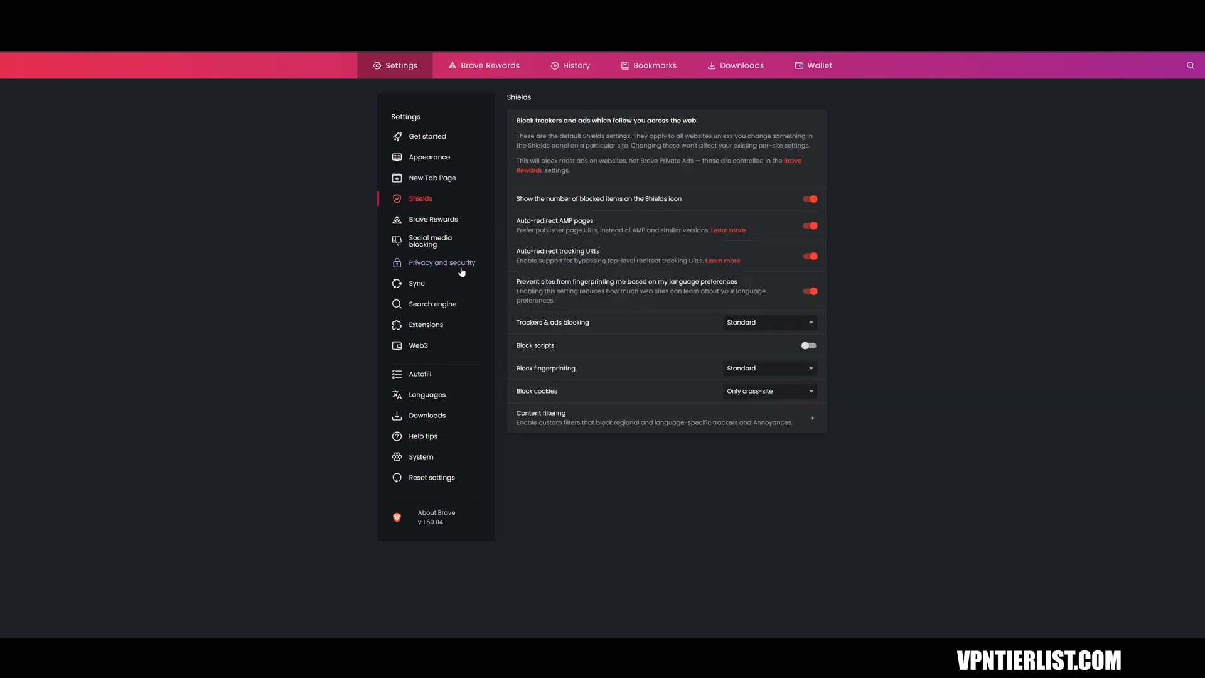
{"action": "left_click", "coordinate": [442, 262]}
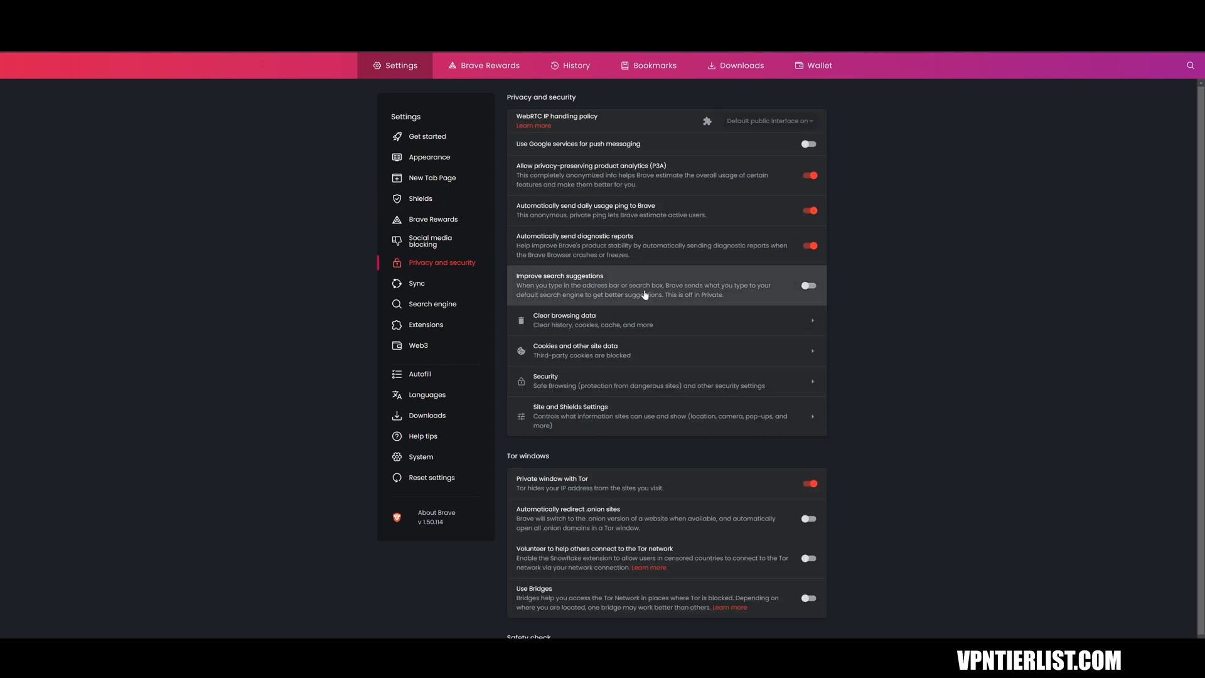
{"action": "mouse_move", "coordinate": [941, 337]}
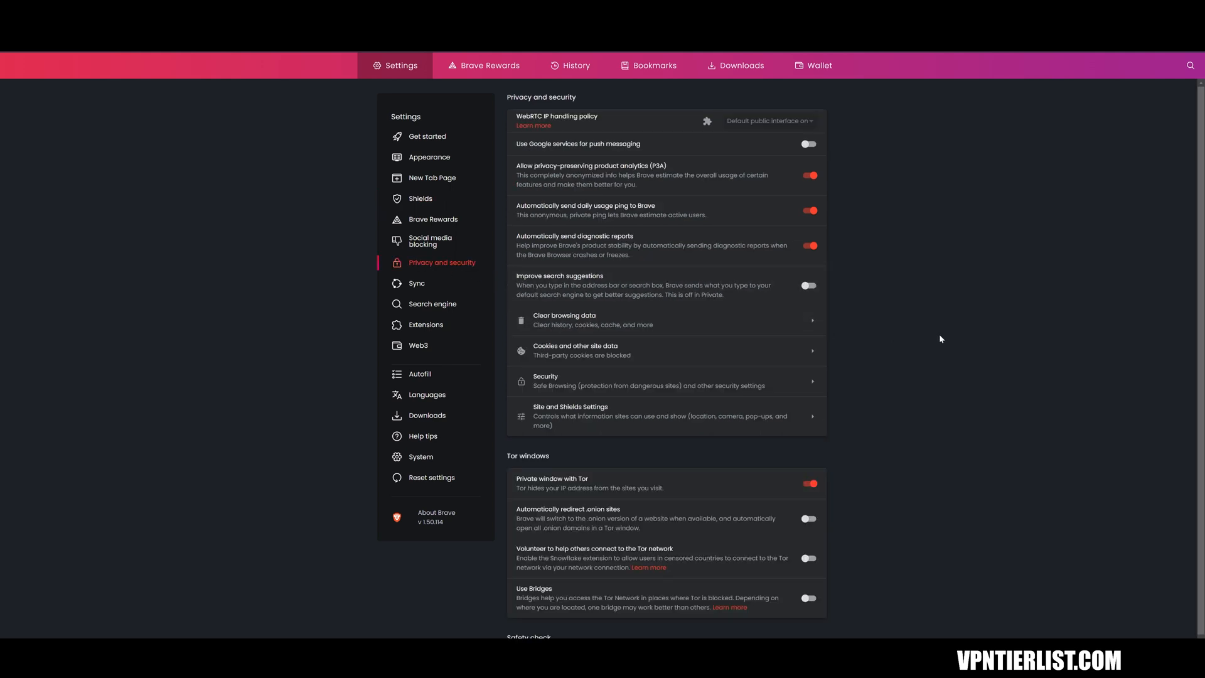
{"action": "mouse_move", "coordinate": [683, 384]}
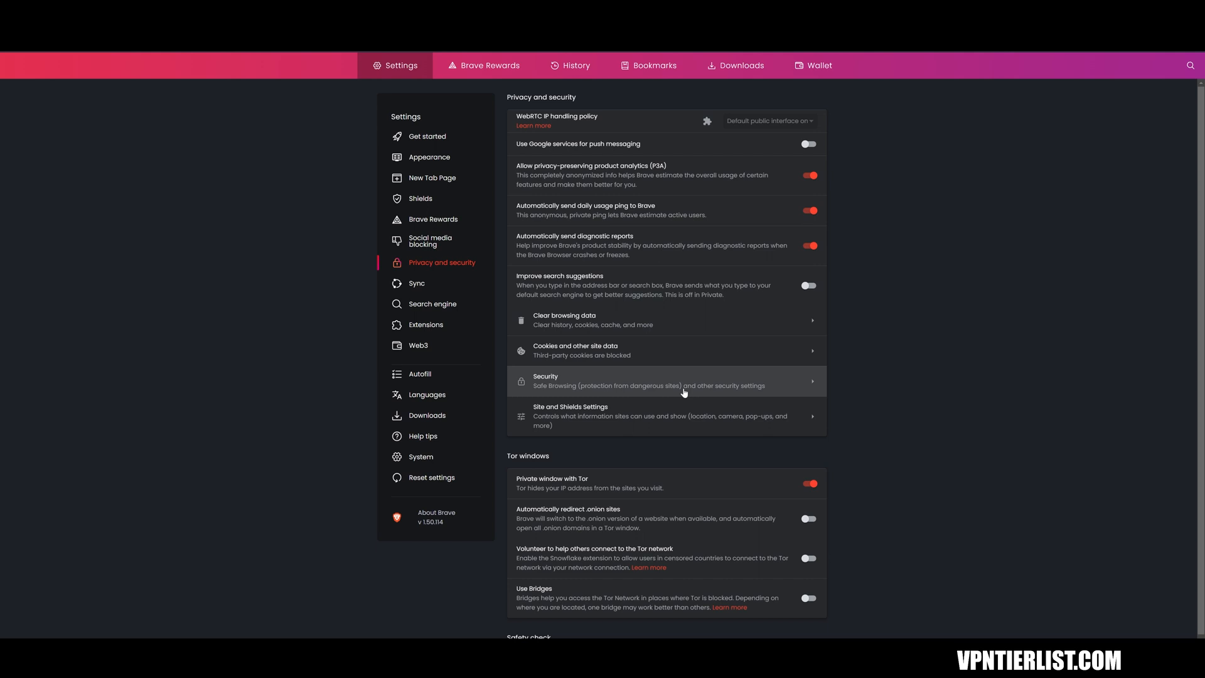
{"action": "scroll", "scroll_direction": "down", "scroll_amount": 3}
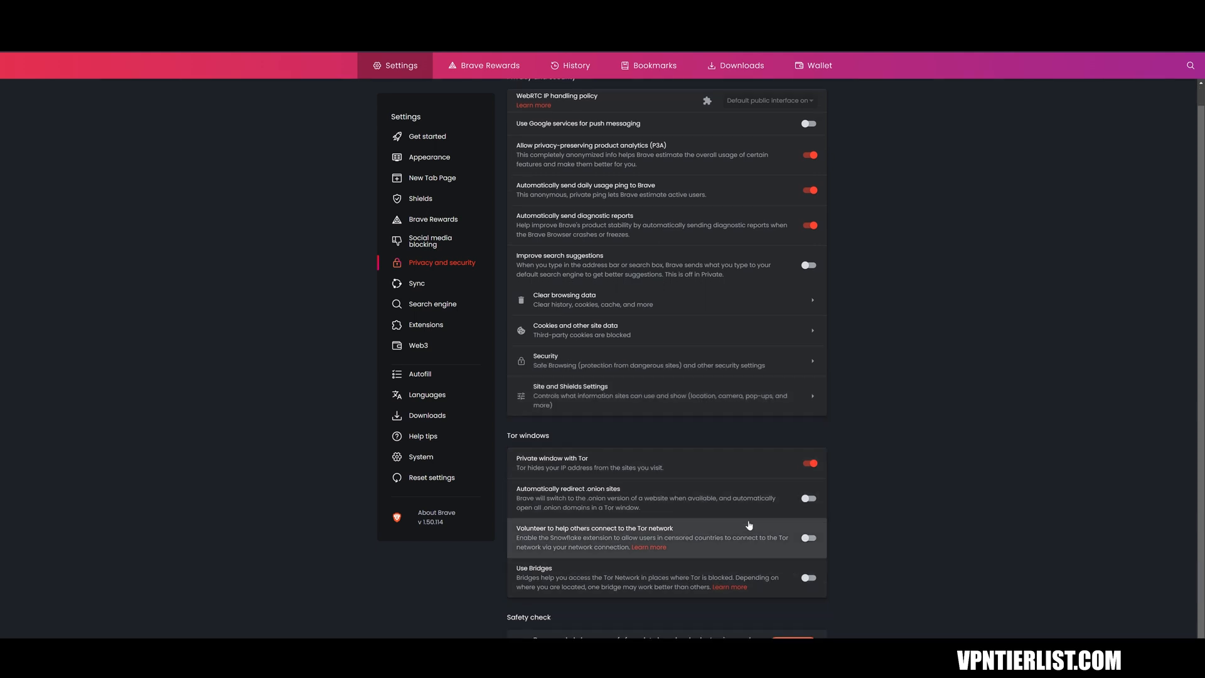
{"action": "mouse_move", "coordinate": [968, 192]}
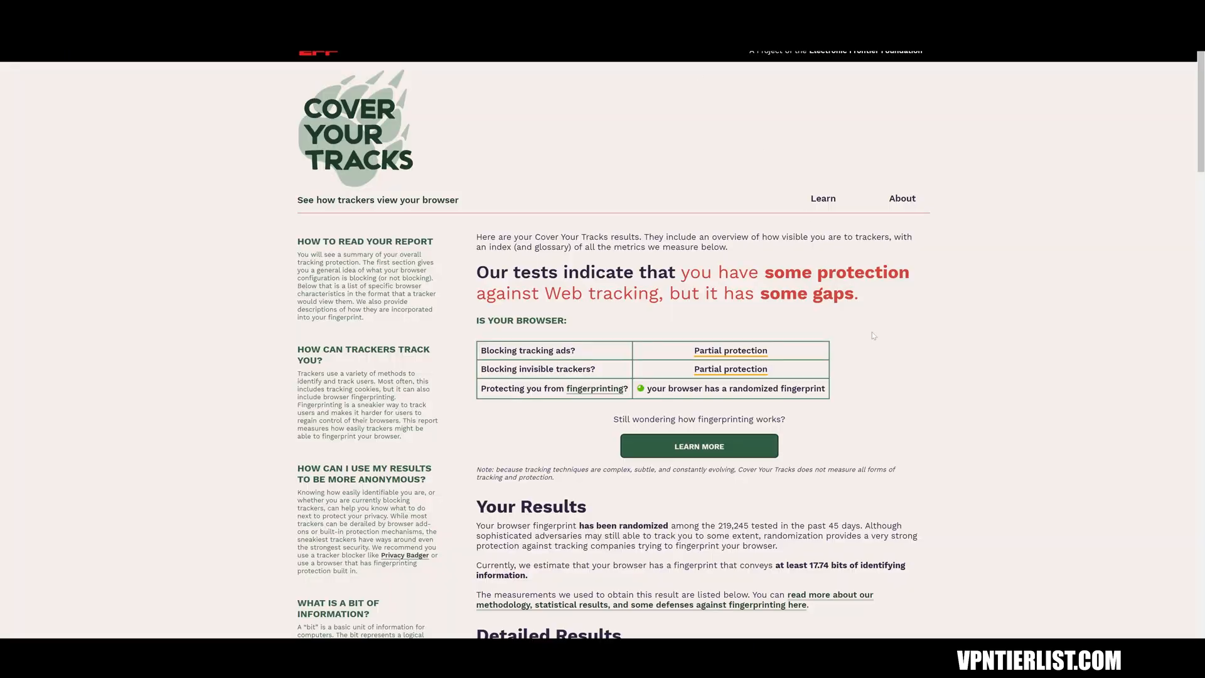
{"action": "mouse_move", "coordinate": [873, 334]}
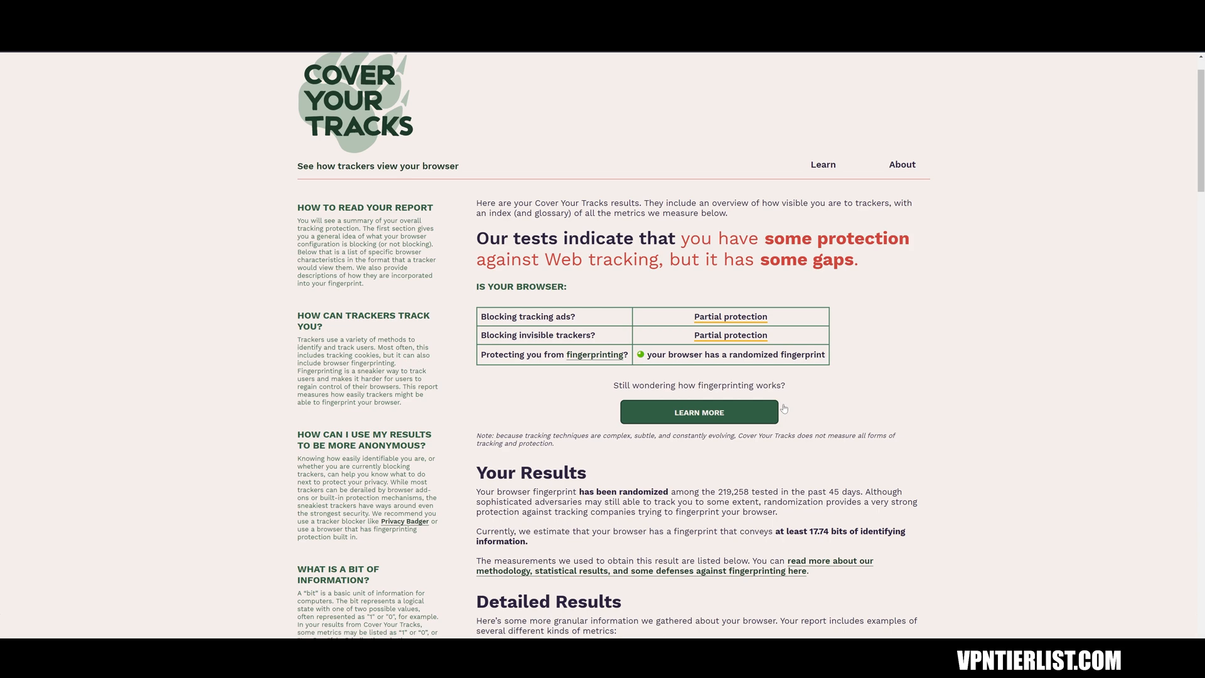
Step: Scroll Brave's Cover Your Tracks results down to Detailed Results and back to the summary
{"action": "scroll", "scroll_direction": "down", "scroll_amount": 3}
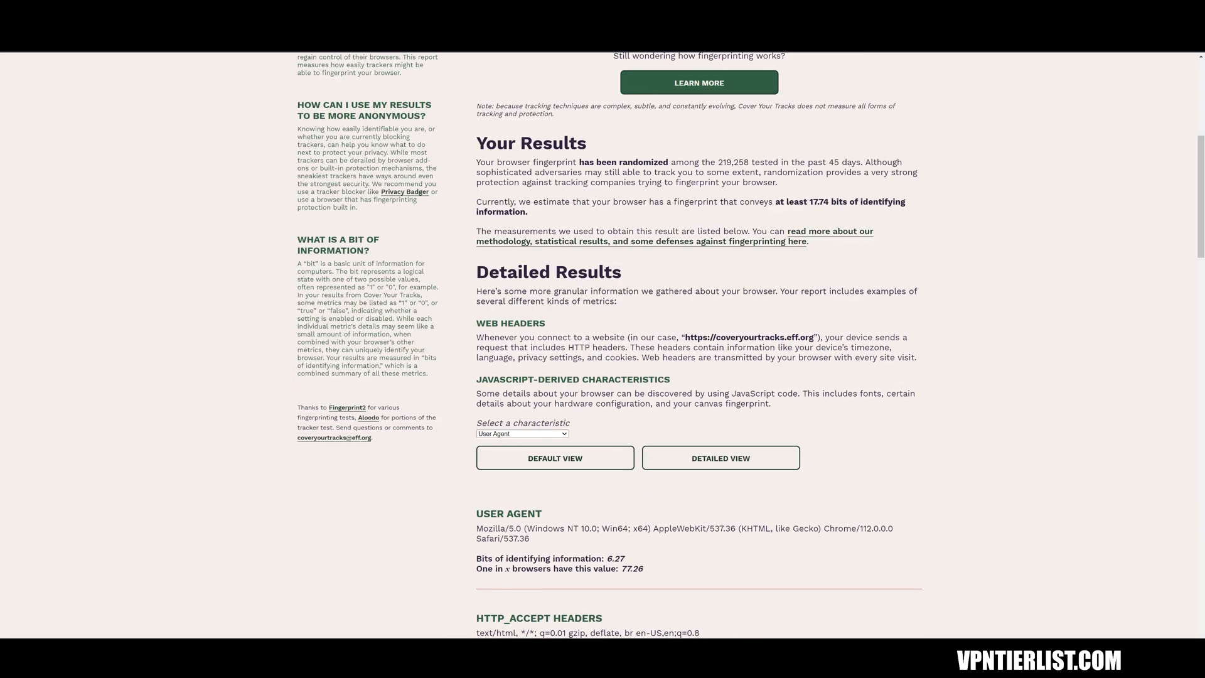
{"action": "scroll", "scroll_direction": "up", "scroll_amount": 3}
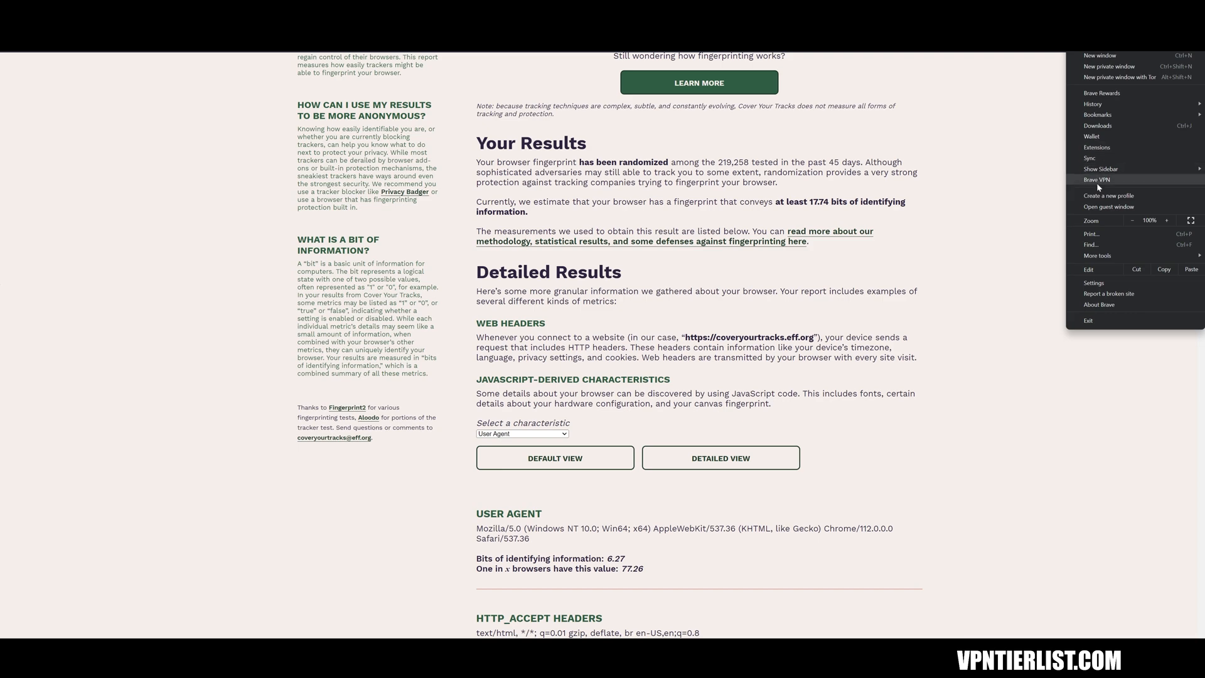
Step: In the search engine settings, make Startpage the search engine for normal windows
{"action": "left_click", "coordinate": [1094, 282]}
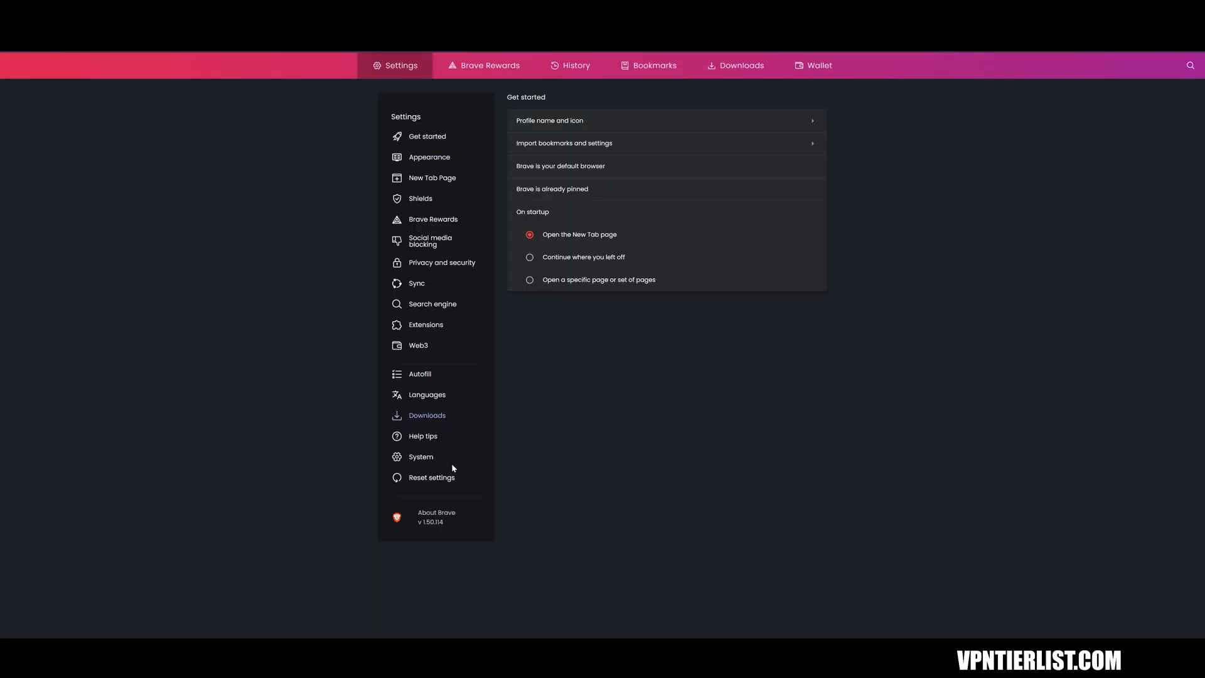
{"action": "mouse_move", "coordinate": [432, 304]}
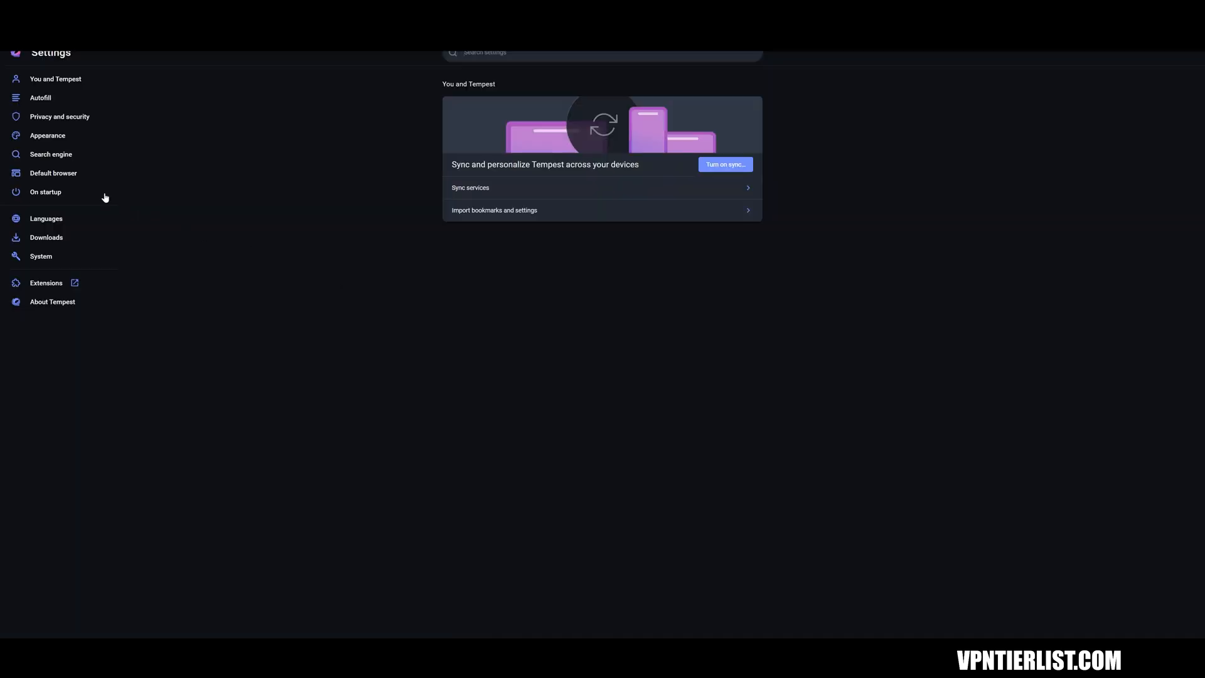
{"action": "left_click", "coordinate": [50, 153]}
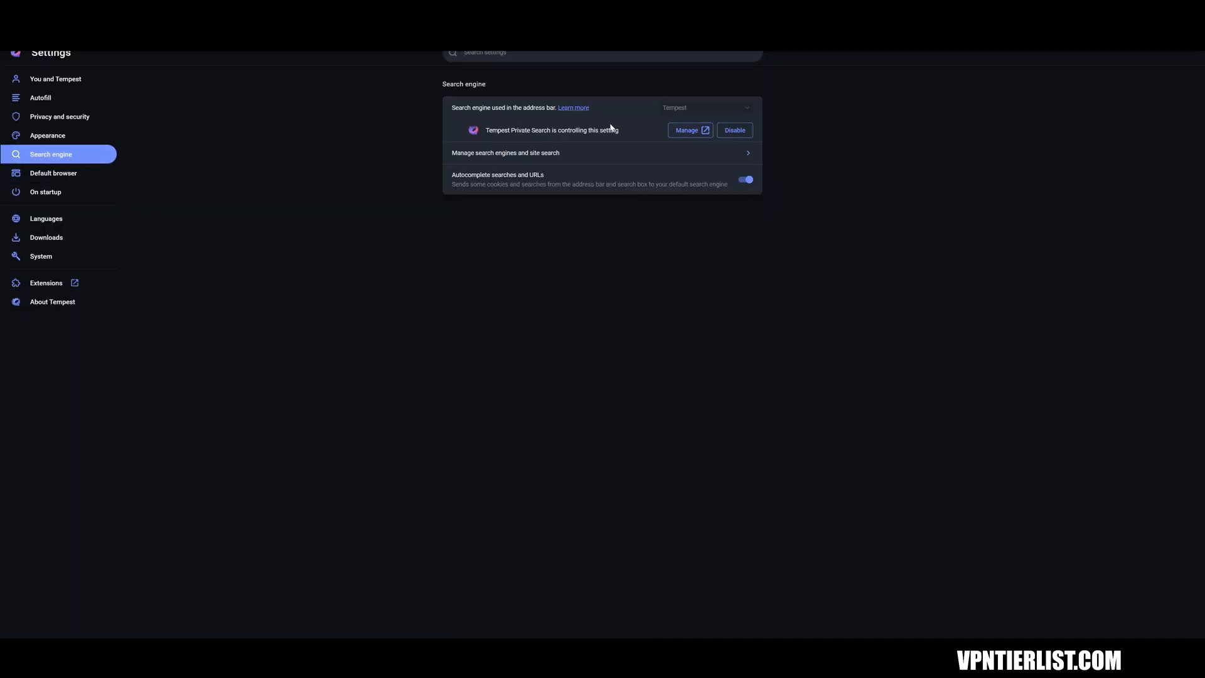
{"action": "mouse_move", "coordinate": [692, 104]}
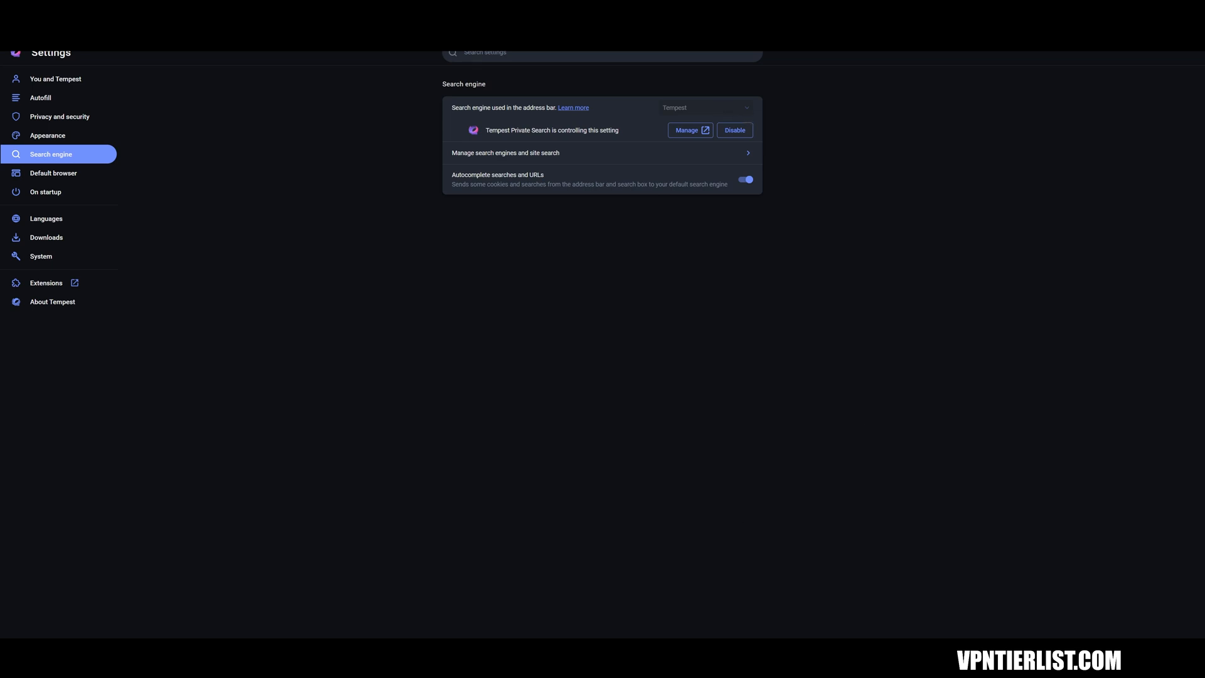
{"action": "mouse_move", "coordinate": [404, 607]}
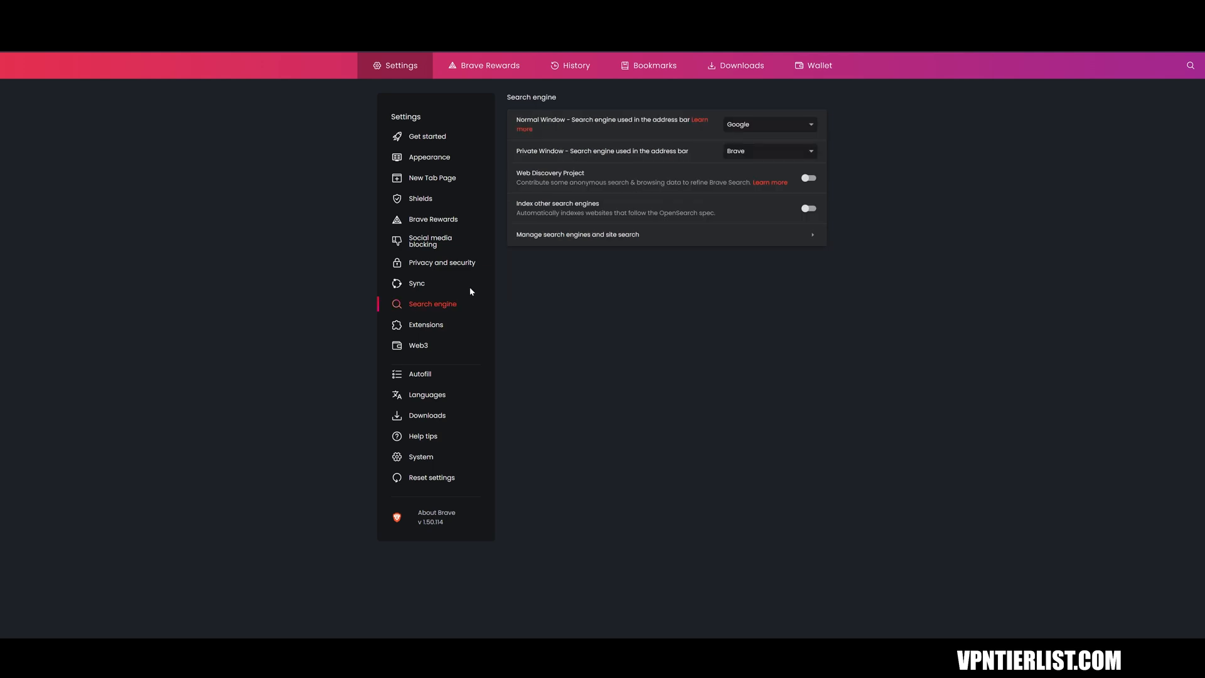
{"action": "left_click", "coordinate": [767, 124]}
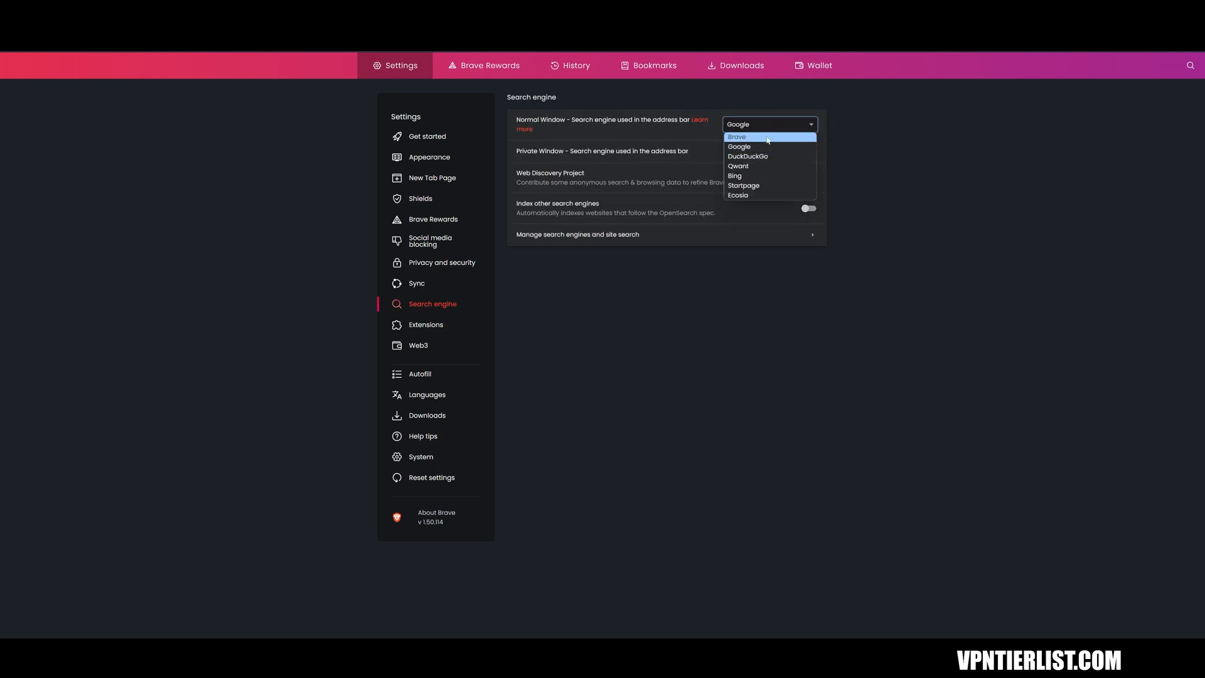
{"action": "mouse_move", "coordinate": [752, 148]}
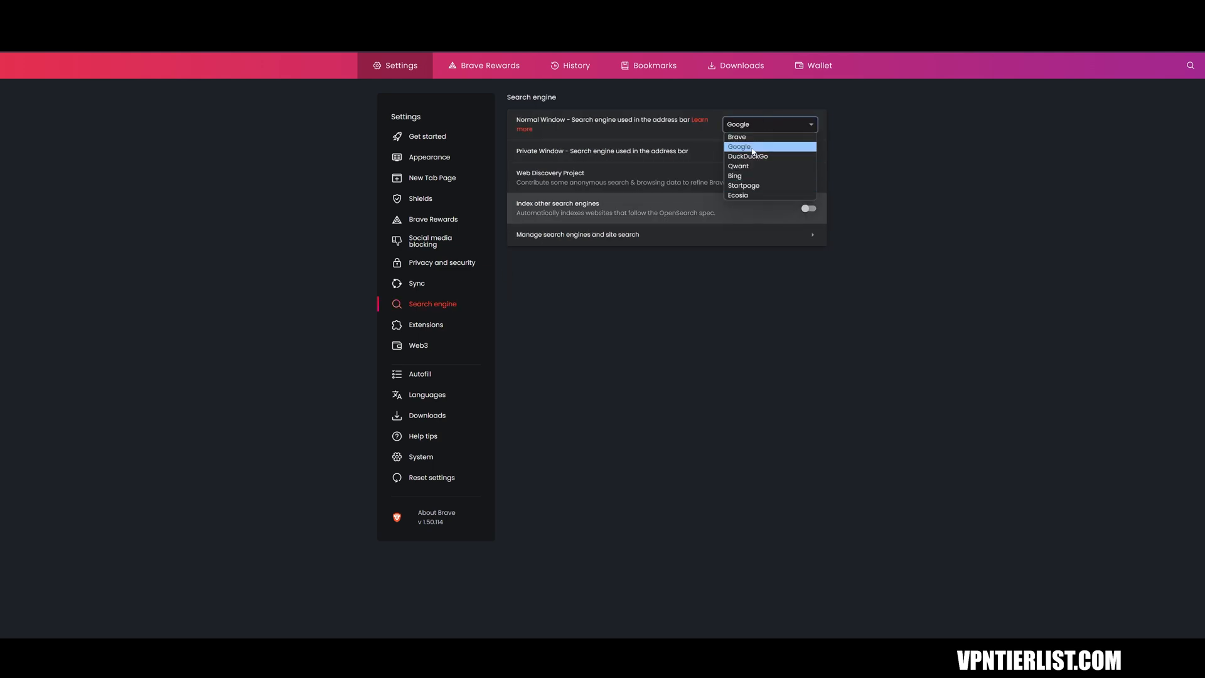
{"action": "mouse_move", "coordinate": [761, 187]}
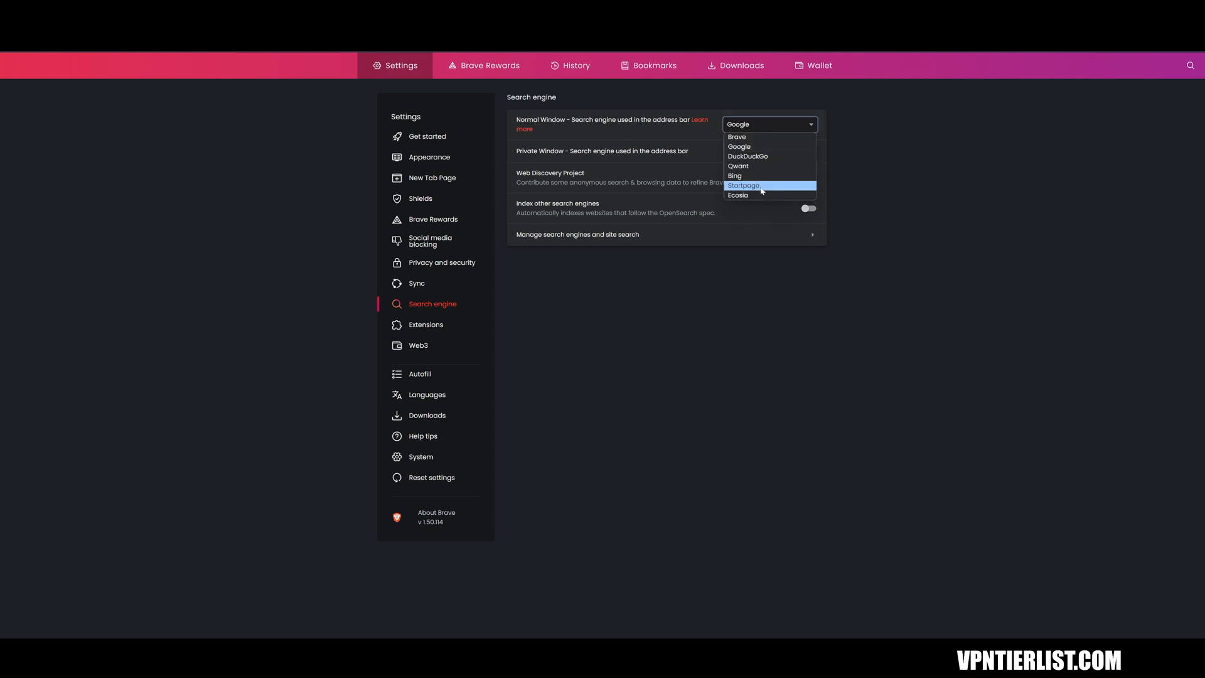
{"action": "left_click", "coordinate": [742, 186]}
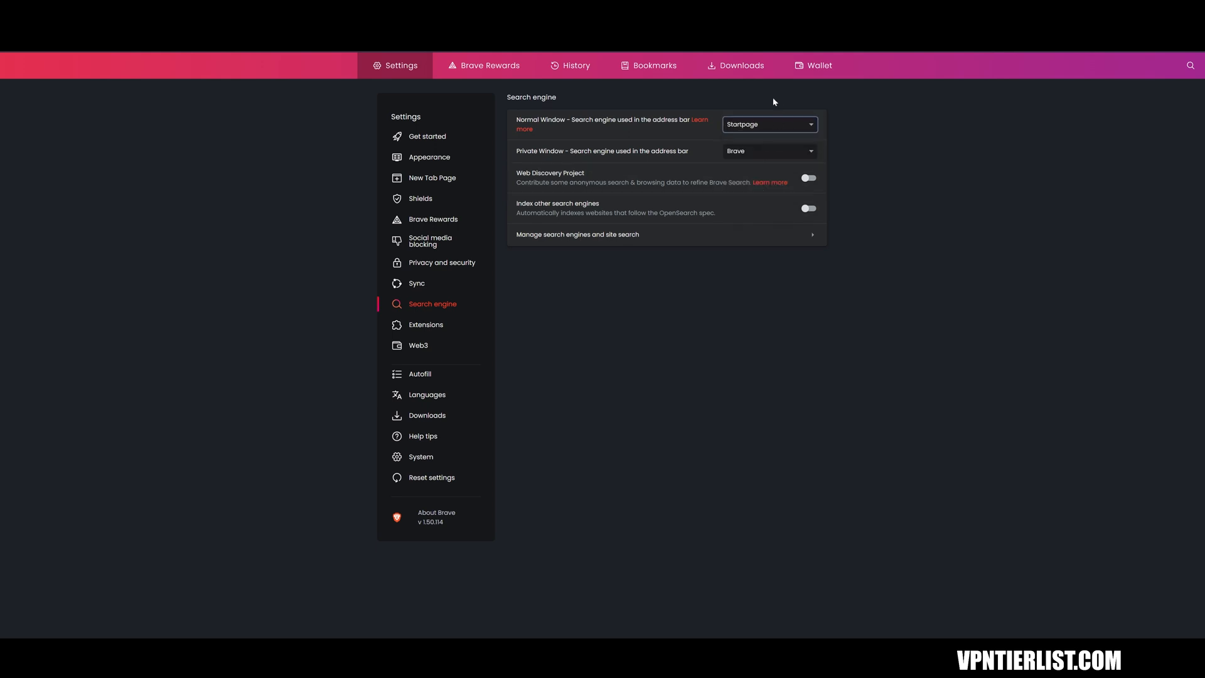
{"action": "mouse_move", "coordinate": [823, 423]}
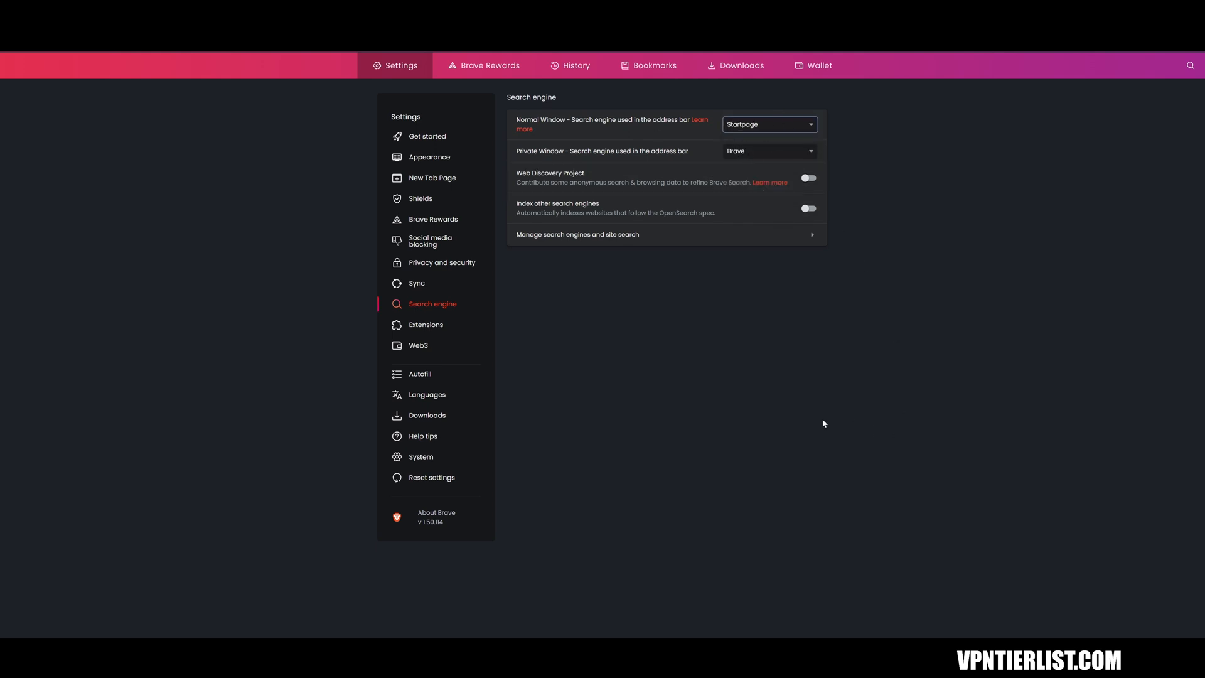
{"action": "mouse_move", "coordinate": [861, 460]}
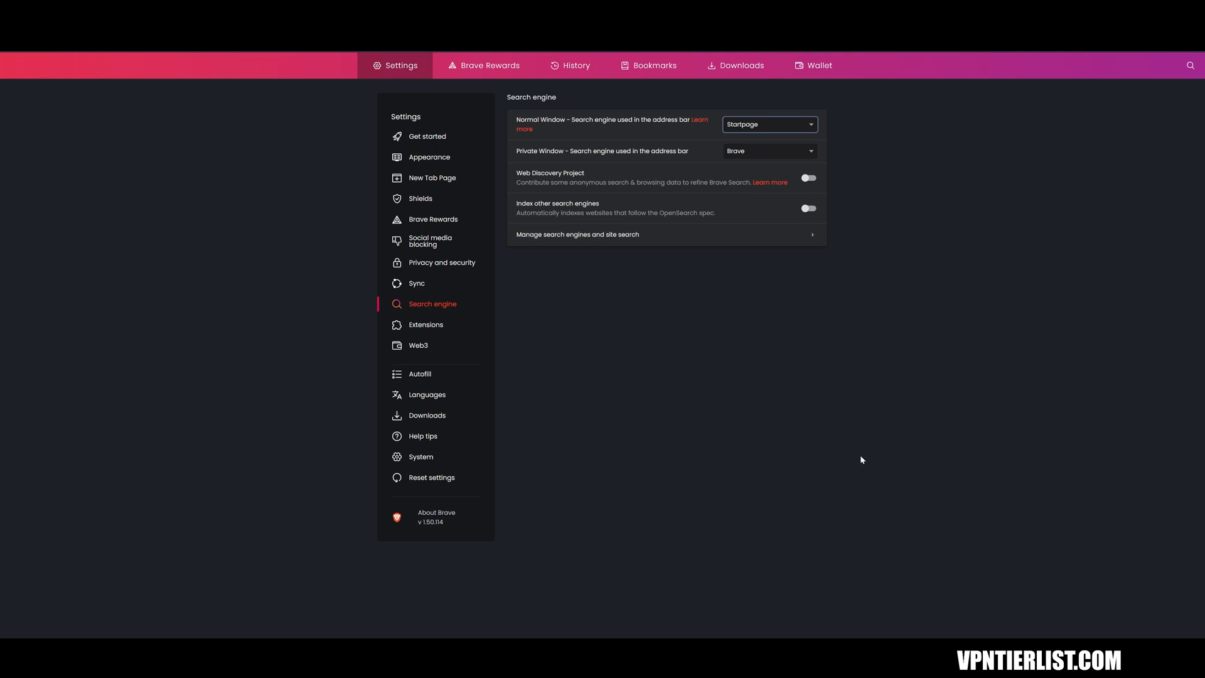
{"action": "mouse_move", "coordinate": [620, 377]}
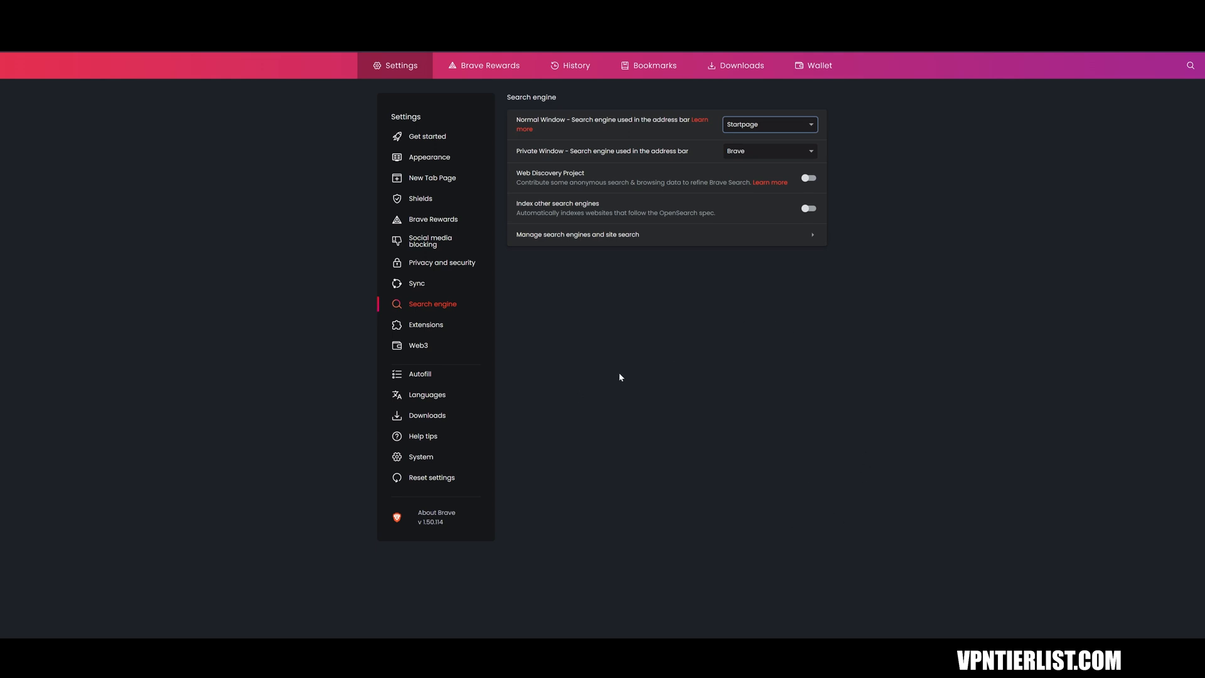
Step: Review Brave Rewards, Shields and Privacy and security in the settings sidebar
{"action": "left_click", "coordinate": [433, 219]}
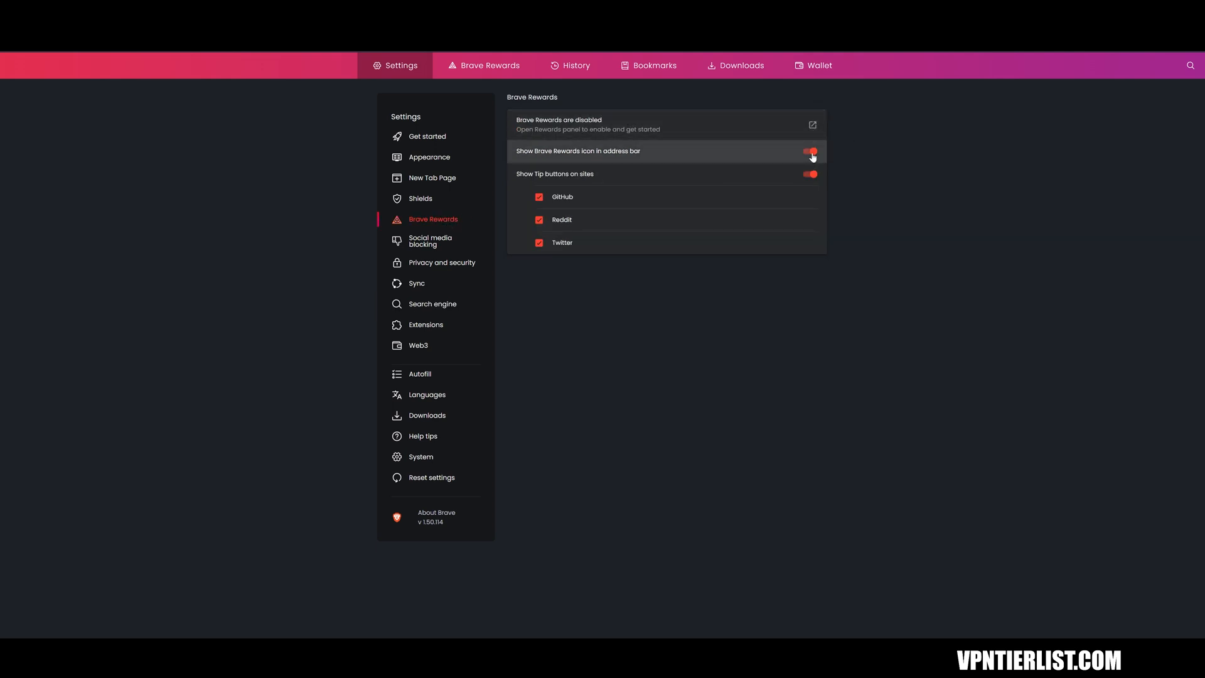
{"action": "mouse_move", "coordinate": [456, 195]}
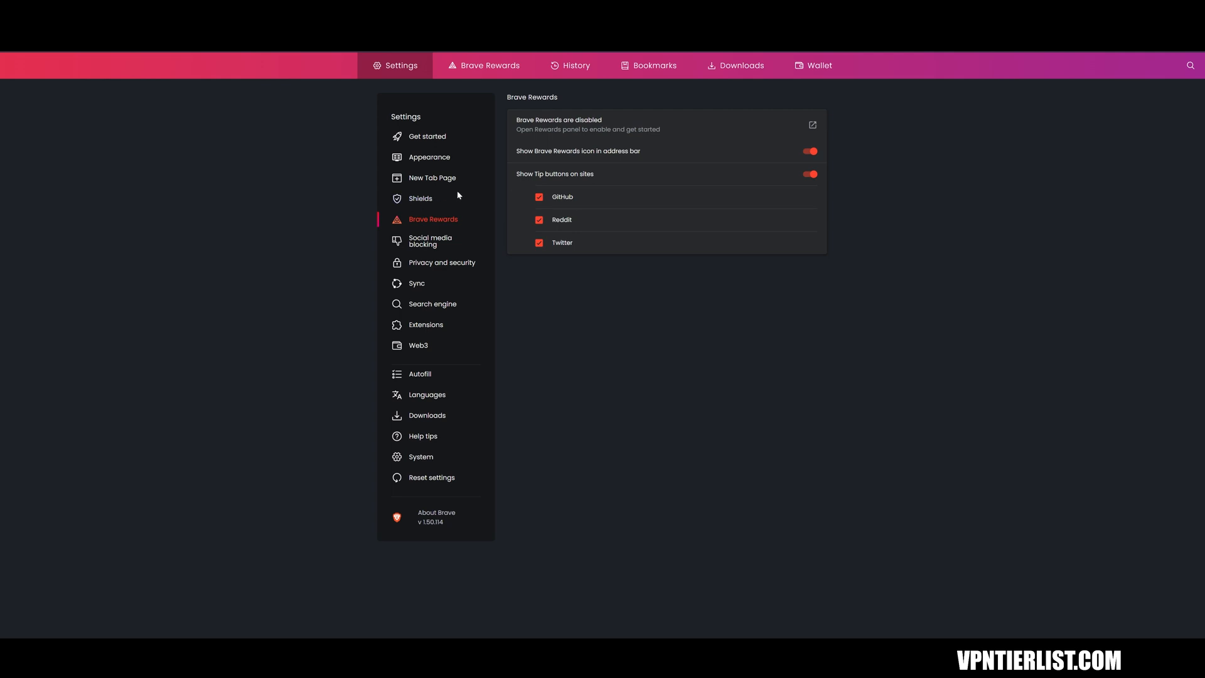
{"action": "left_click", "coordinate": [421, 198]}
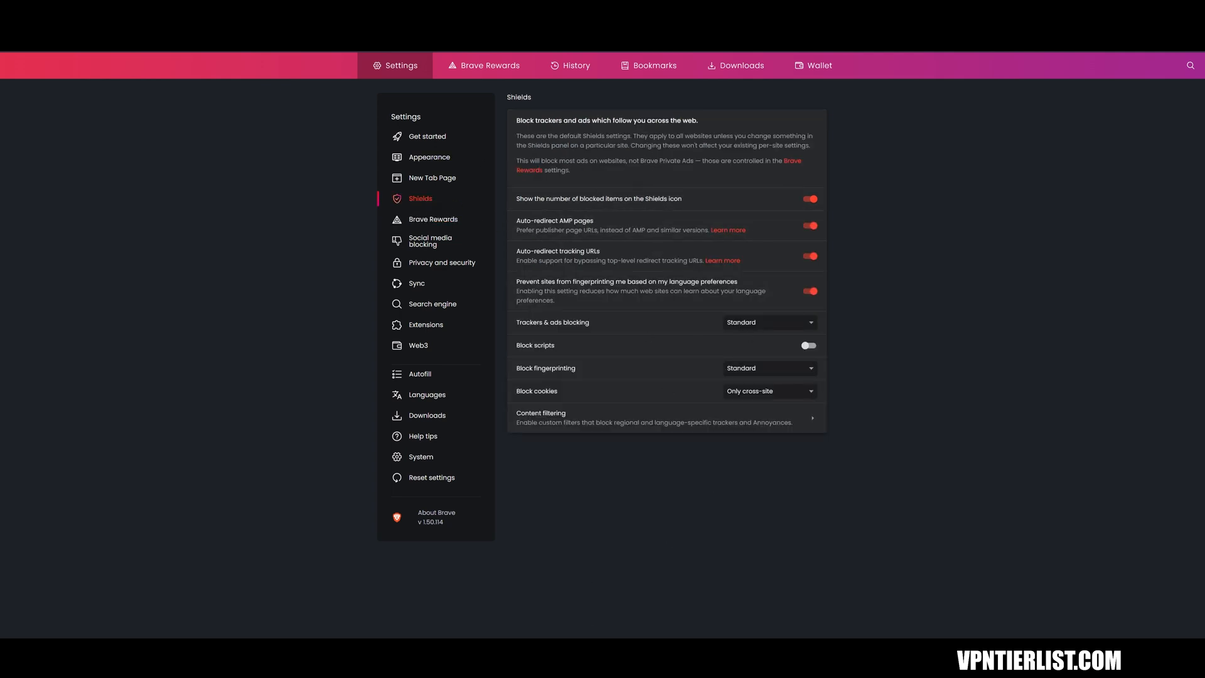
{"action": "left_click", "coordinate": [439, 263]}
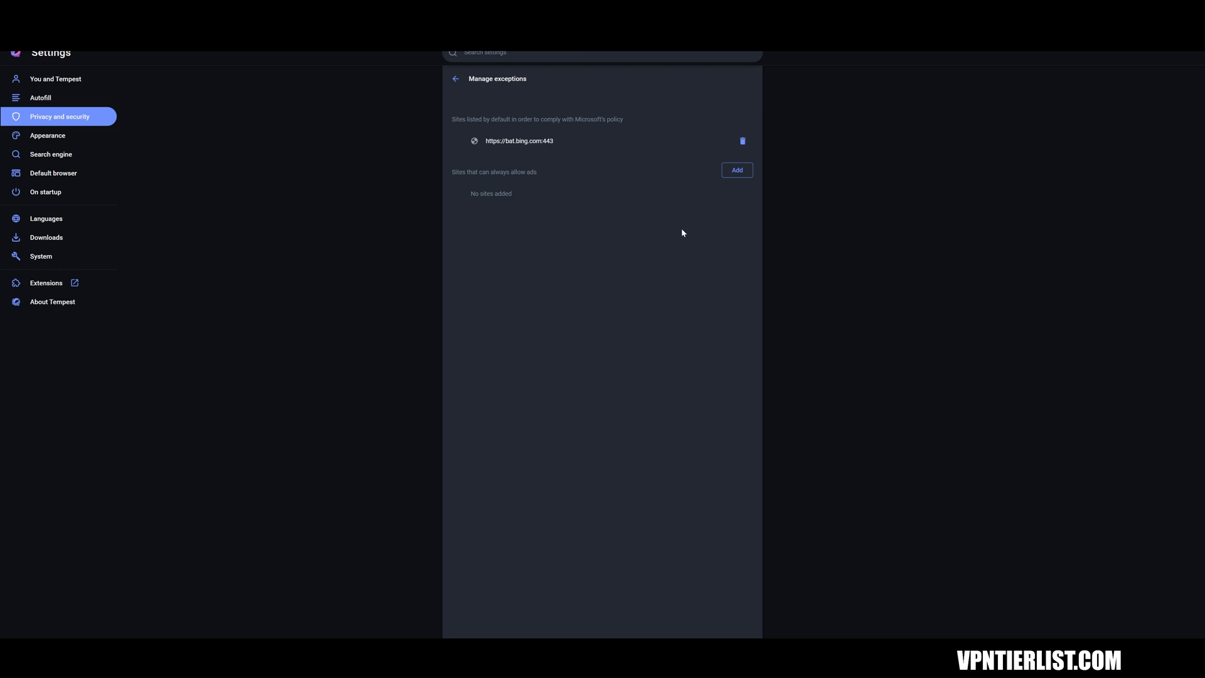
Step: Return to Tempest's Privacy and security settings and scroll through them
{"action": "left_click", "coordinate": [454, 79]}
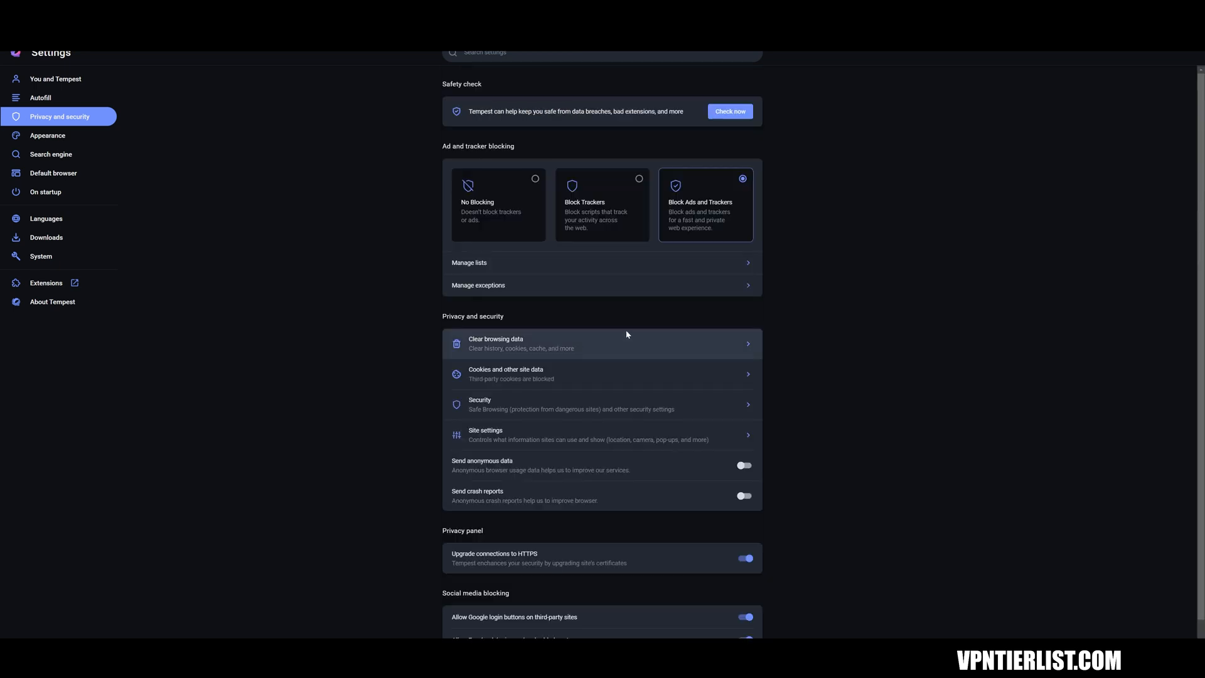
{"action": "scroll", "scroll_direction": "down", "scroll_amount": 3}
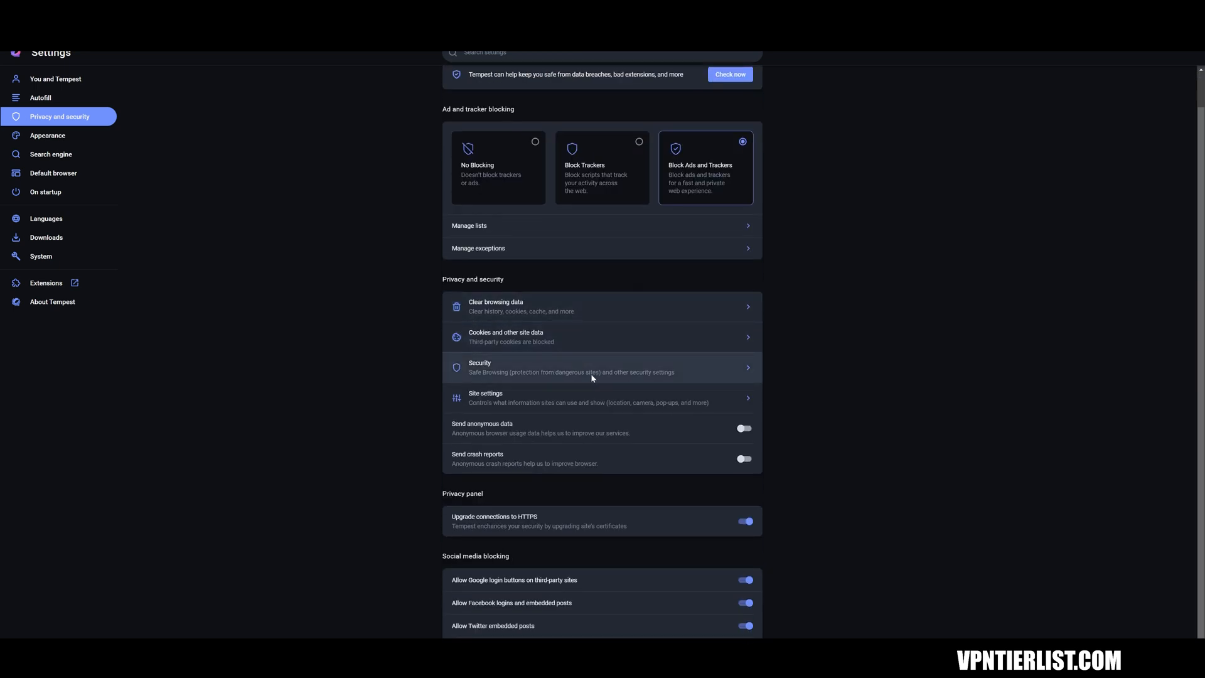
{"action": "mouse_move", "coordinate": [457, 306]}
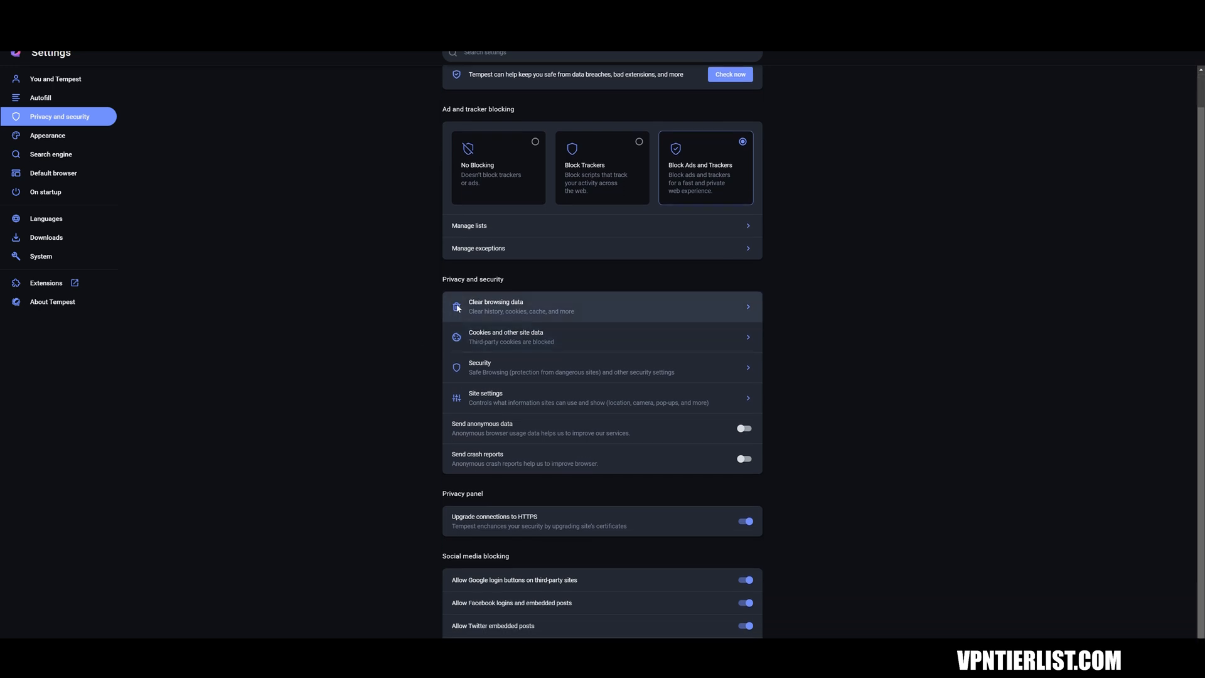
{"action": "scroll", "scroll_direction": "up", "scroll_amount": 3}
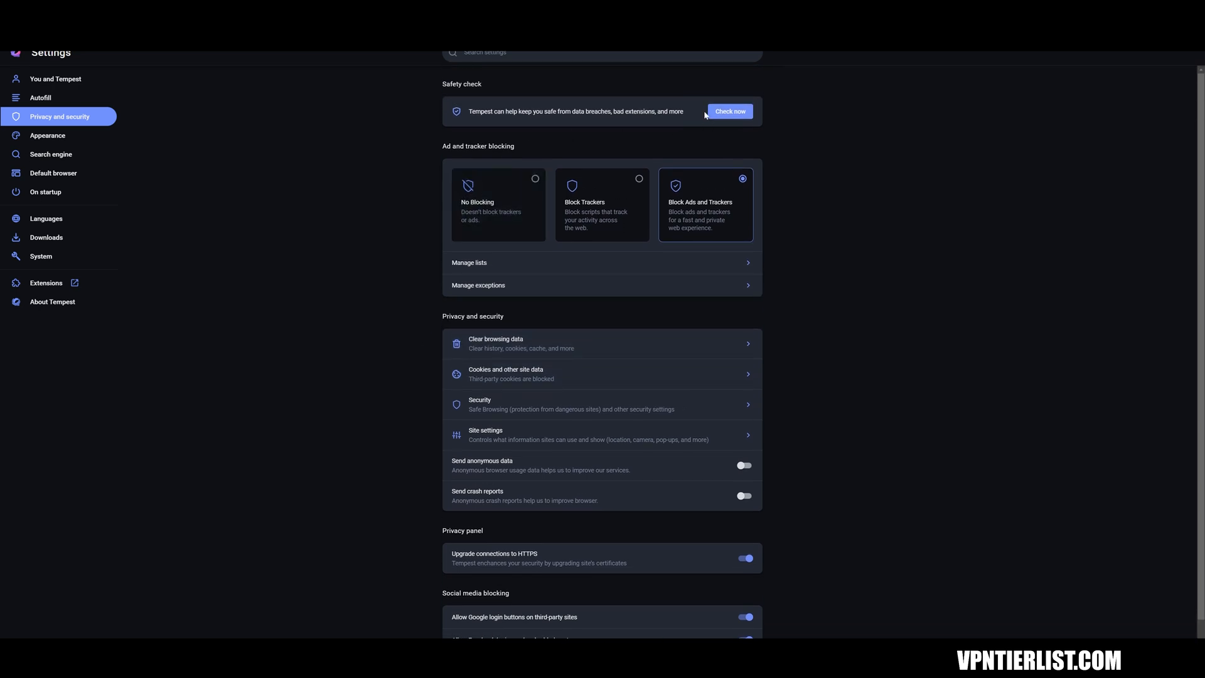
{"action": "mouse_move", "coordinate": [691, 126]}
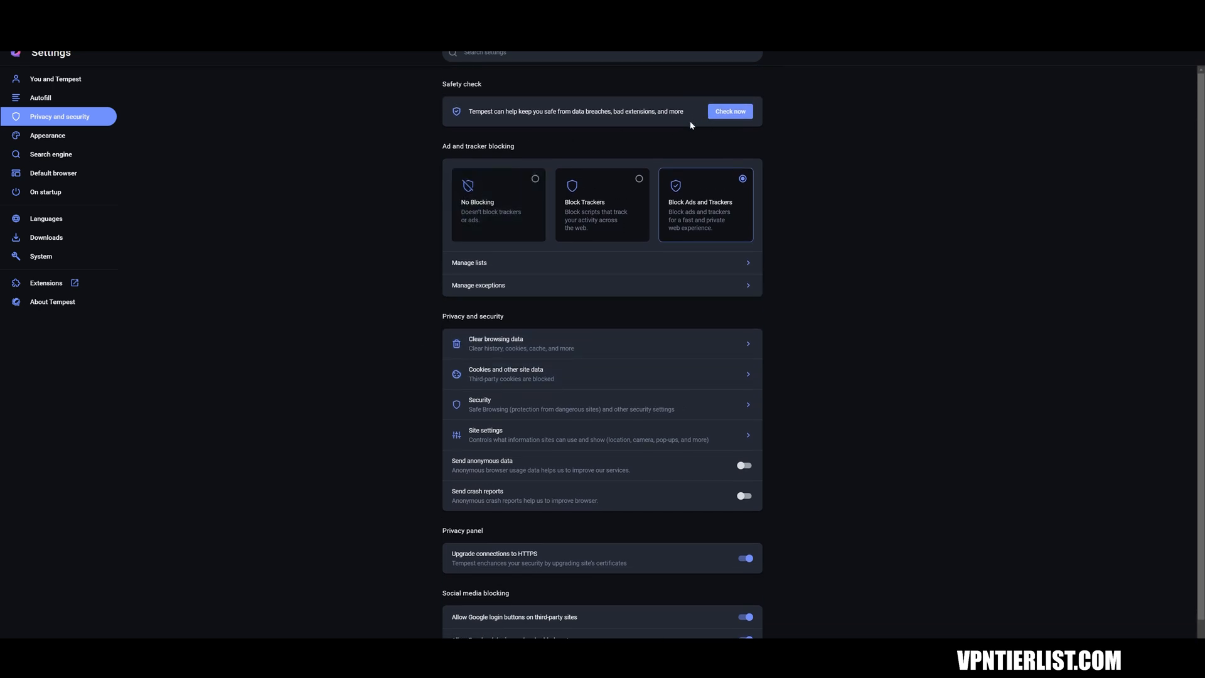
{"action": "mouse_move", "coordinate": [160, 117]}
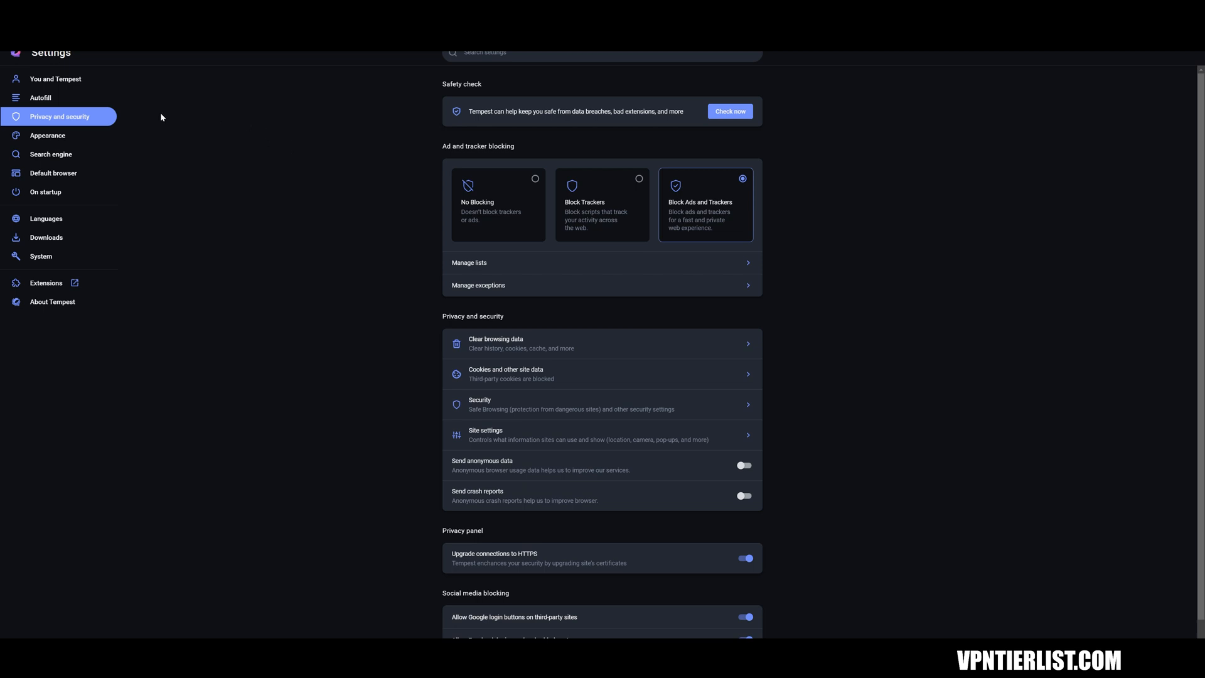
Step: View the Autofill Password Manager settings, with password saving and auto sign-in on
{"action": "left_click", "coordinate": [40, 98]}
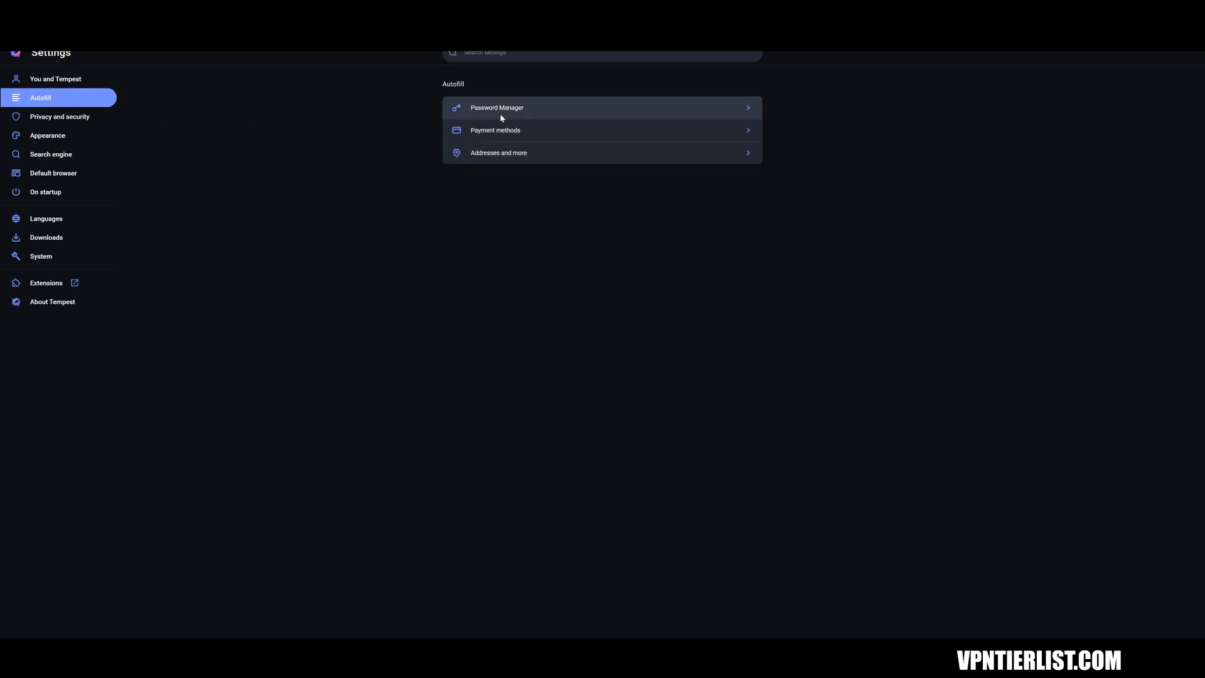
{"action": "left_click", "coordinate": [497, 107]}
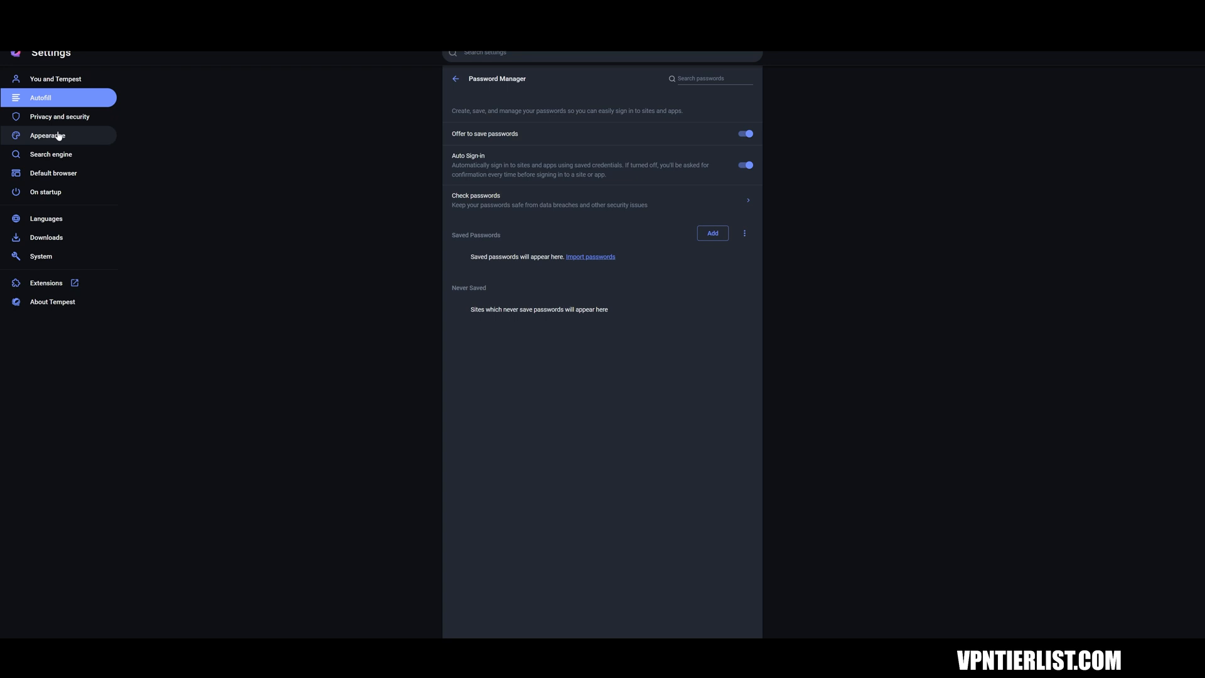
{"action": "left_click", "coordinate": [51, 153]}
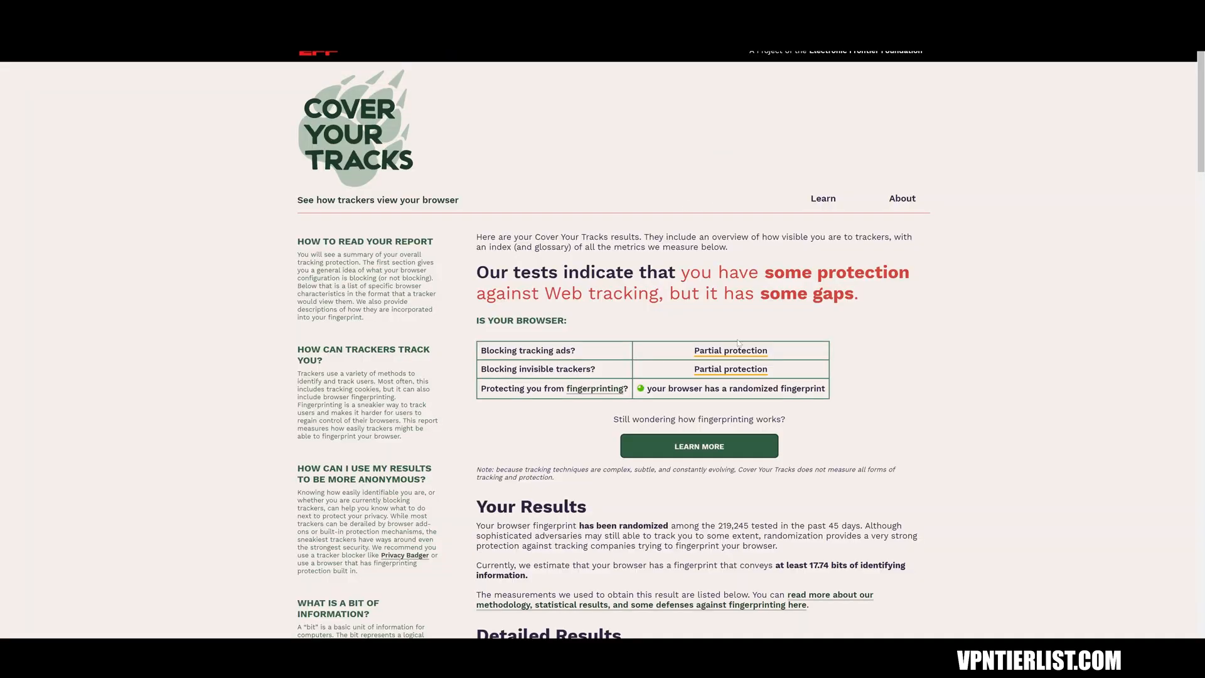
{"action": "mouse_move", "coordinate": [653, 177]}
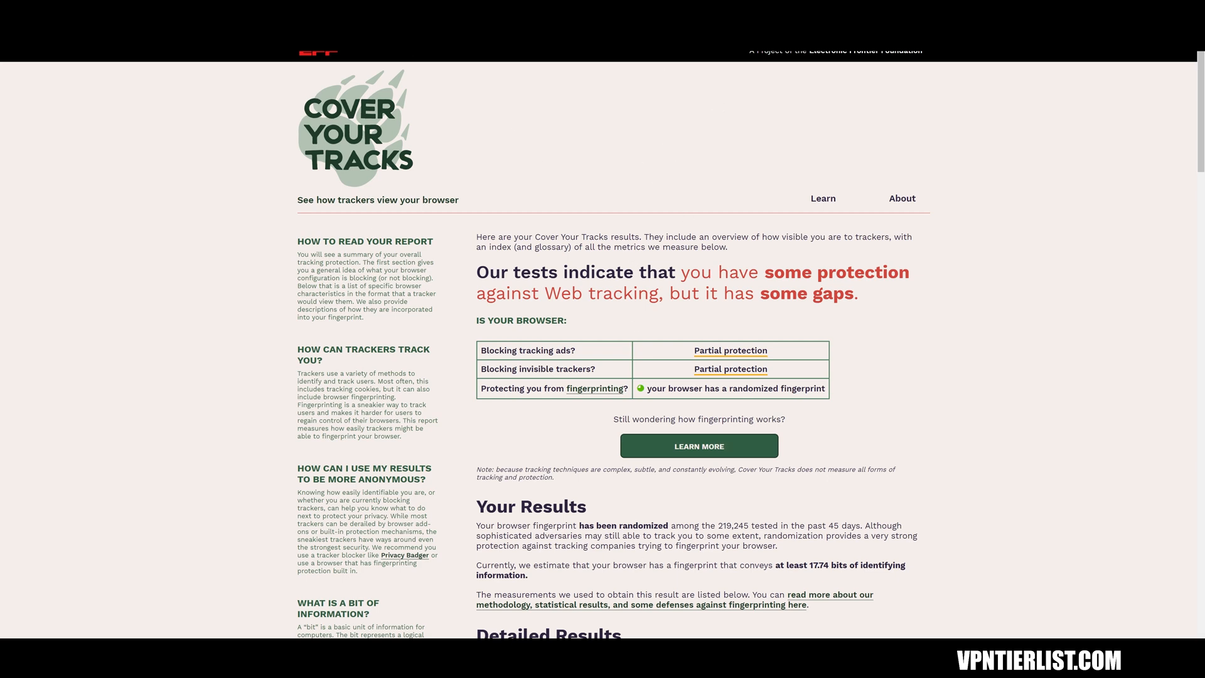
{"action": "mouse_move", "coordinate": [627, 505]}
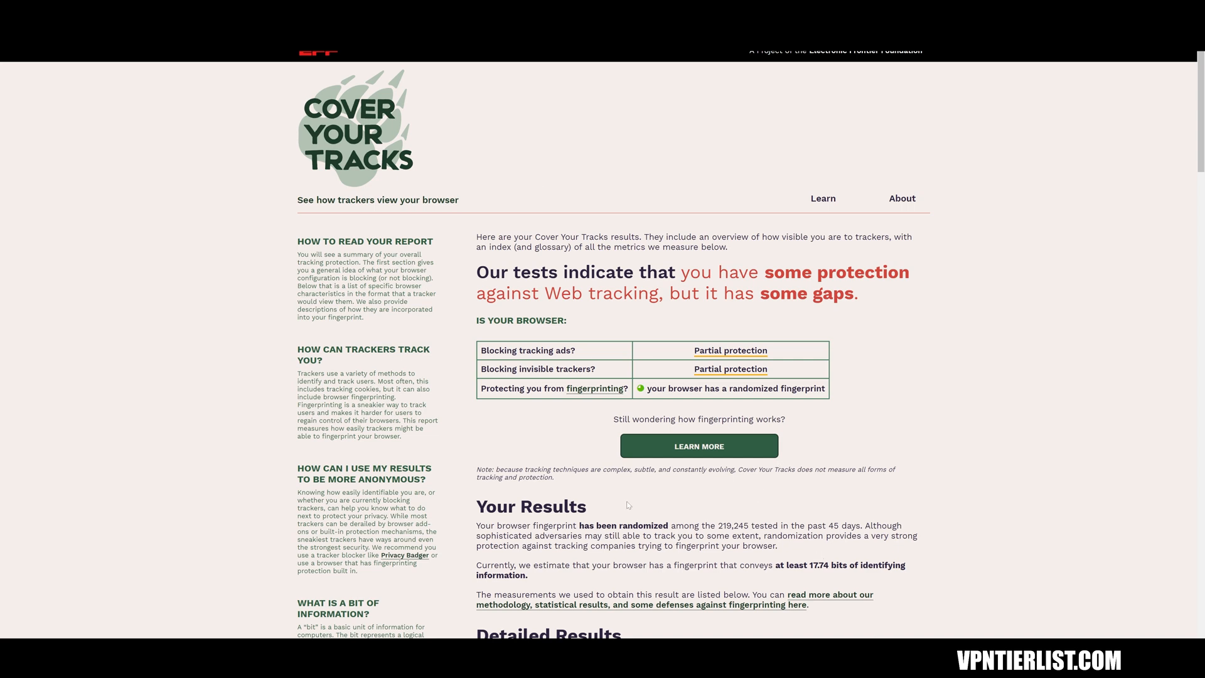
{"action": "mouse_move", "coordinate": [615, 327]}
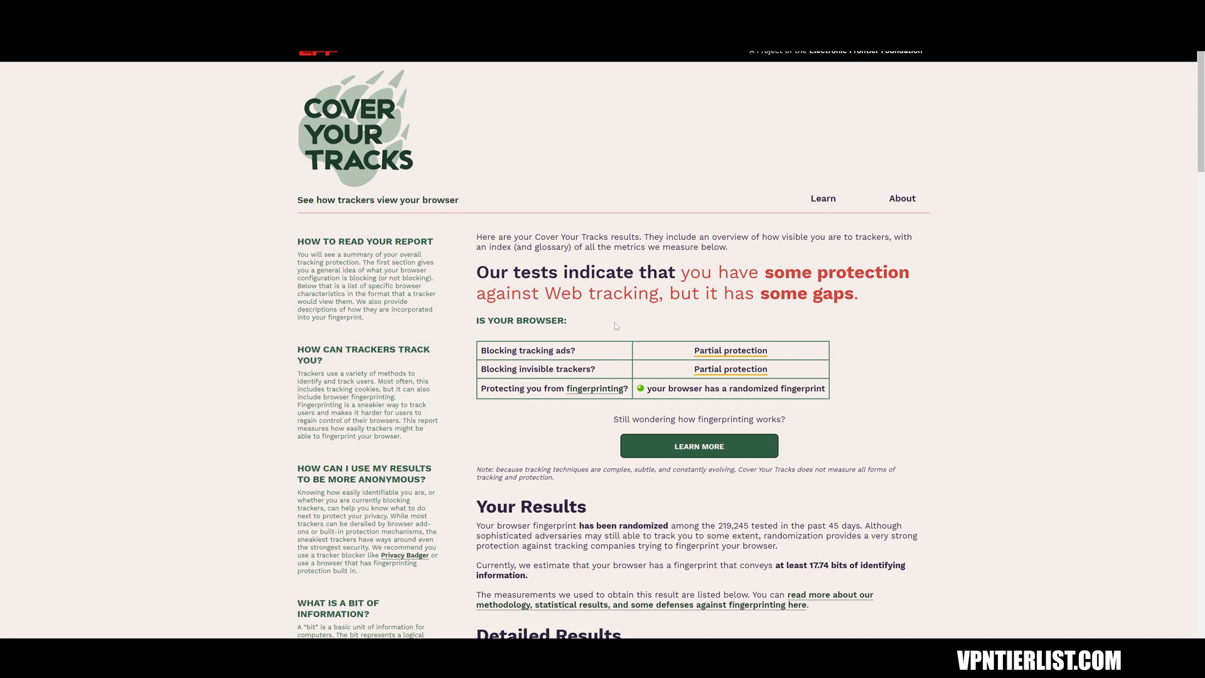
{"action": "mouse_move", "coordinate": [718, 111]}
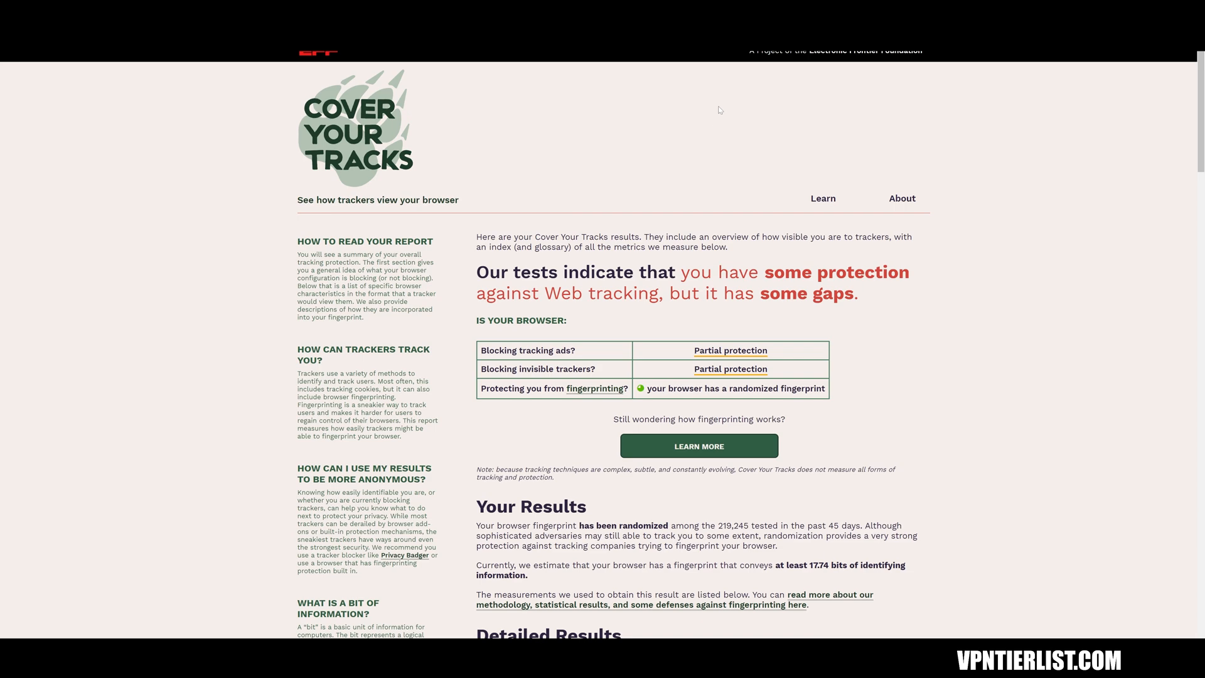
Step: Scroll Tempest's Cover Your Tracks results toward Detailed Results and back to the summary
{"action": "scroll", "scroll_direction": "down", "scroll_amount": 3}
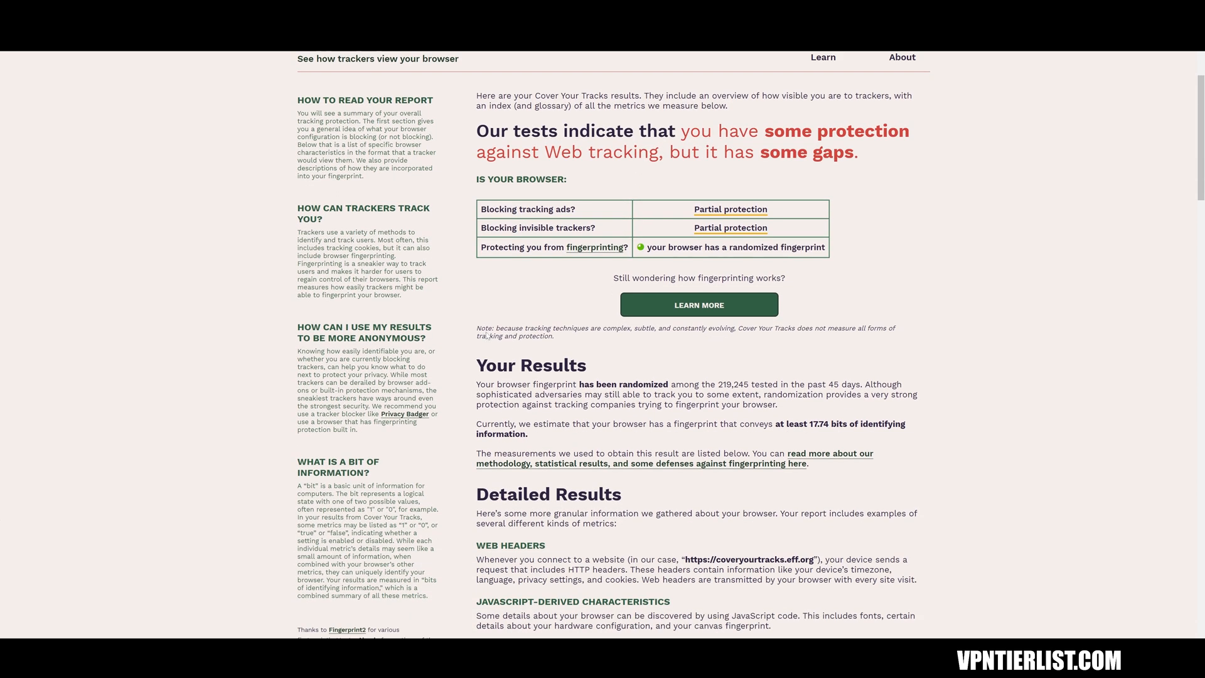
{"action": "scroll", "scroll_direction": "up", "scroll_amount": 3}
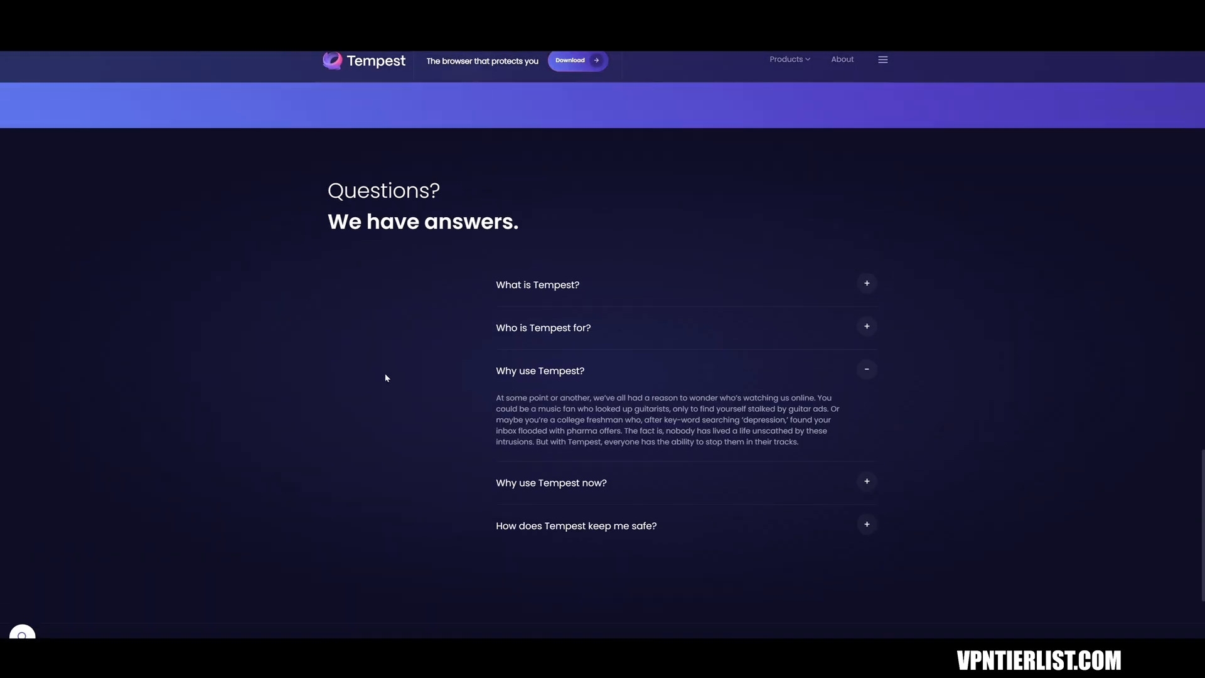
Step: Scroll the Tempest homepage between the 'Why use Tempest?' FAQ answer and the privacy pitch
{"action": "scroll", "scroll_direction": "up", "scroll_amount": 3}
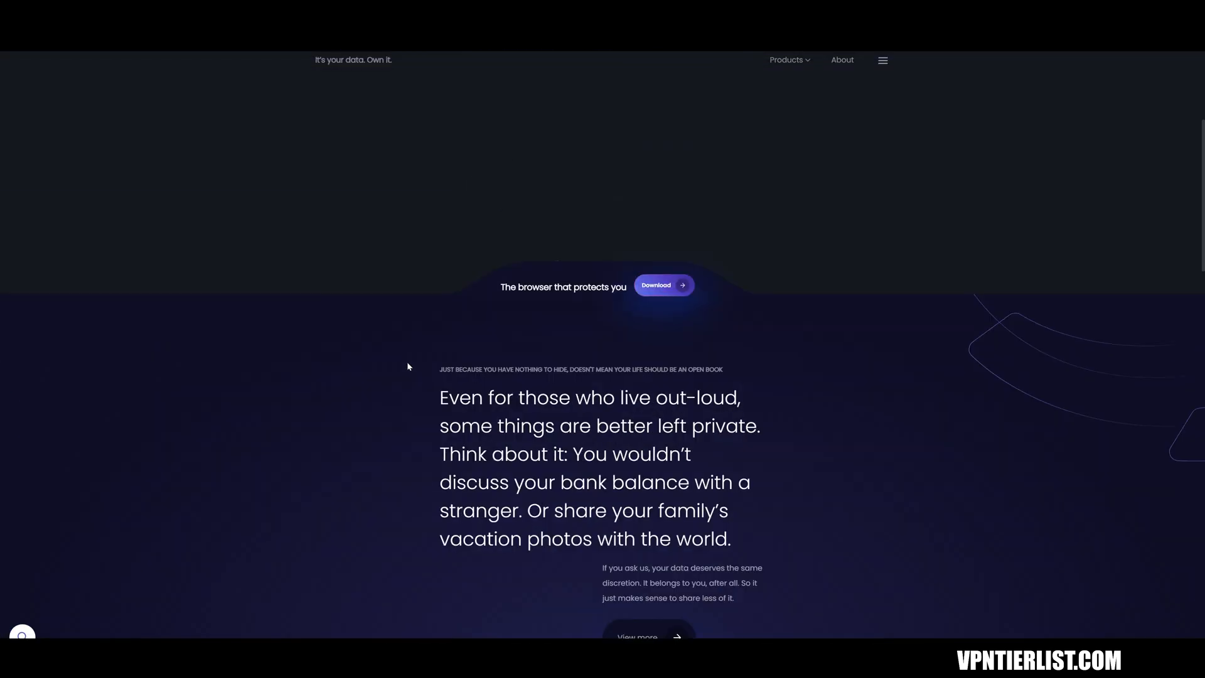
{"action": "scroll", "scroll_direction": "down", "scroll_amount": 3}
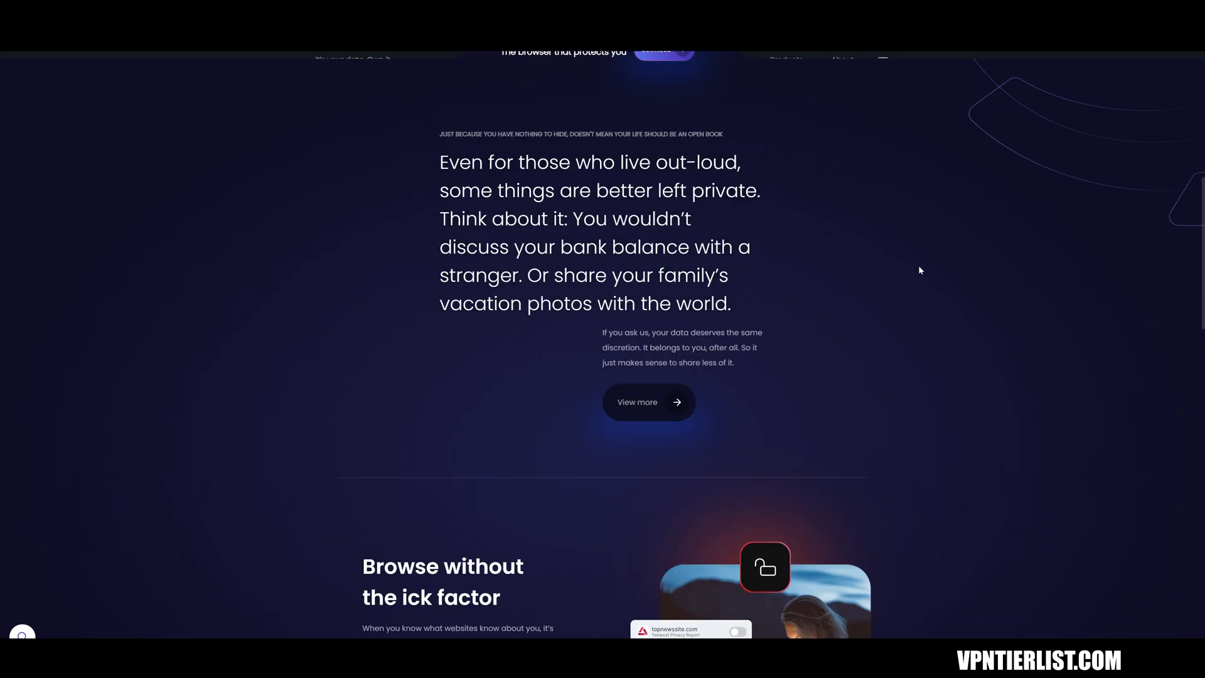
{"action": "scroll", "scroll_direction": "down", "scroll_amount": 3}
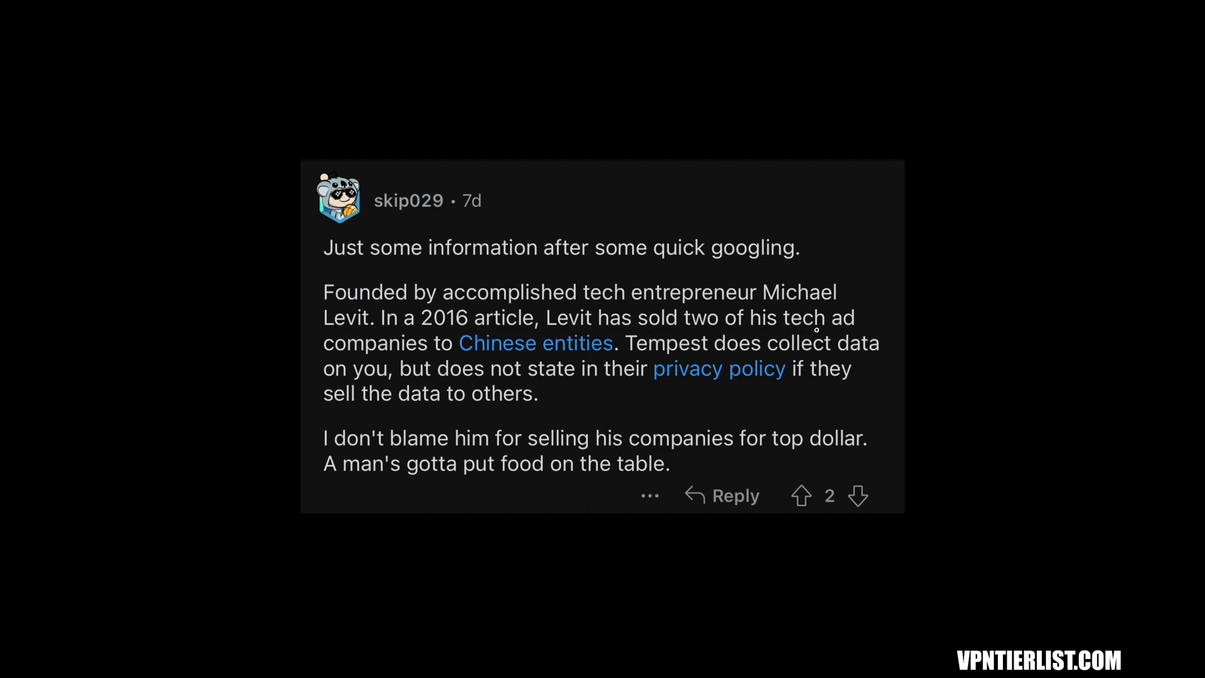
Step: Show the Reddit comment about Tempest's founder selling two ad-tech companies to Chinese entities
{"action": "left_click", "coordinate": [534, 342]}
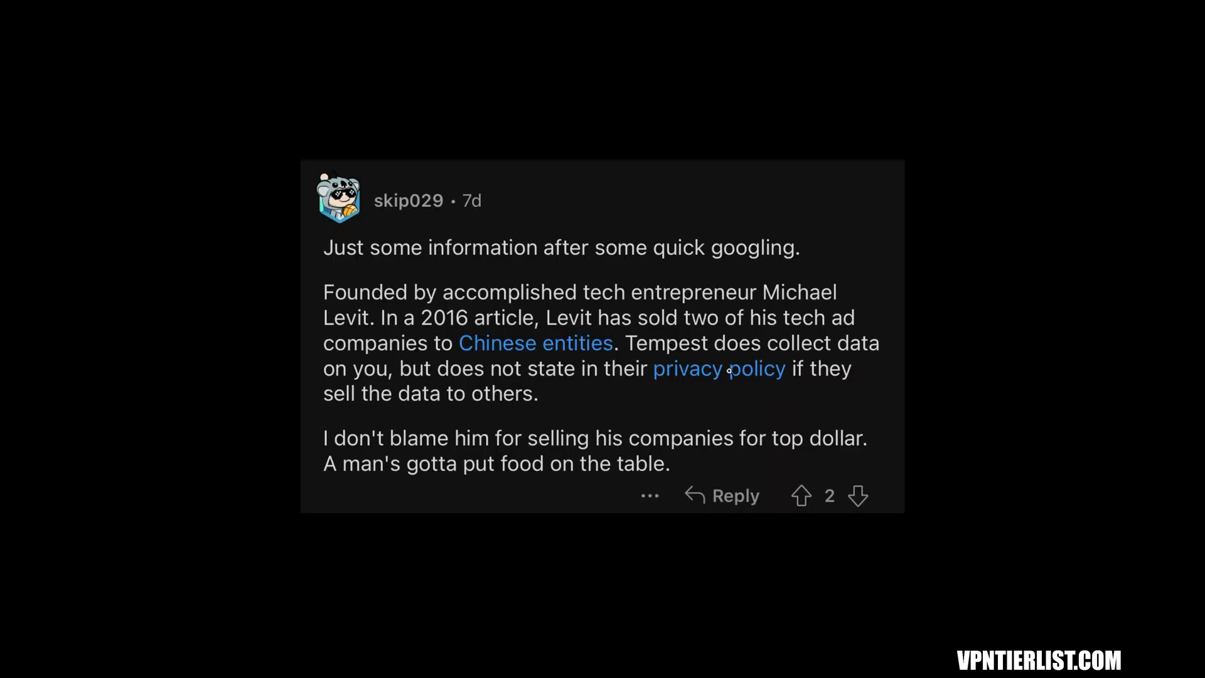
{"action": "mouse_move", "coordinate": [885, 379]}
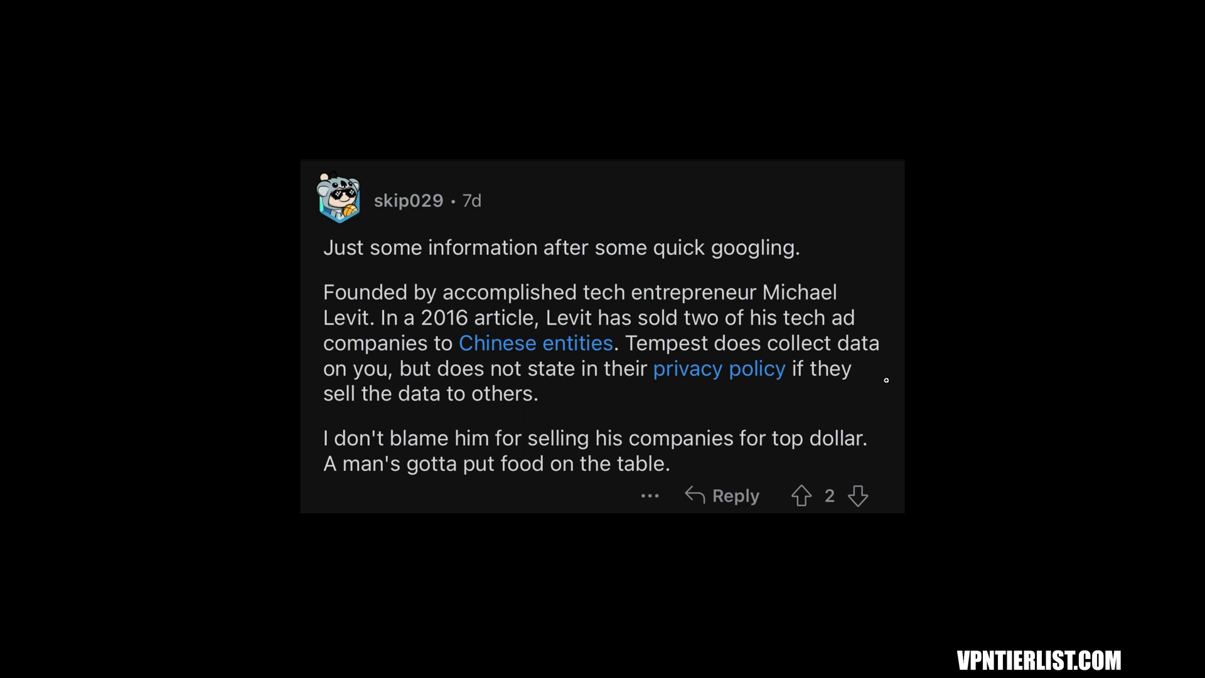
{"action": "mouse_move", "coordinate": [745, 274]}
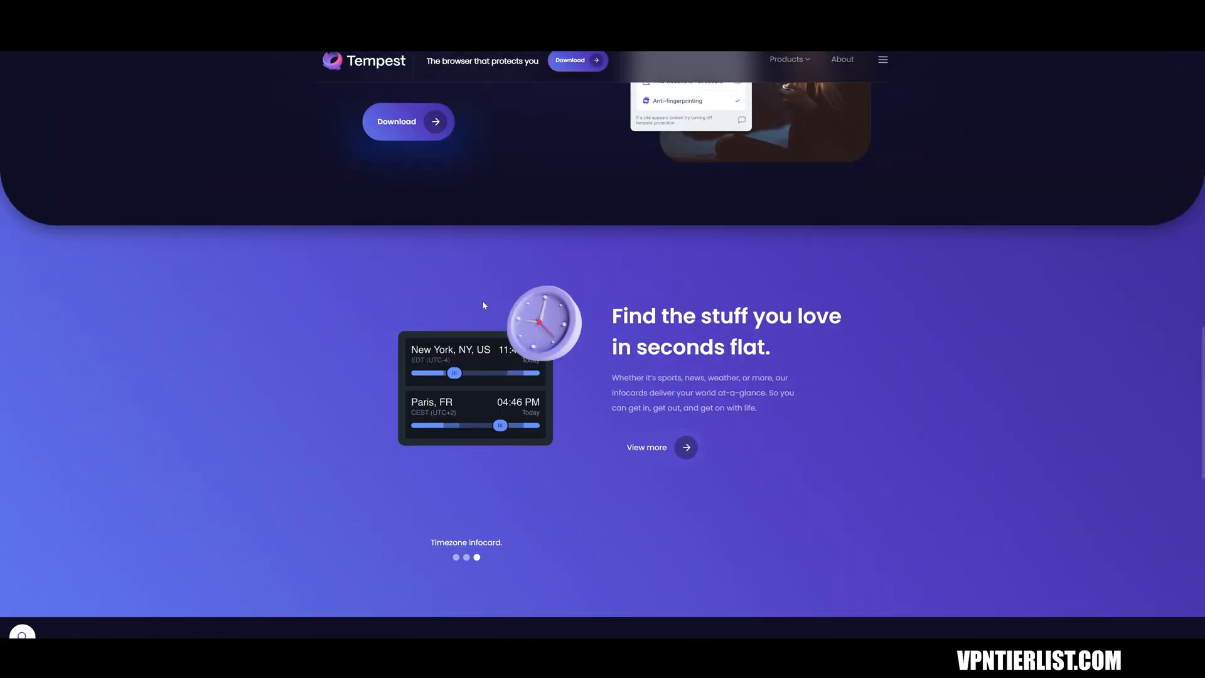
Step: Scroll the Tempest homepage down to the footer and back to the 'better left private' message
{"action": "scroll", "scroll_direction": "up", "scroll_amount": 3}
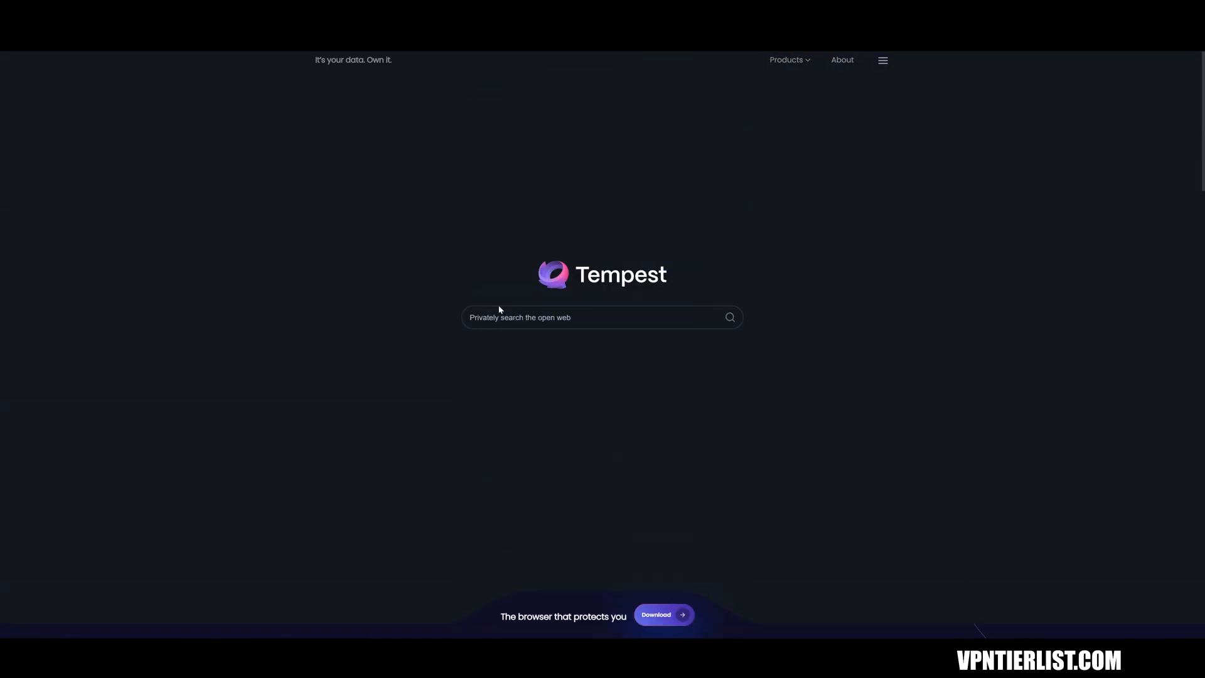
{"action": "scroll", "scroll_direction": "down", "scroll_amount": 3}
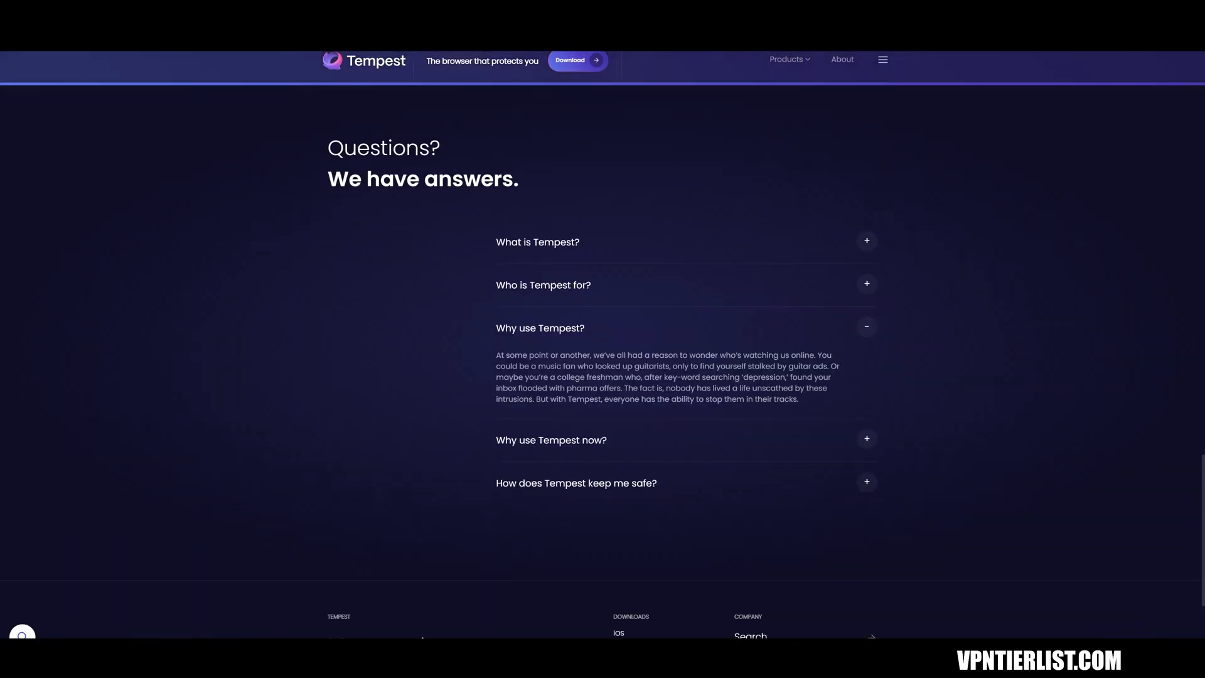
{"action": "scroll", "scroll_direction": "down", "scroll_amount": 3}
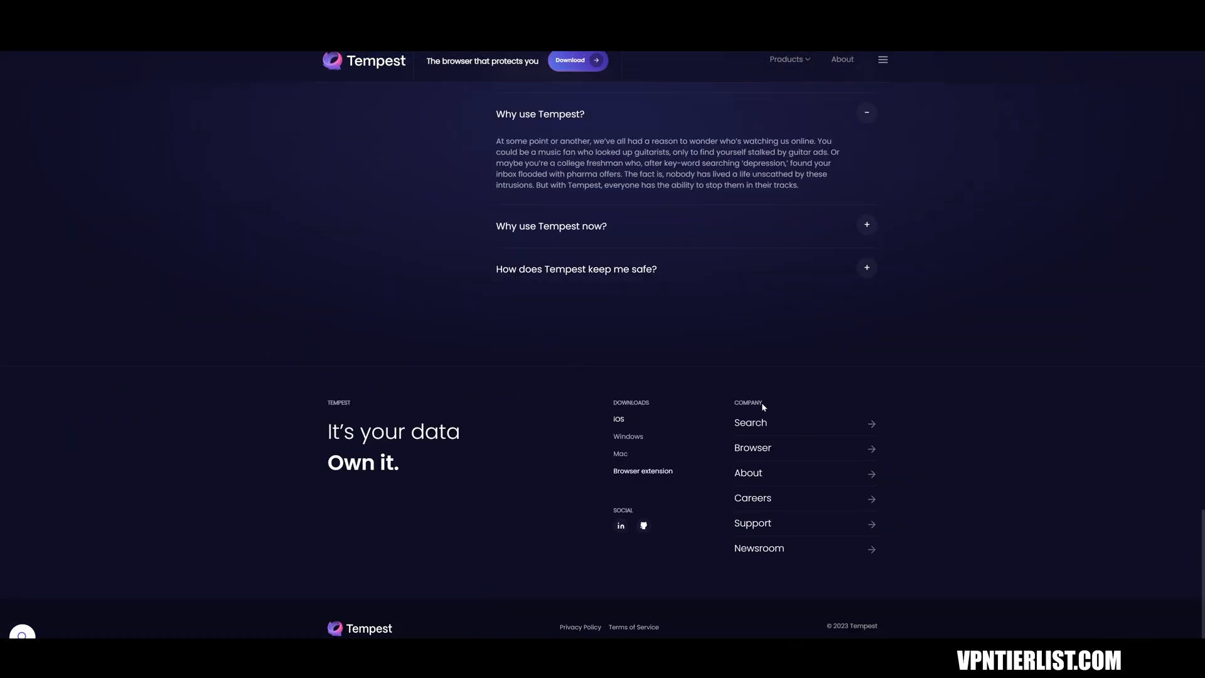
{"action": "scroll", "scroll_direction": "up", "scroll_amount": 3}
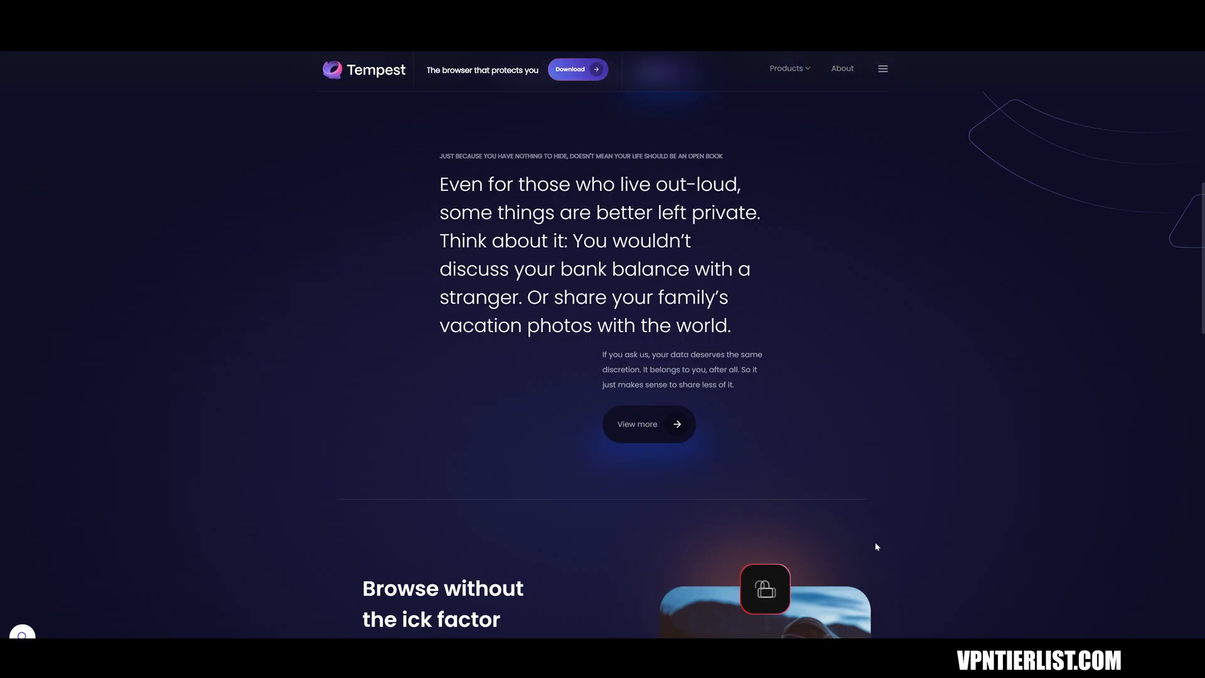